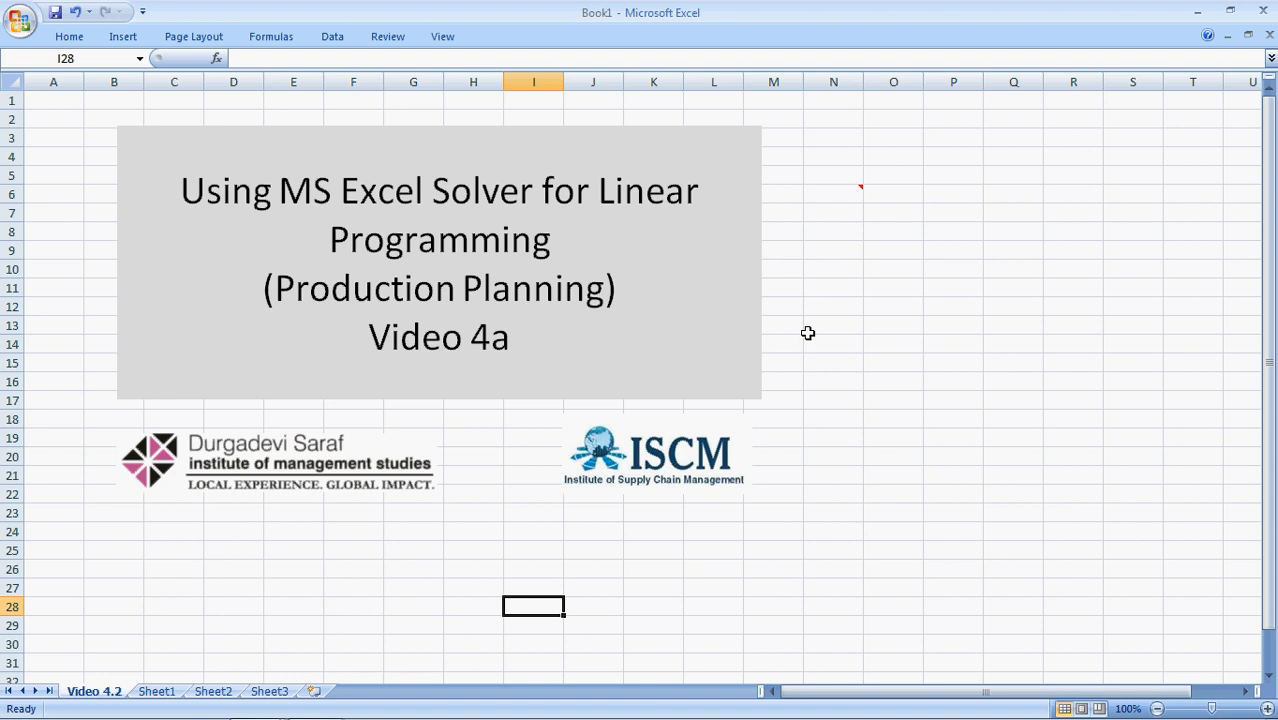
{"action": "mouse_move", "coordinate": [860, 188]}
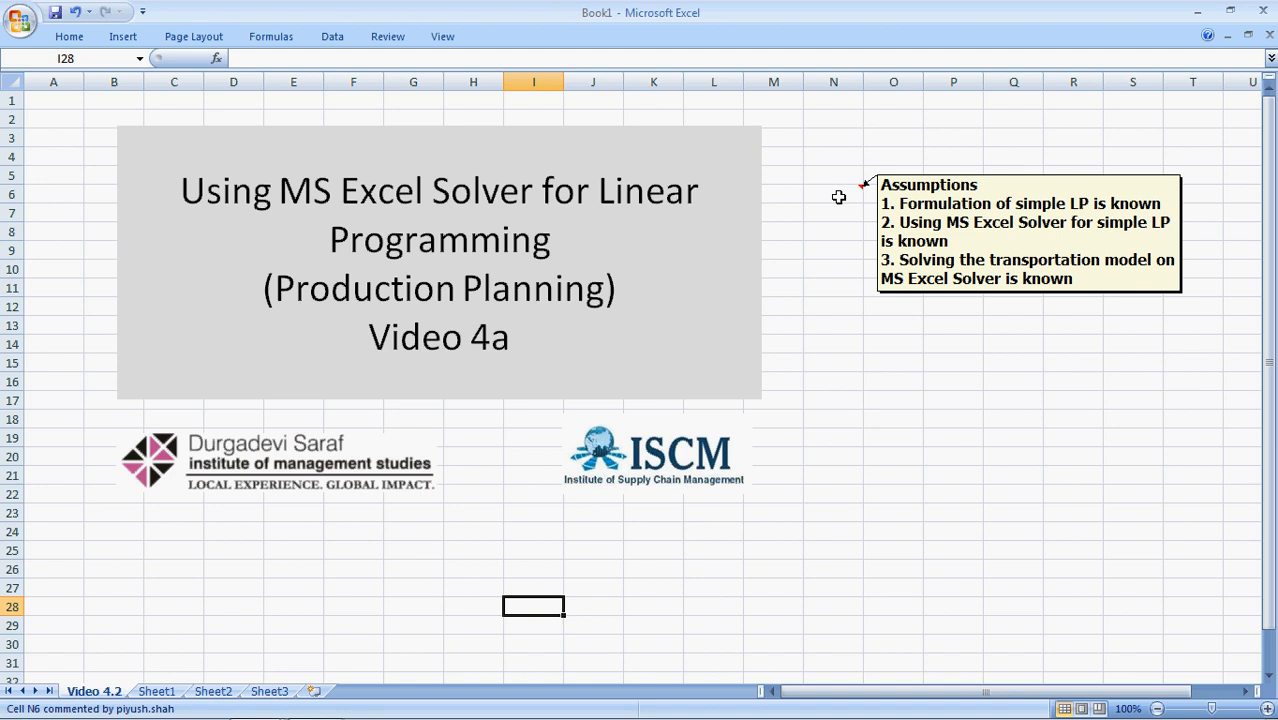
{"action": "mouse_move", "coordinate": [168, 704]}
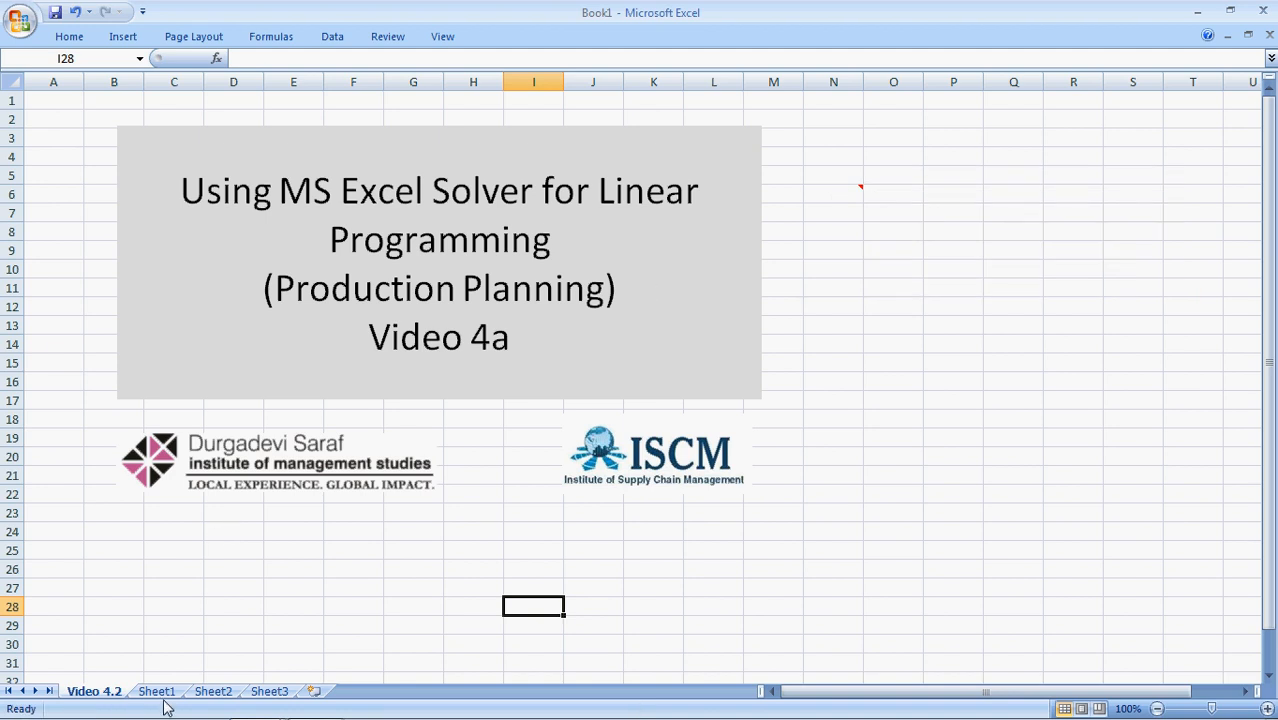
Review the problem data on Sheet1, walking through January's 200 and February's 250 demand.
{"action": "left_click", "coordinate": [156, 692]}
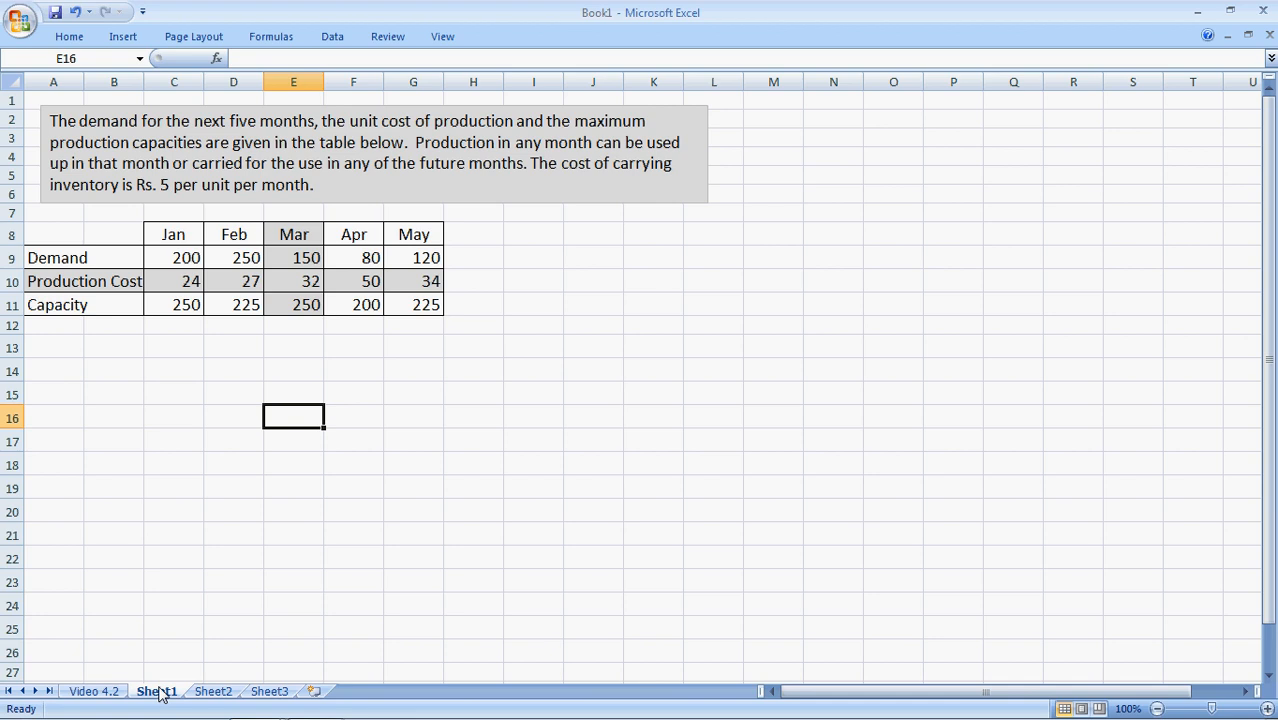
{"action": "left_click", "coordinate": [172, 256]}
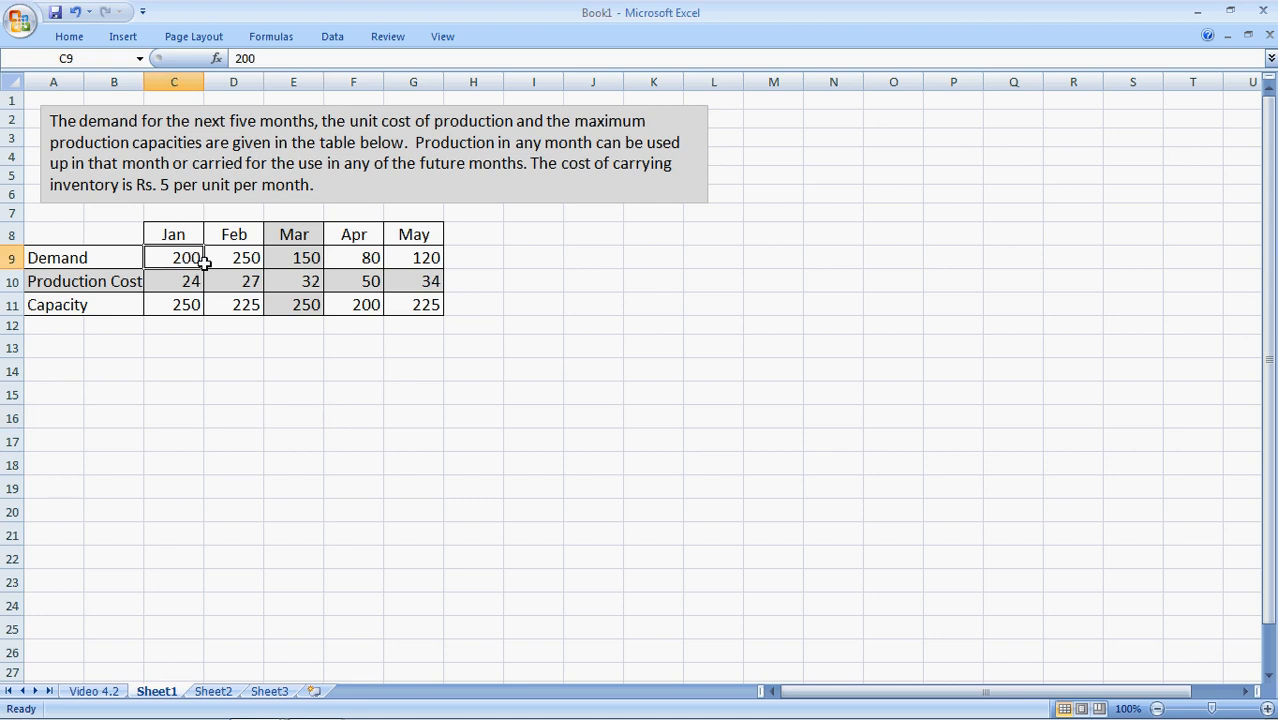
{"action": "left_click", "coordinate": [234, 256]}
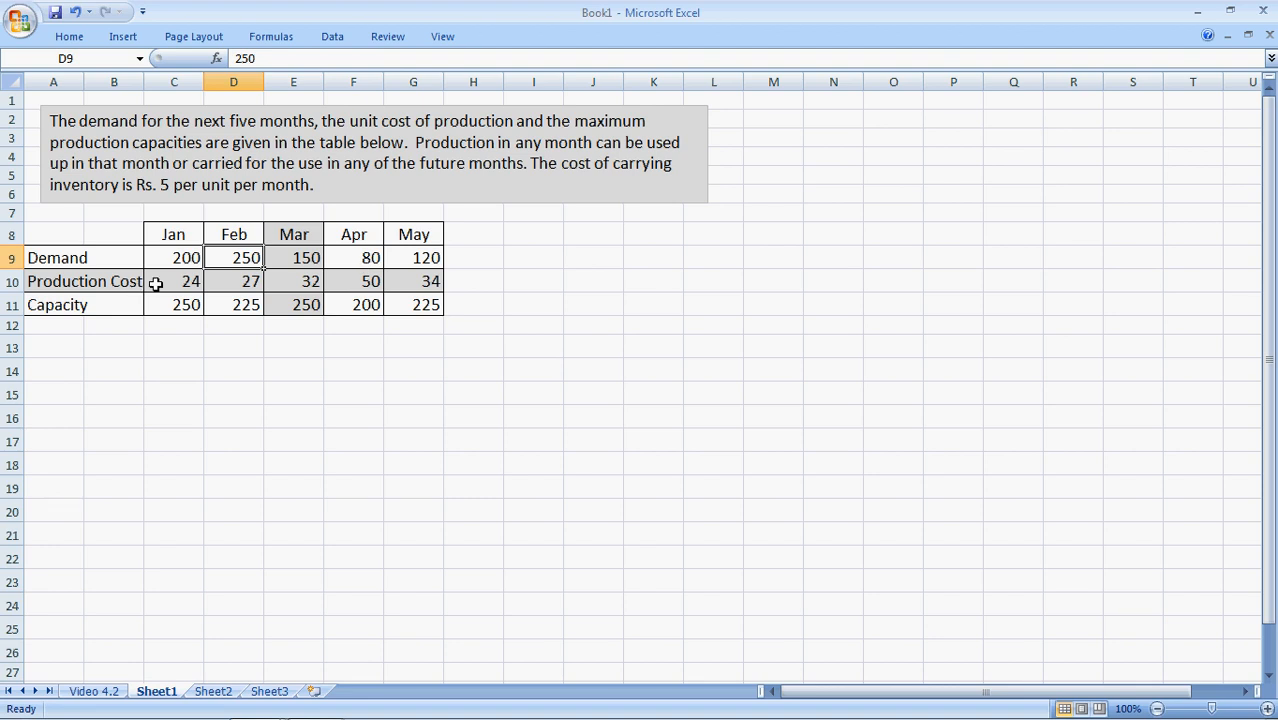
{"action": "mouse_move", "coordinate": [202, 284]}
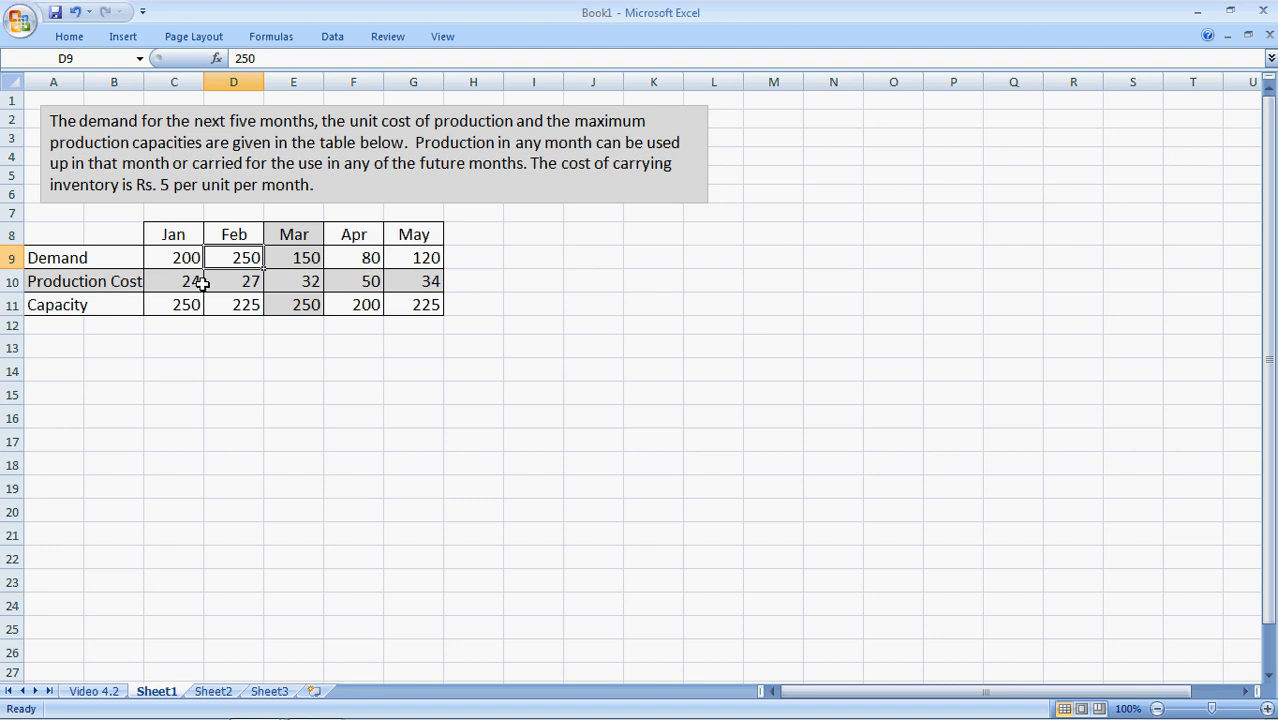
{"action": "mouse_move", "coordinate": [168, 288]}
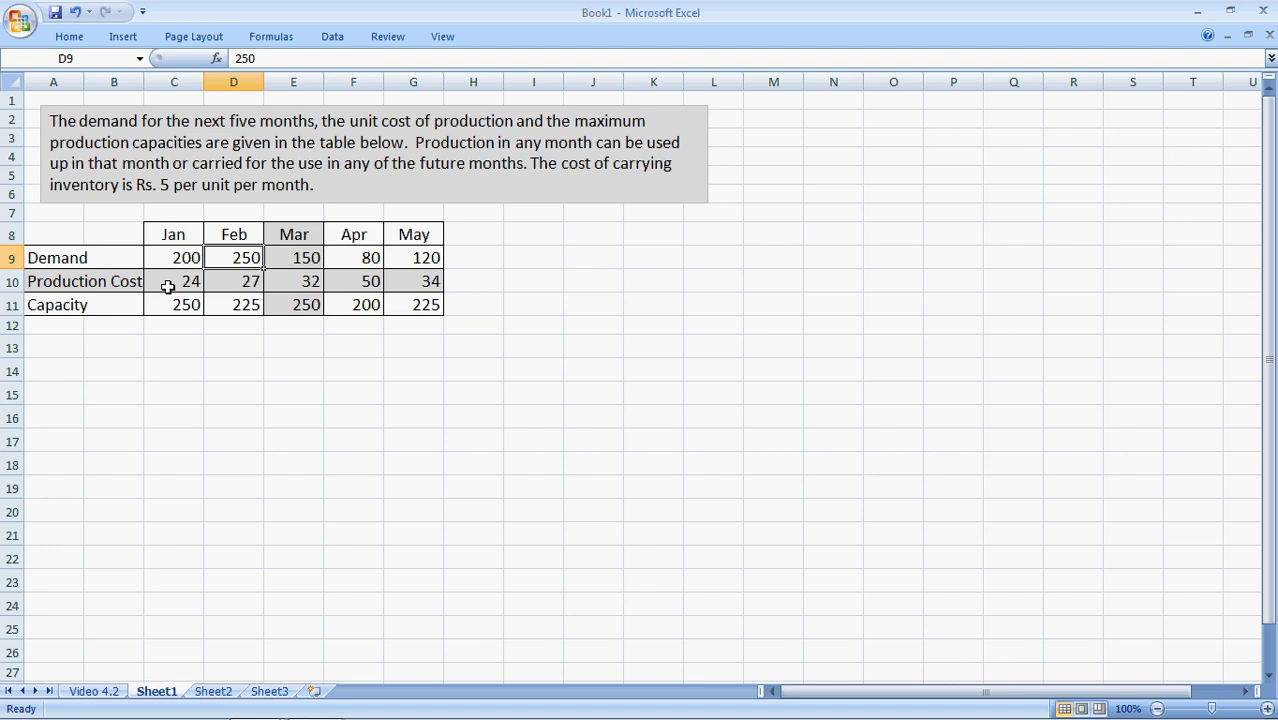
{"action": "mouse_move", "coordinate": [234, 280]}
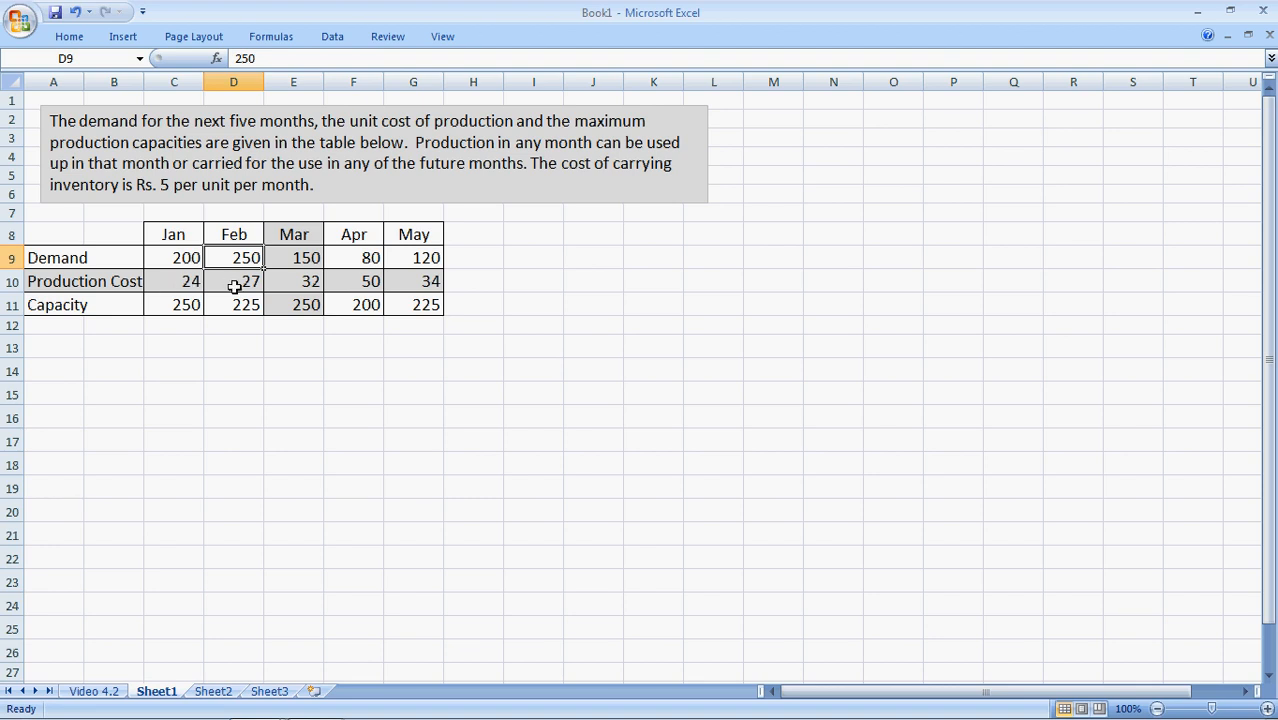
{"action": "mouse_move", "coordinate": [410, 280]}
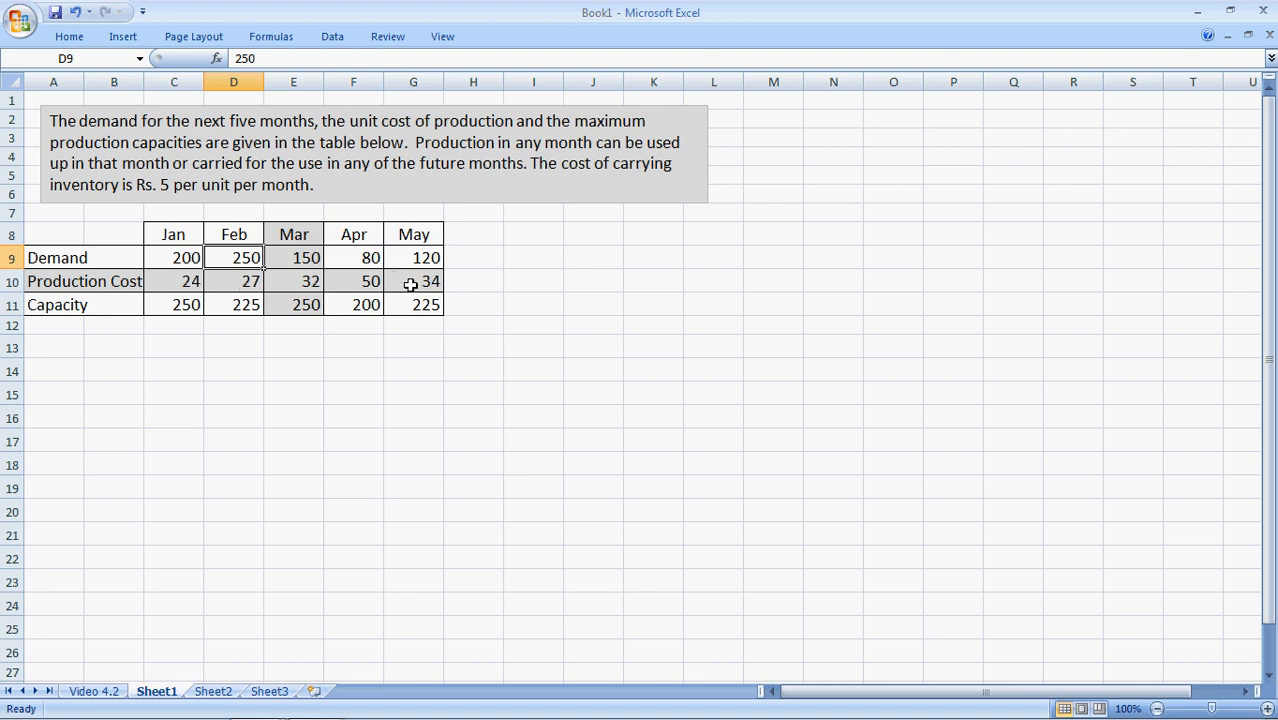
{"action": "mouse_move", "coordinate": [276, 458]}
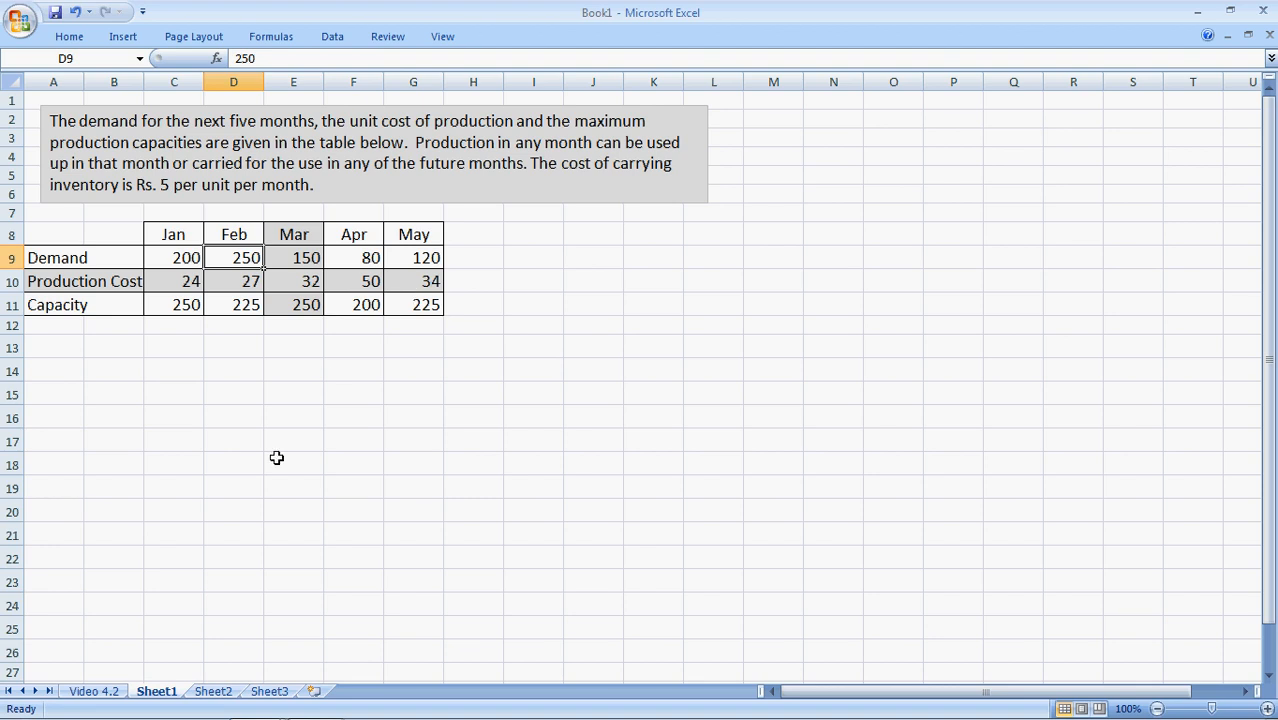
{"action": "mouse_move", "coordinate": [184, 312]}
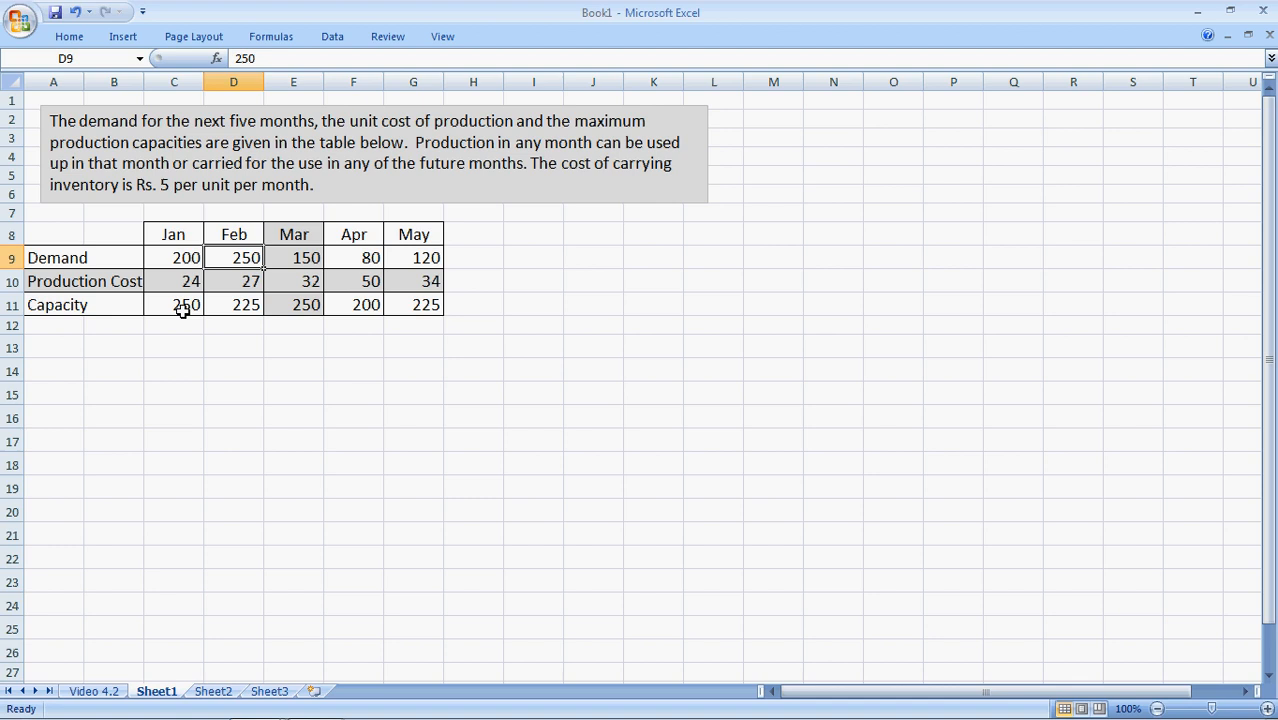
{"action": "mouse_move", "coordinate": [196, 288]}
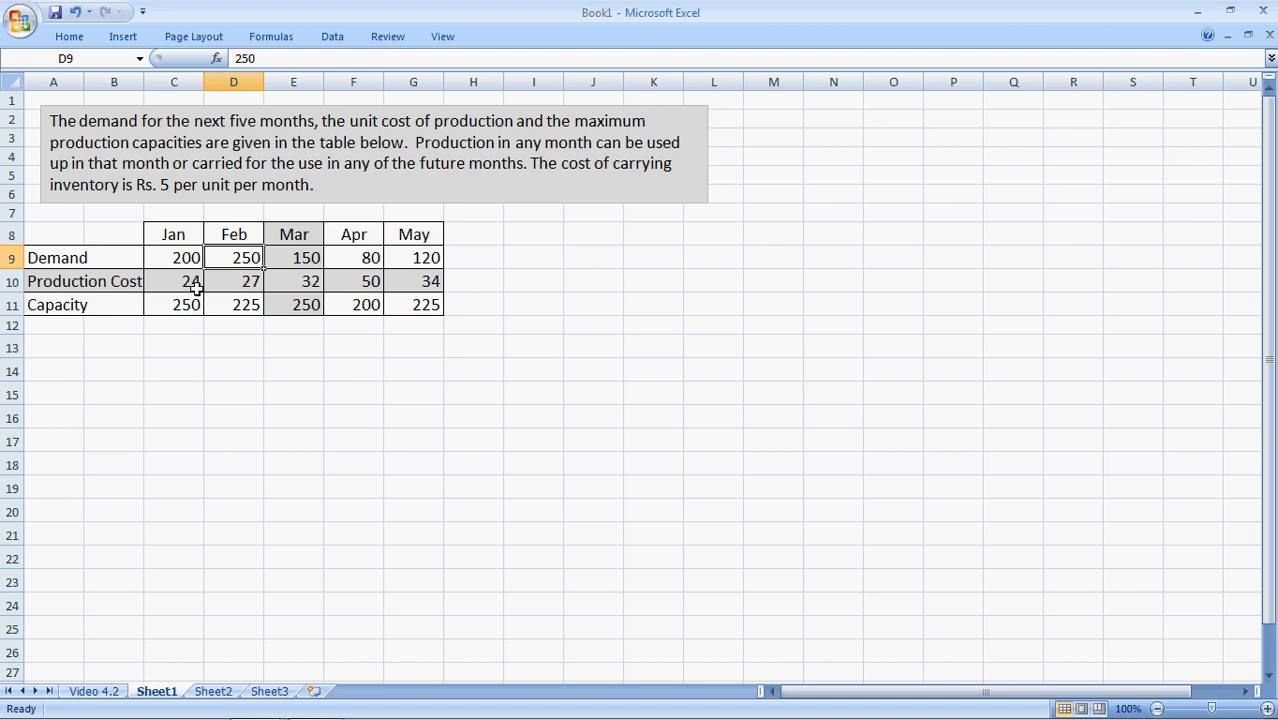
{"action": "mouse_move", "coordinate": [192, 320]}
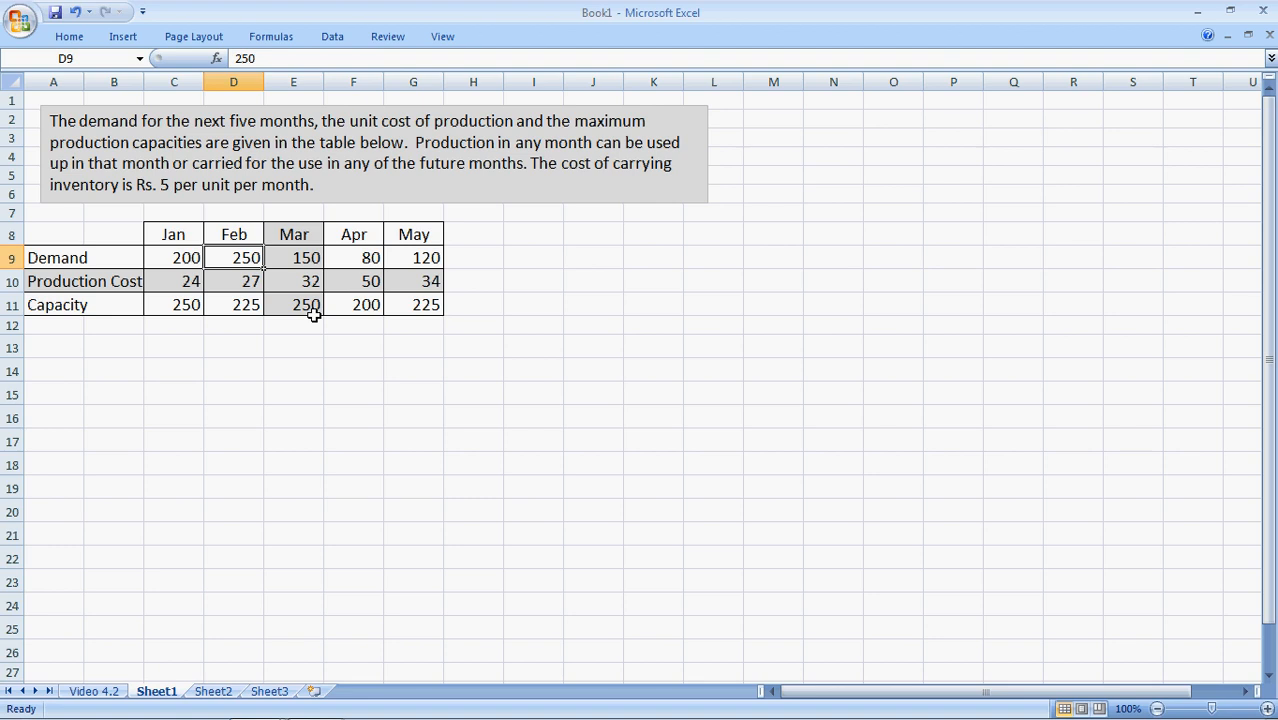
{"action": "mouse_move", "coordinate": [180, 312]}
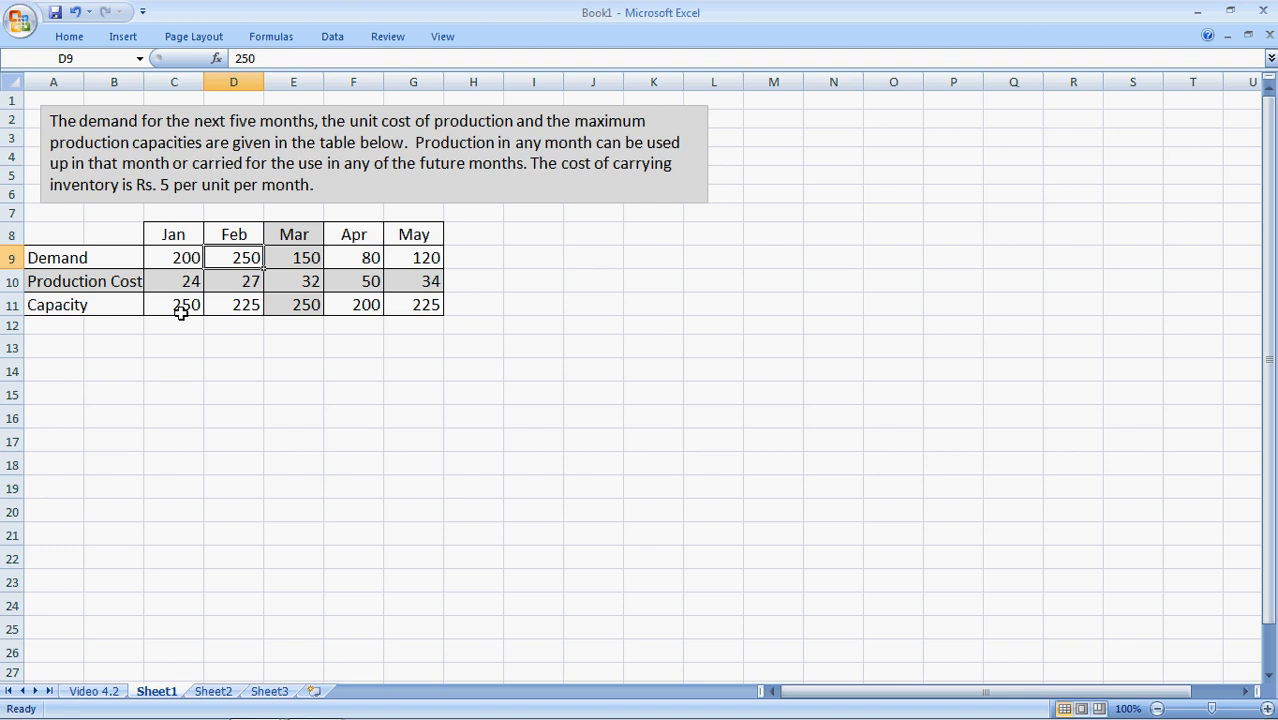
{"action": "mouse_move", "coordinate": [154, 370]}
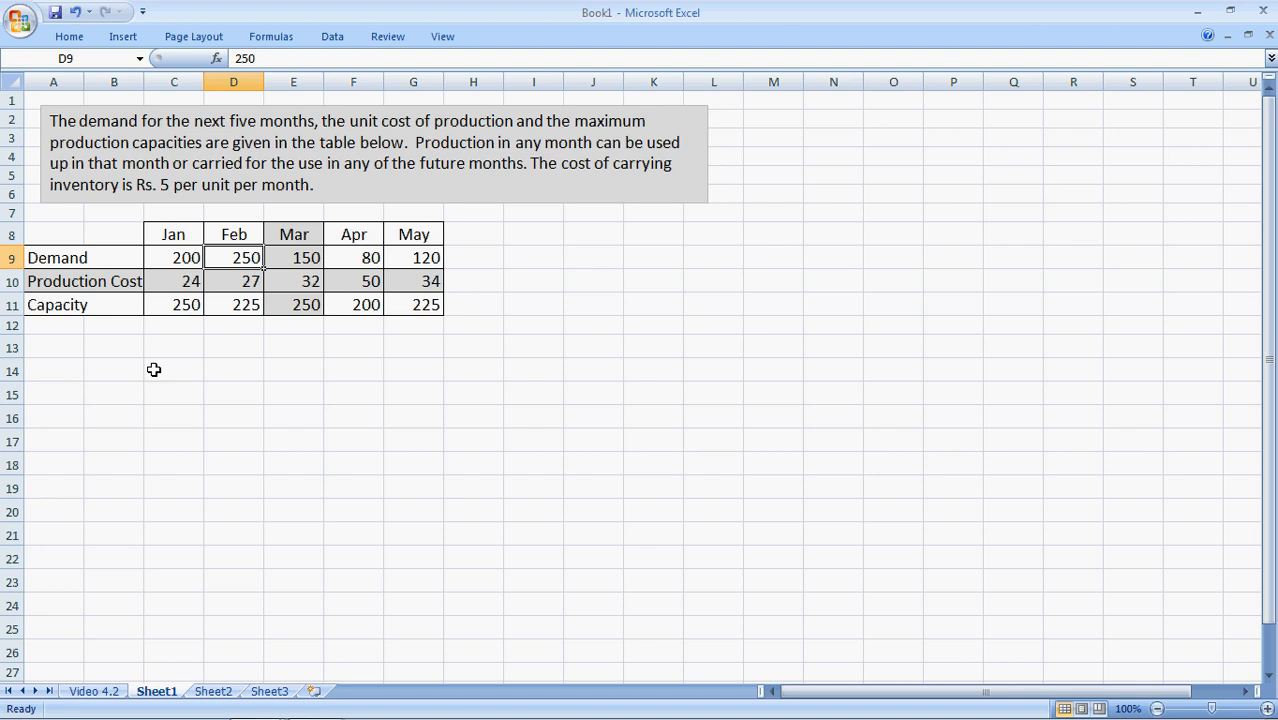
{"action": "mouse_move", "coordinate": [118, 372]}
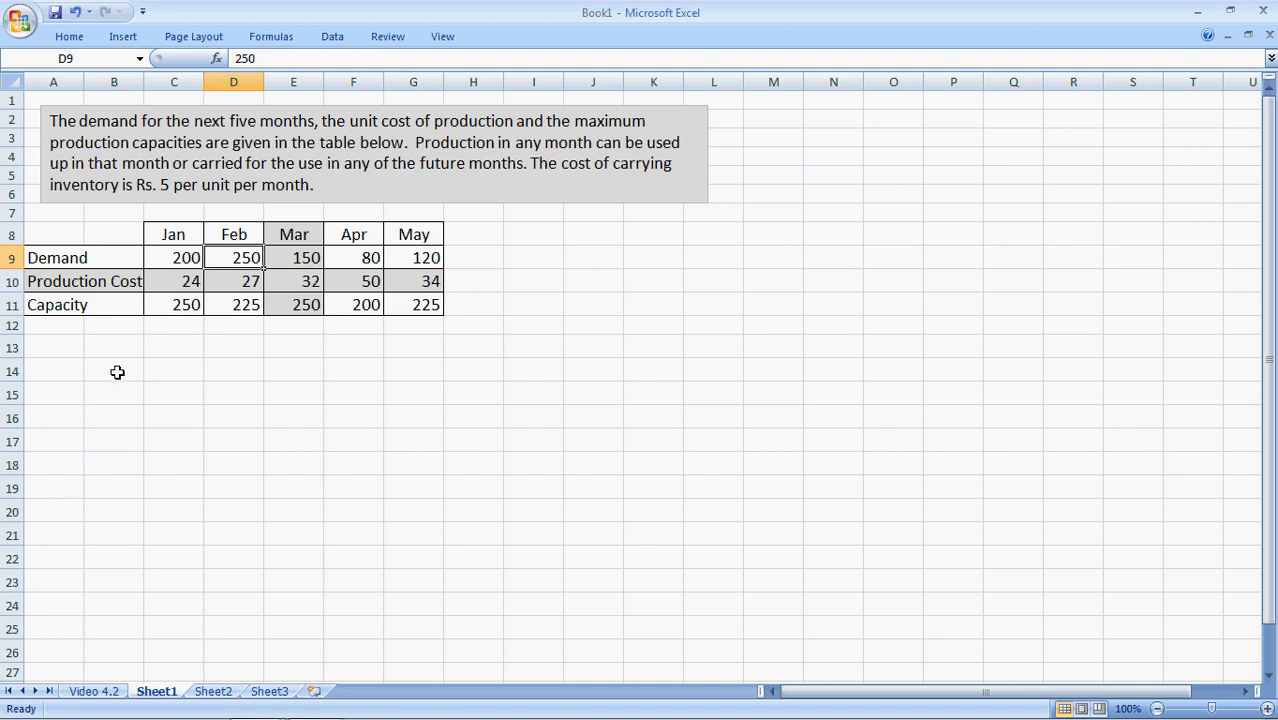
Paste Jan–May across row 14 from B14 and transposed down column A from A15.
{"action": "left_click", "coordinate": [172, 234]}
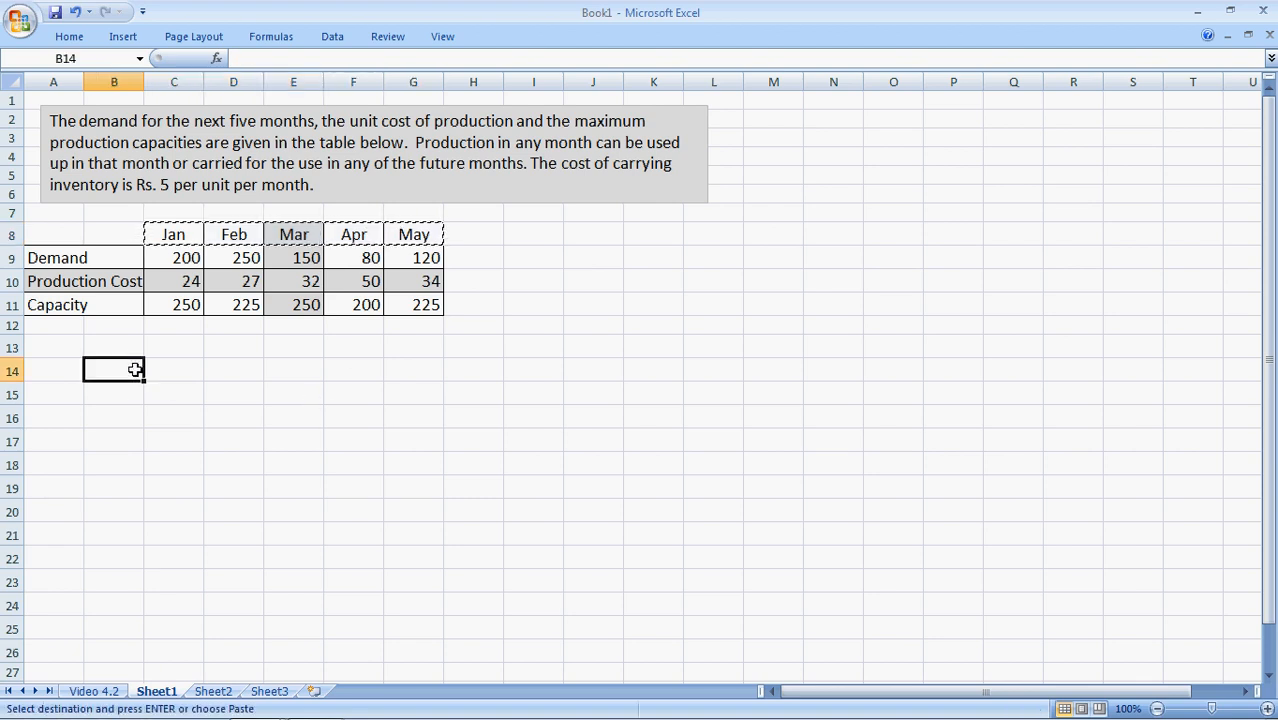
{"action": "key", "text": "enter"}
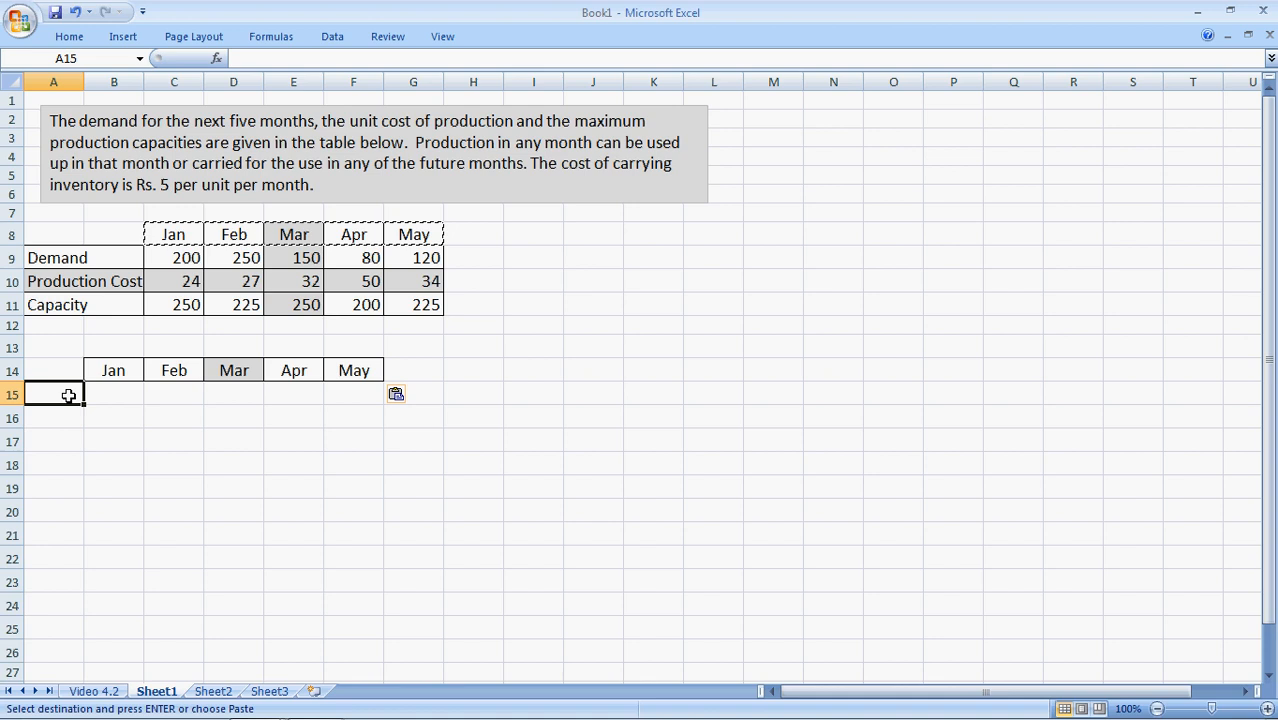
{"action": "right_click", "coordinate": [54, 392]}
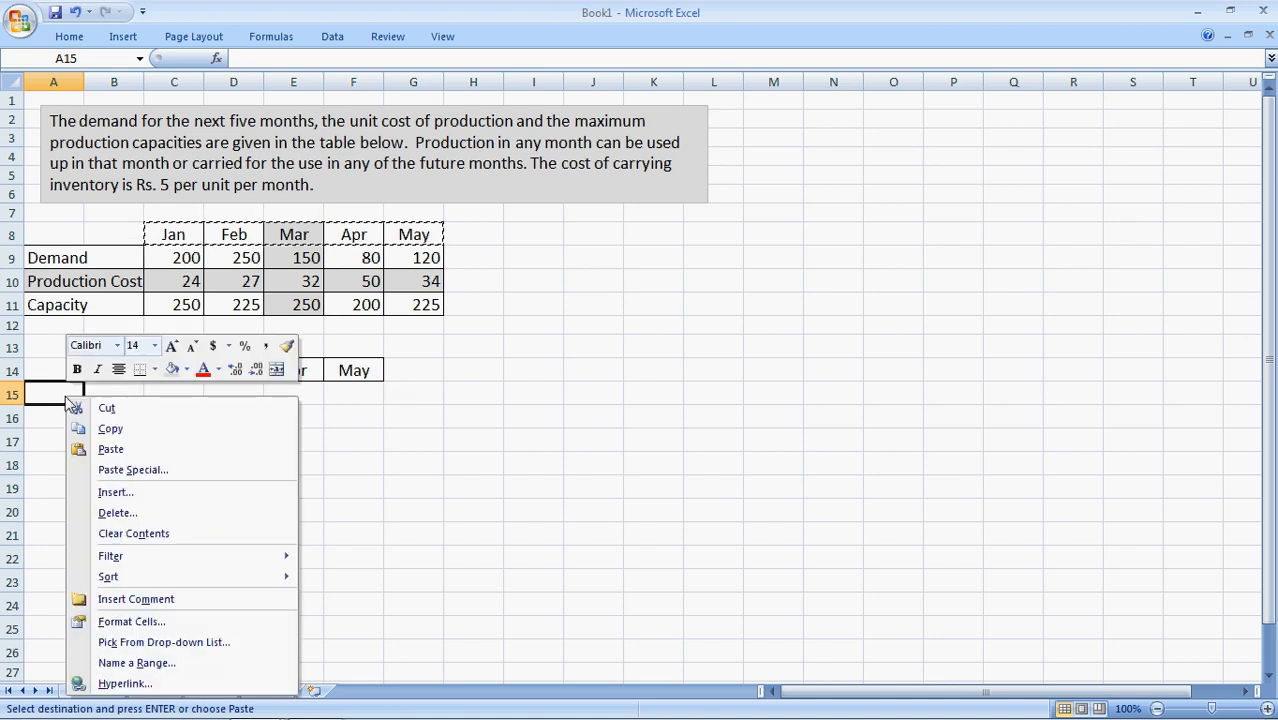
{"action": "mouse_move", "coordinate": [132, 470]}
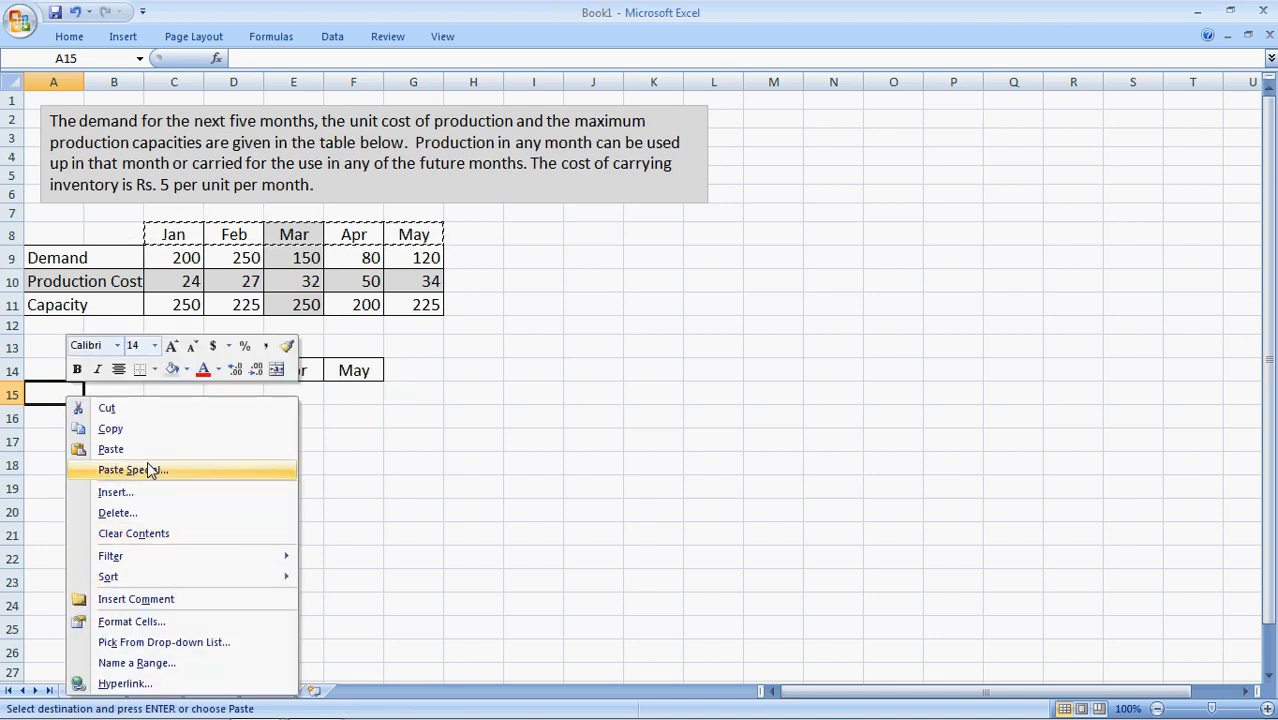
{"action": "left_click", "coordinate": [128, 468]}
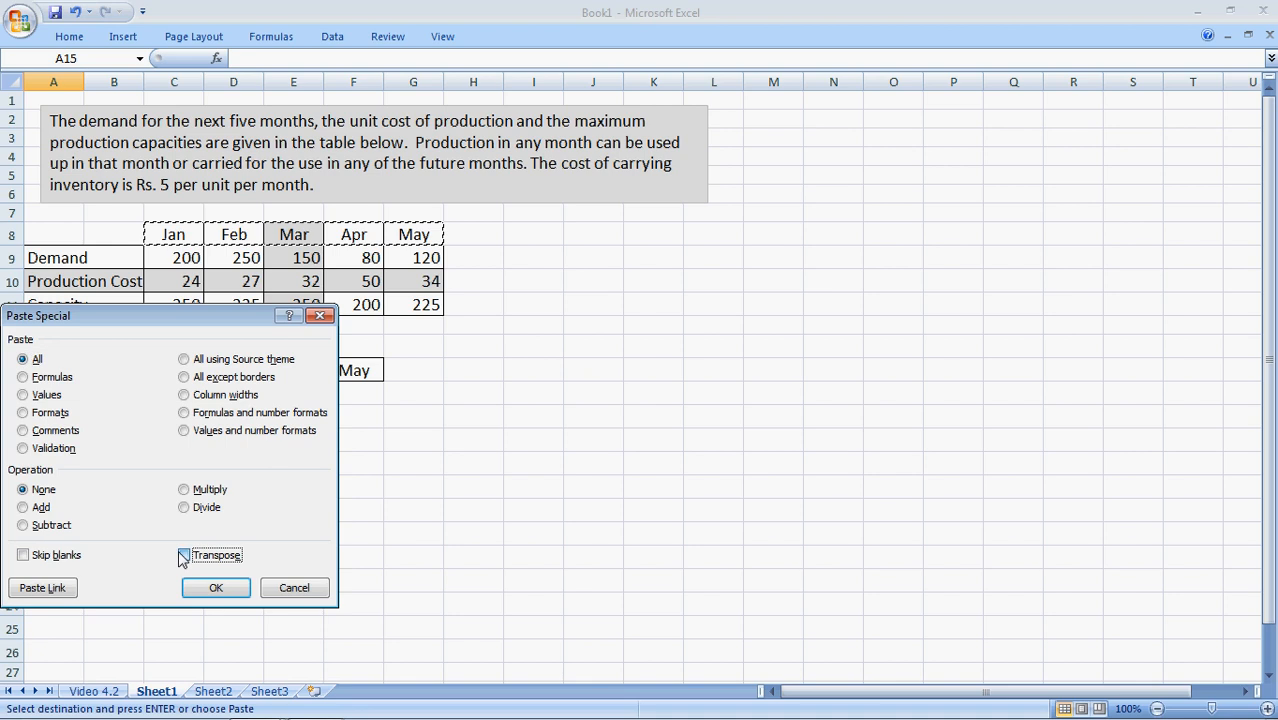
{"action": "left_click", "coordinate": [216, 588]}
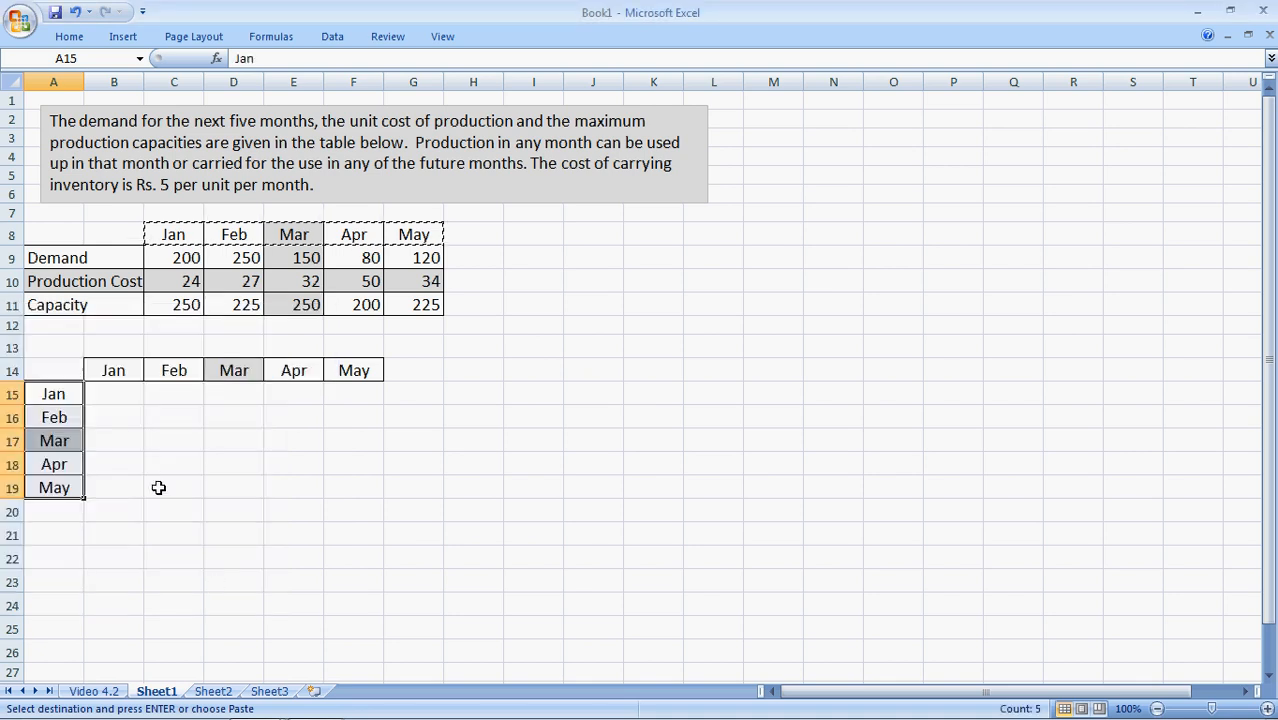
{"action": "left_click", "coordinate": [112, 392]}
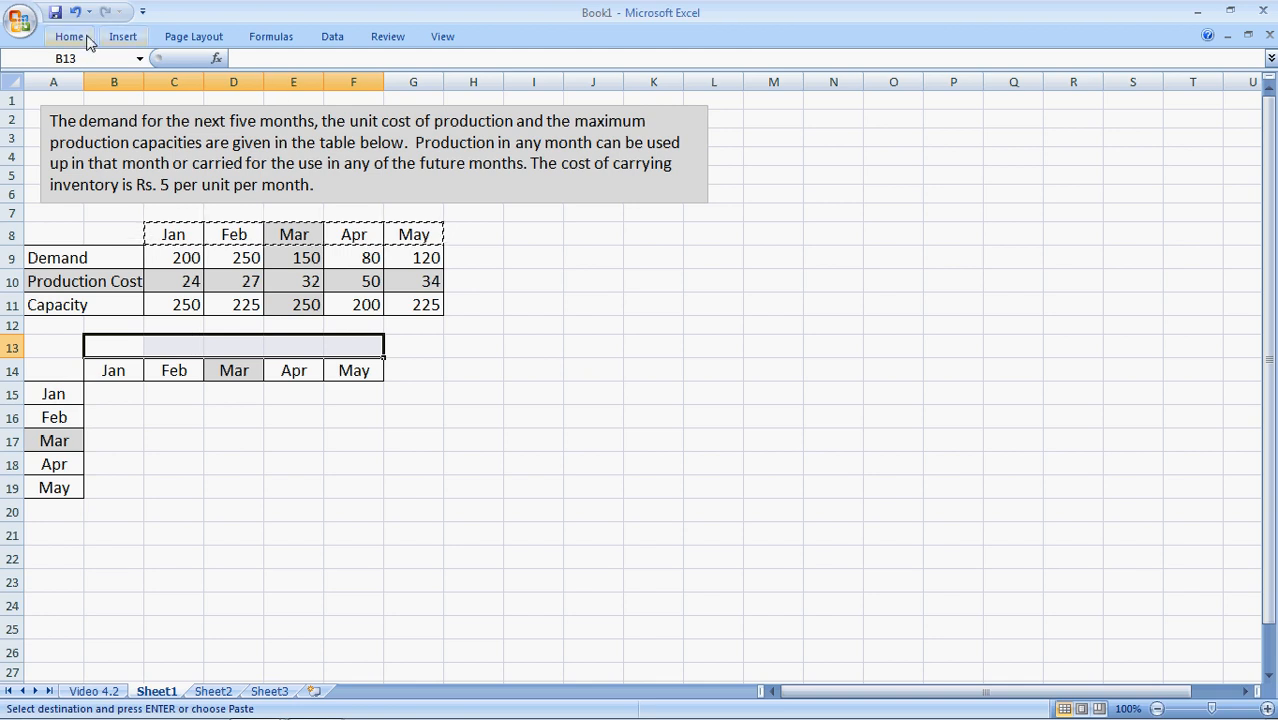
Add a merged Demand heading and fill the Jan production row with costs 24, 29 and +5 per month to 44.
{"action": "left_click", "coordinate": [68, 36]}
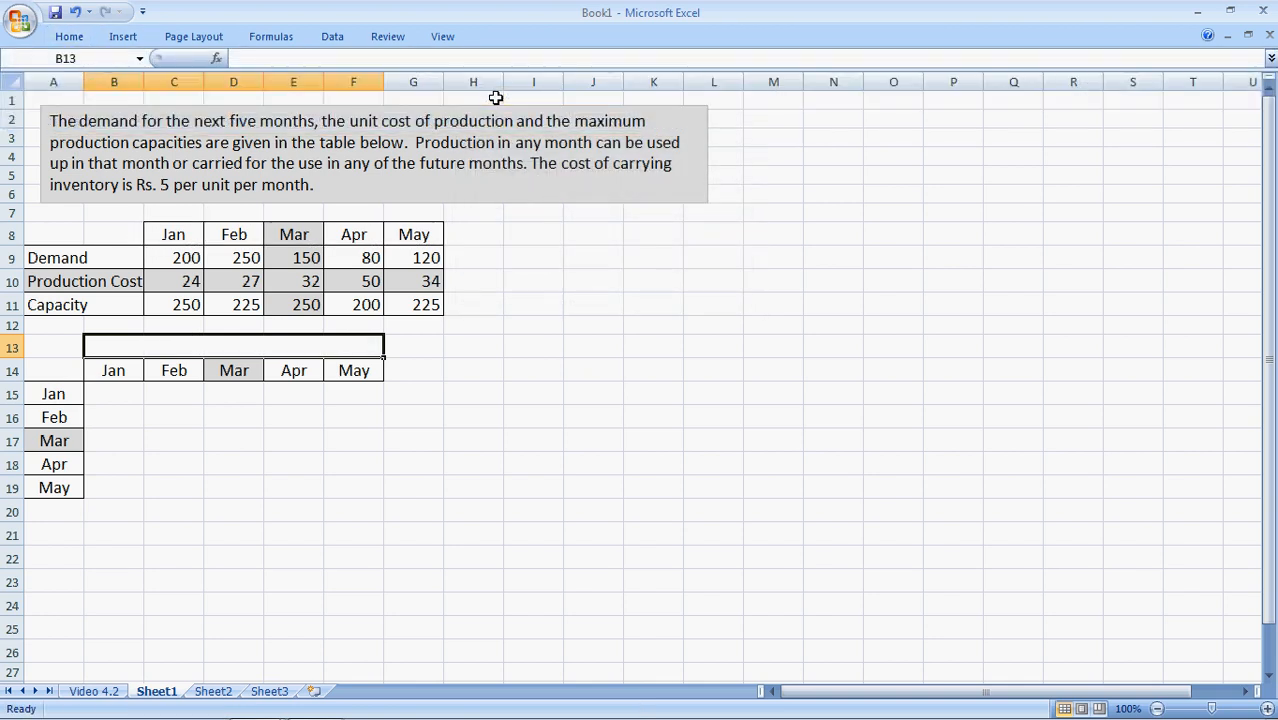
{"action": "type", "text": "Demand"}
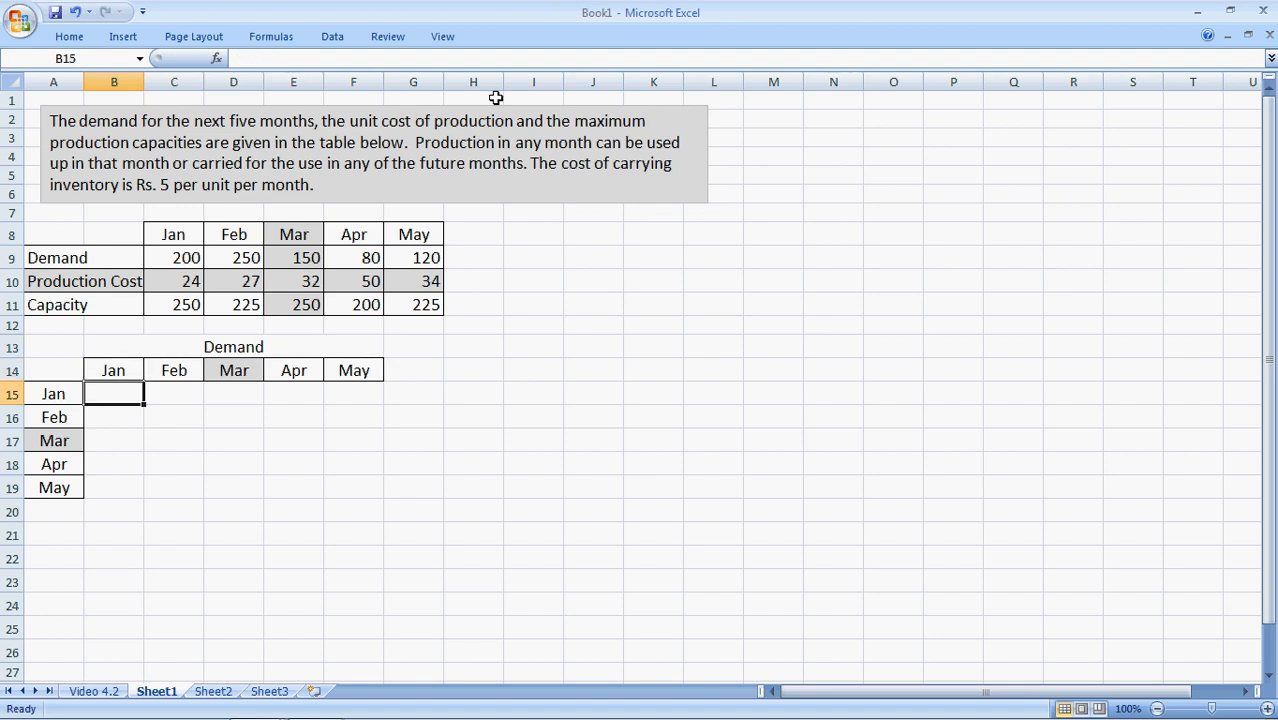
{"action": "mouse_move", "coordinate": [80, 404]}
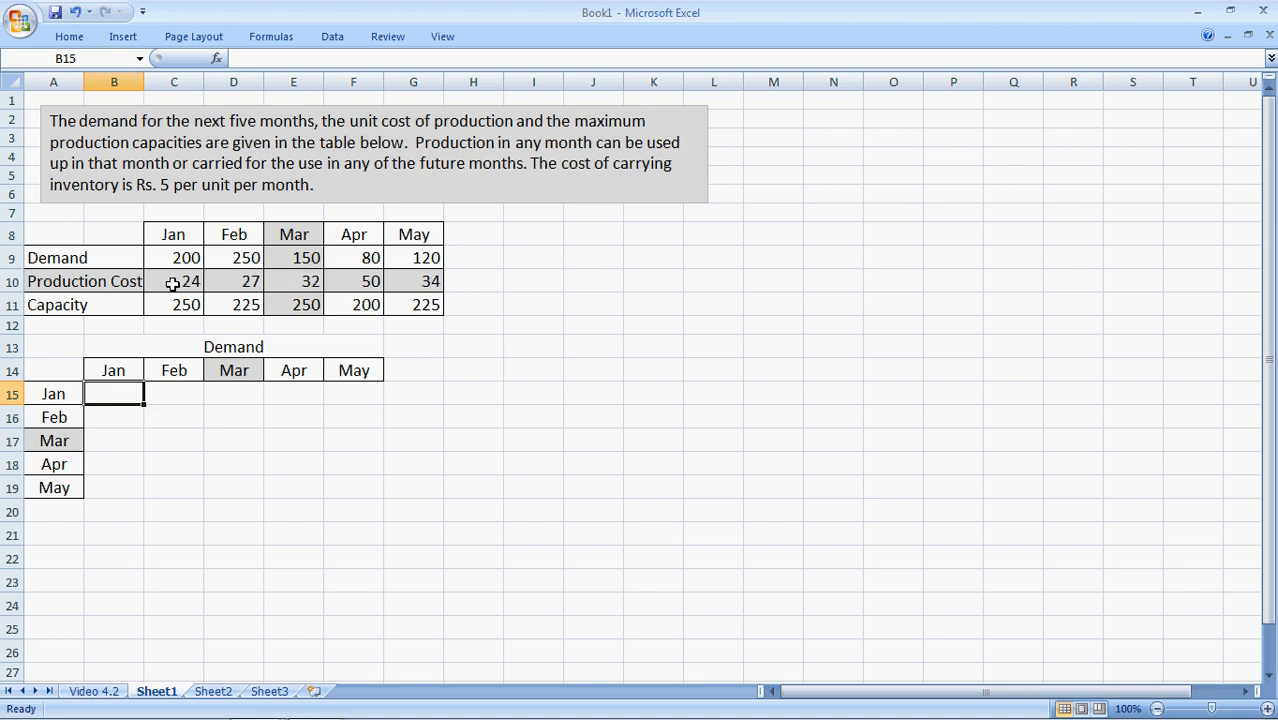
{"action": "type", "text": "24"}
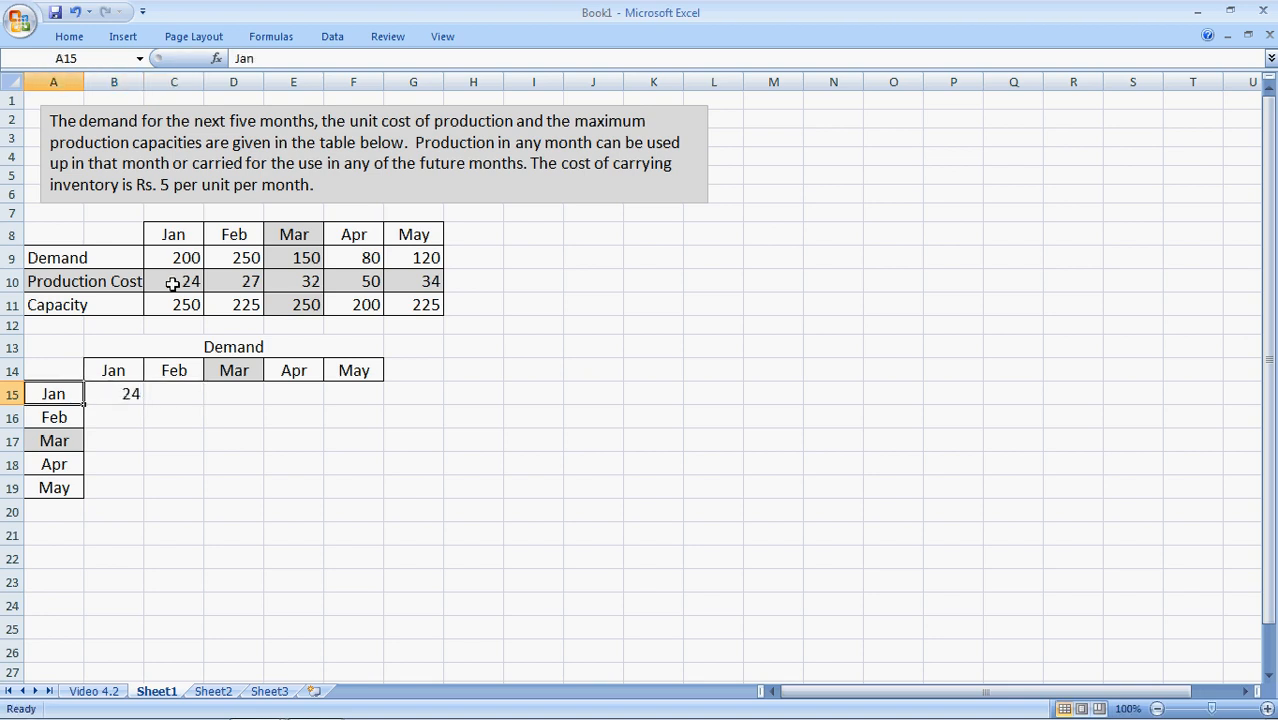
{"action": "left_click", "coordinate": [174, 370]}
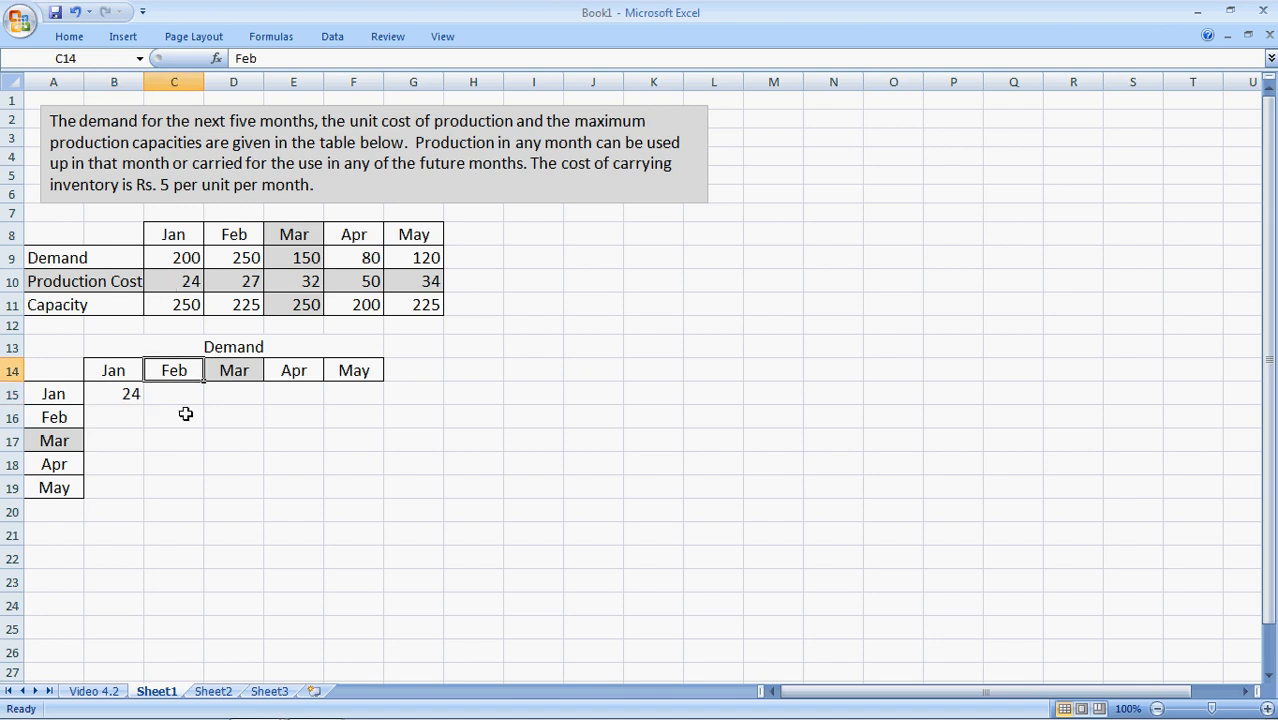
{"action": "left_click", "coordinate": [174, 392]}
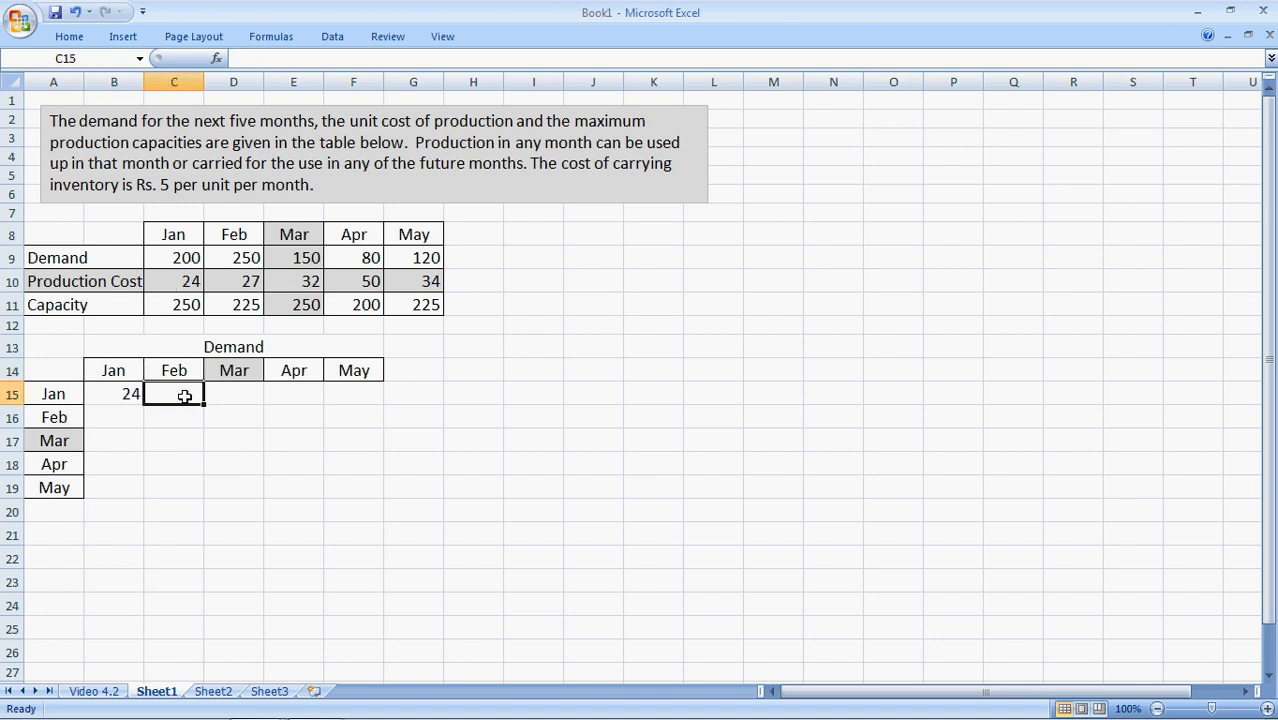
{"action": "type", "text": "29"}
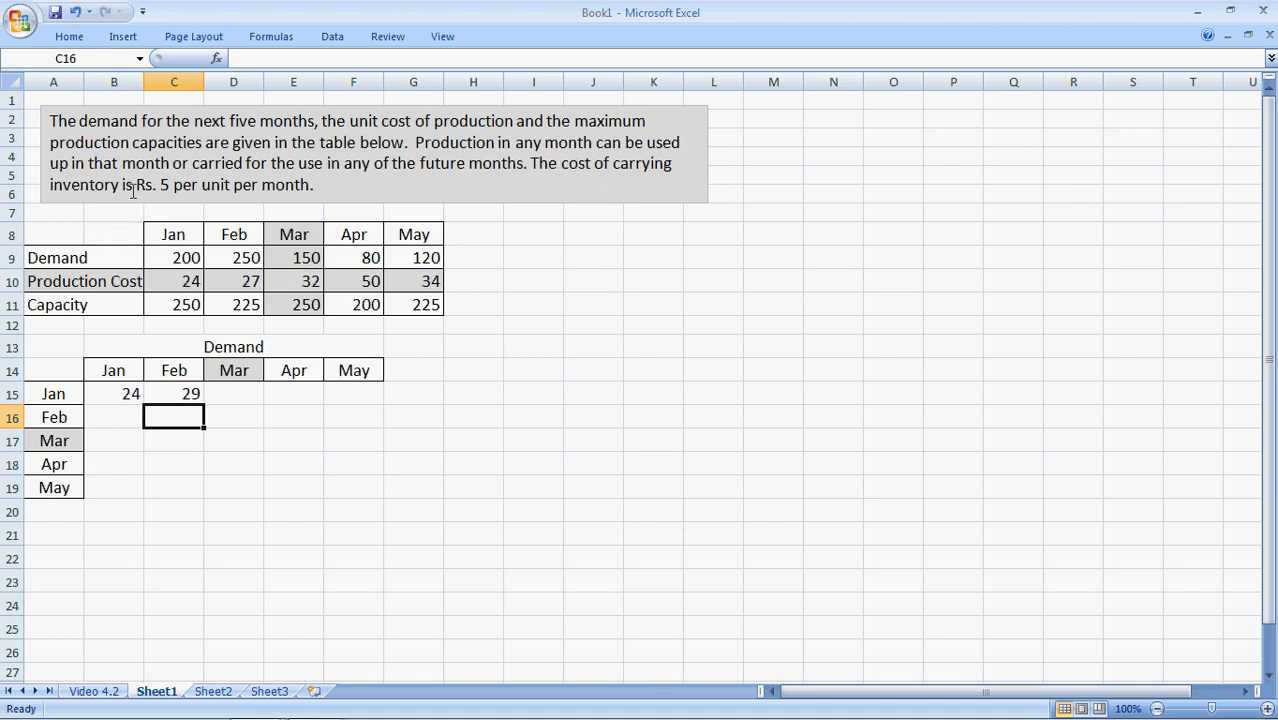
{"action": "left_click", "coordinate": [232, 392]}
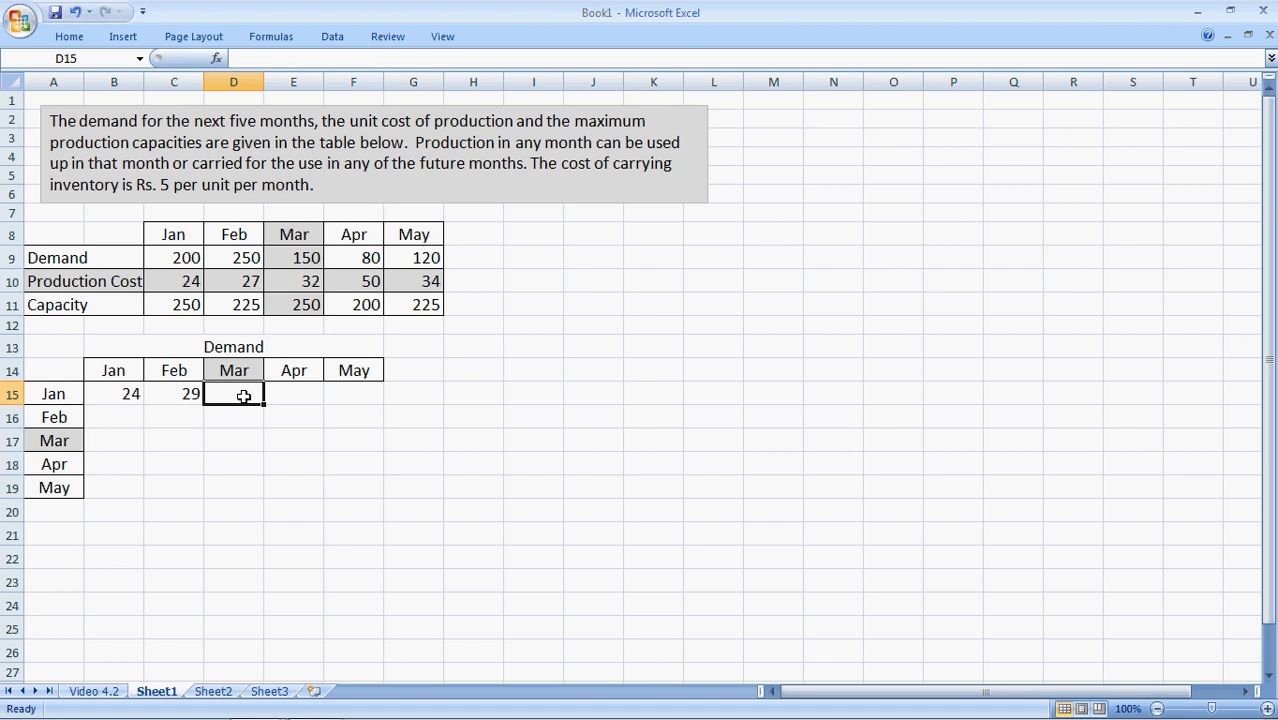
{"action": "type", "text": "="}
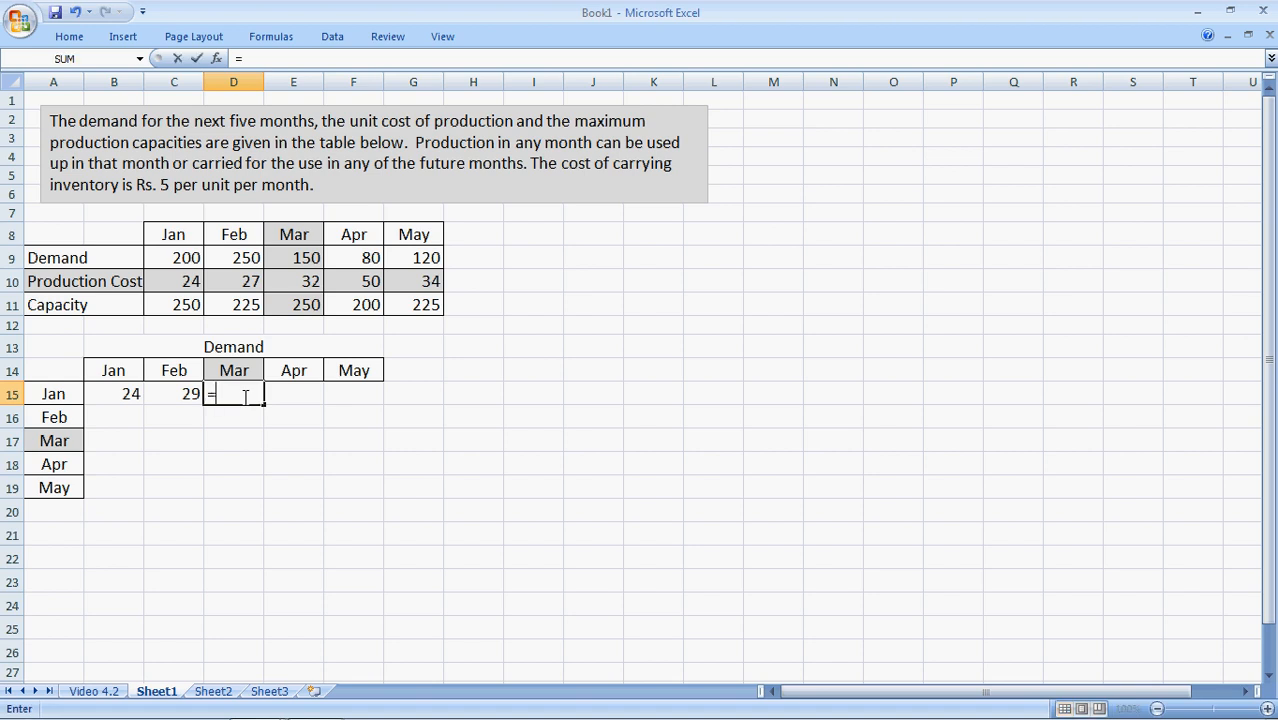
{"action": "key", "text": "Escape"}
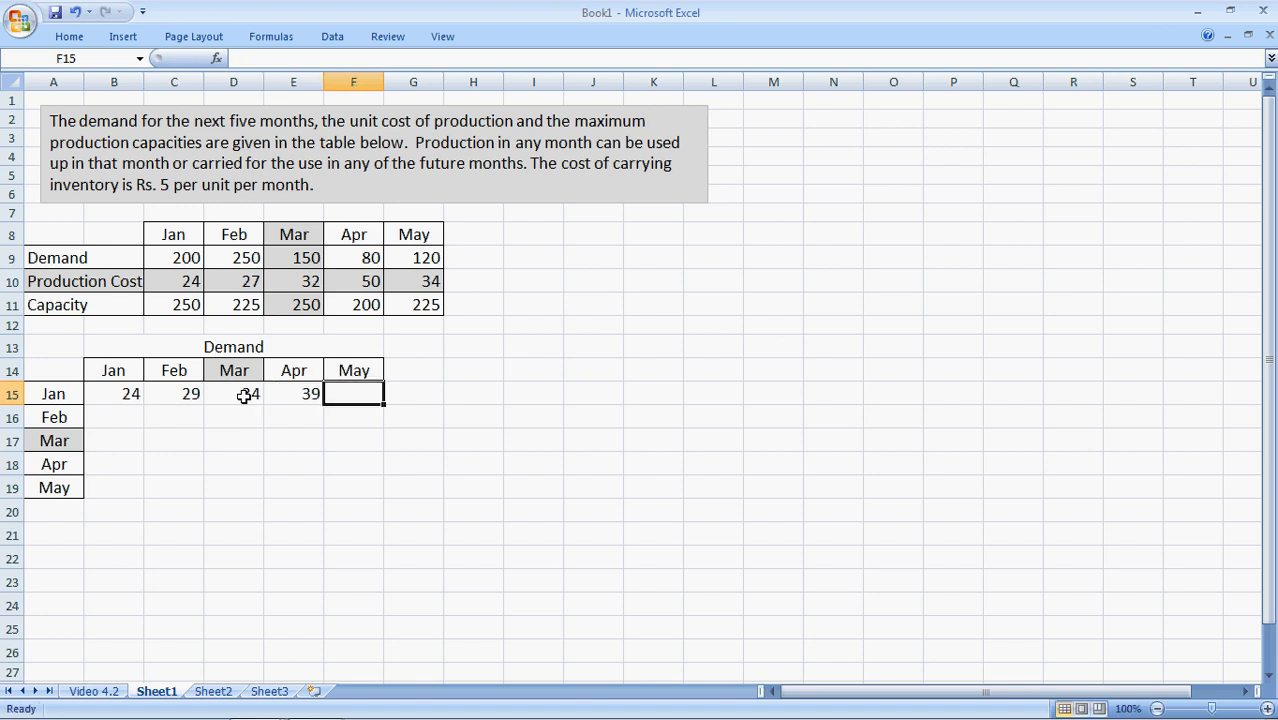
{"action": "type", "text": "44"}
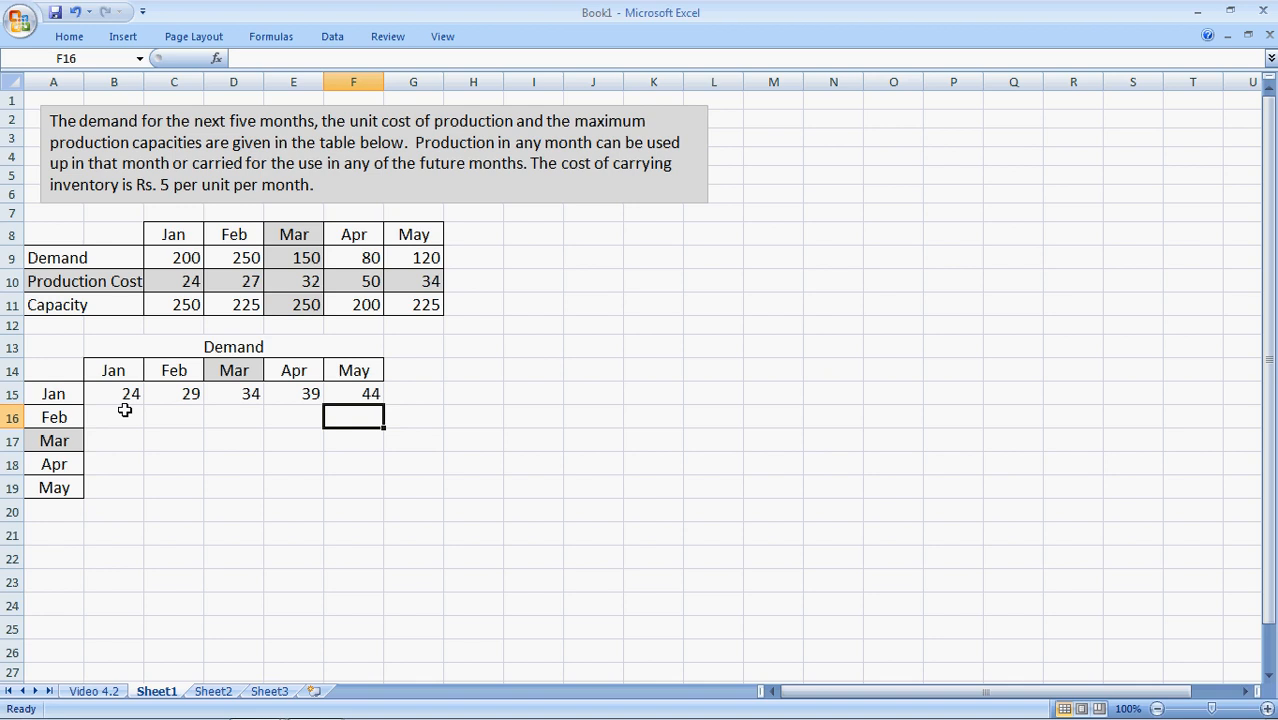
{"action": "mouse_move", "coordinate": [378, 390]}
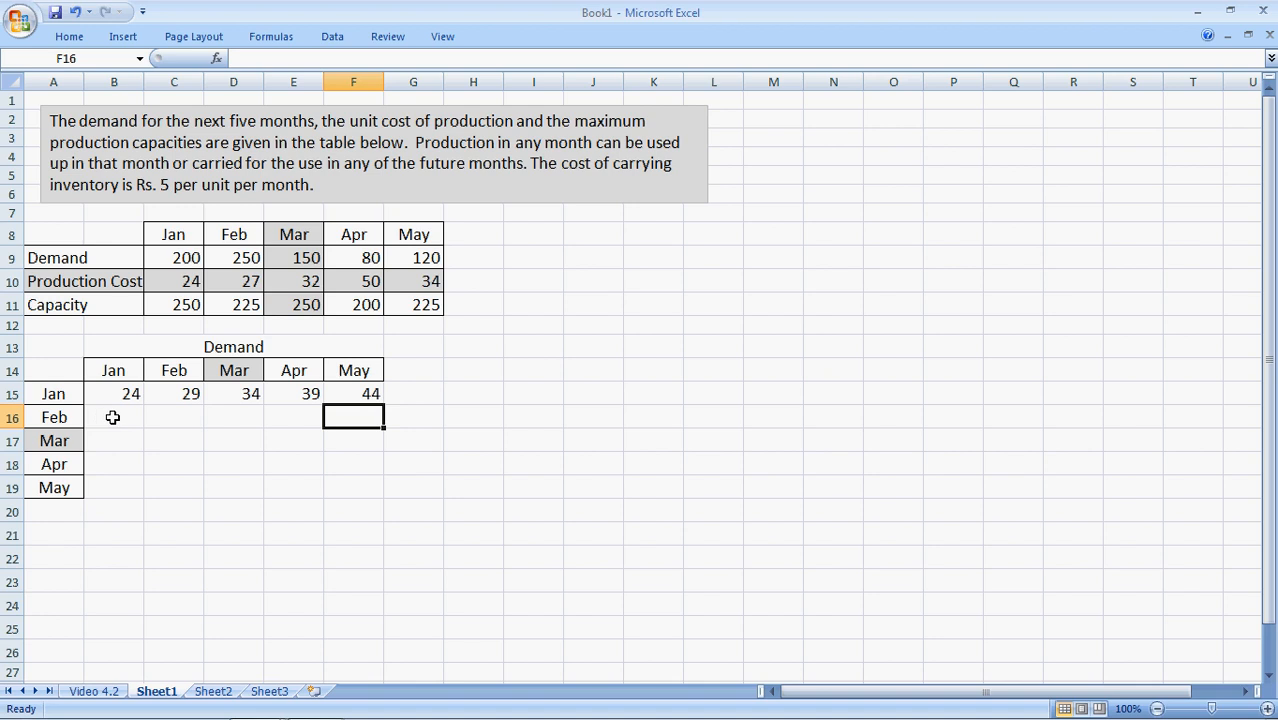
Fill the Feb and Mar rows with 10000 penalties before the diagonal and cost-plus-5 formulas after it.
{"action": "left_click", "coordinate": [114, 418]}
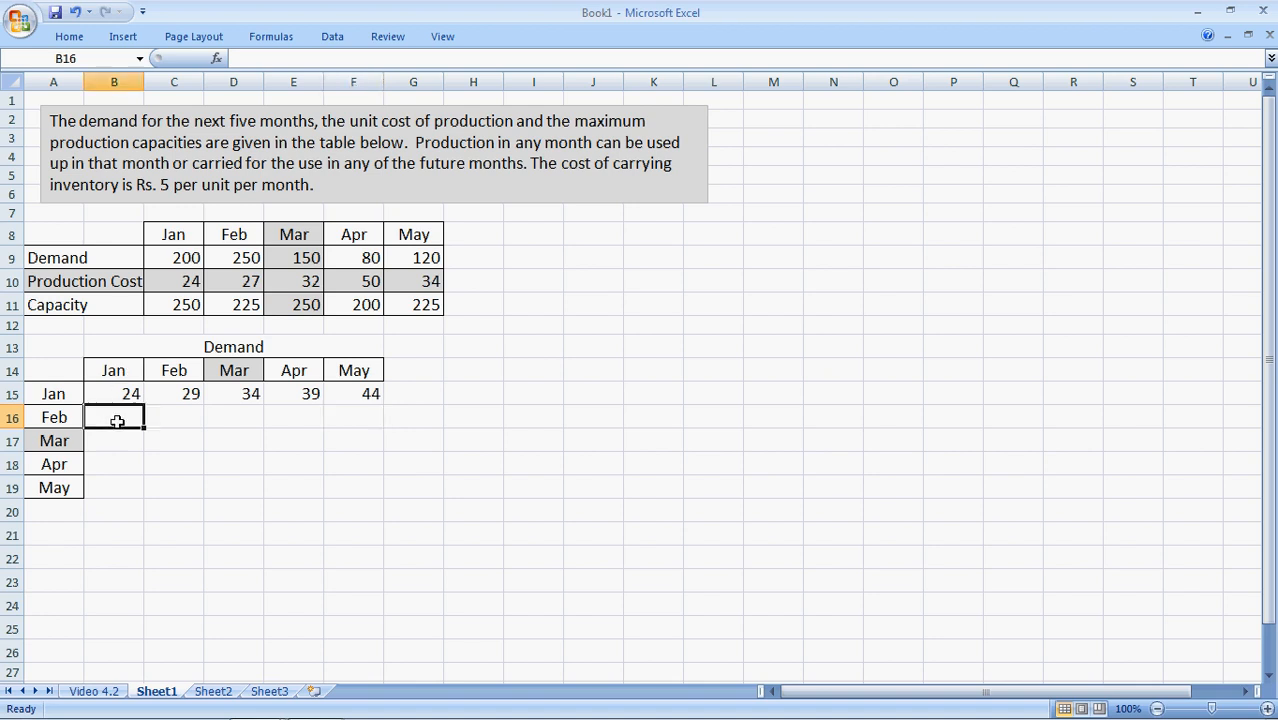
{"action": "type", "text": "1000"}
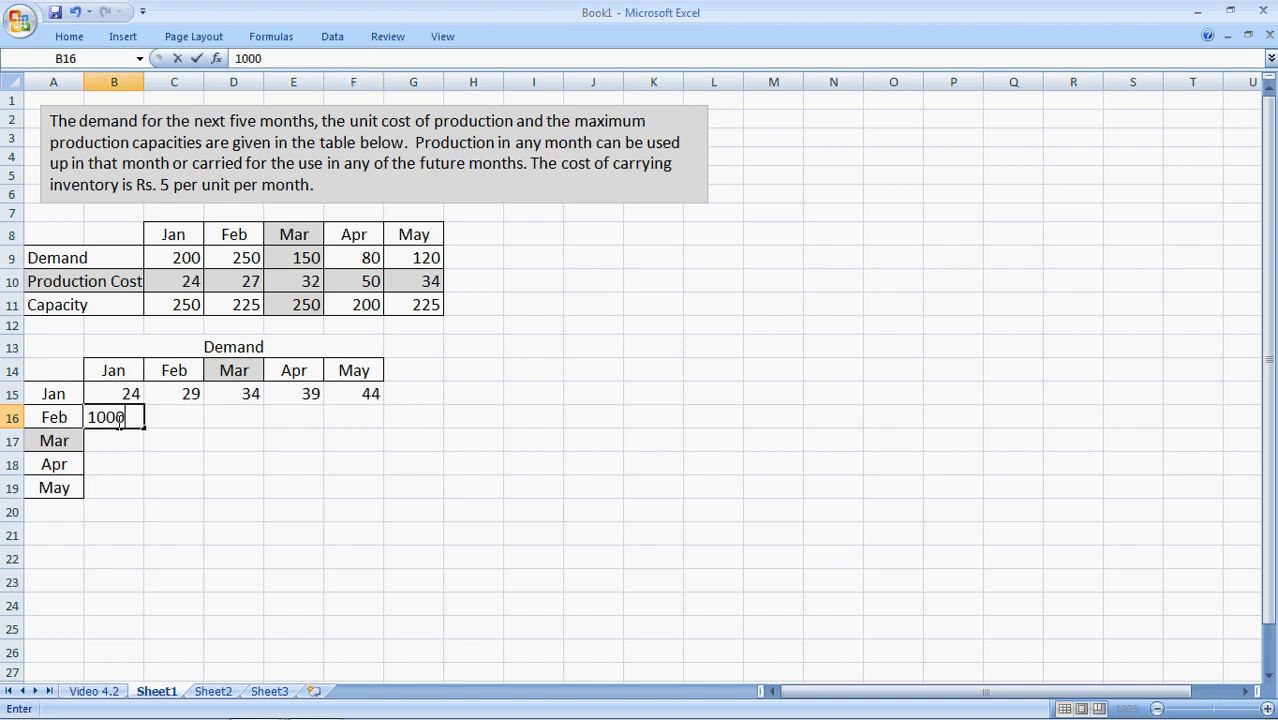
{"action": "key", "text": "tab"}
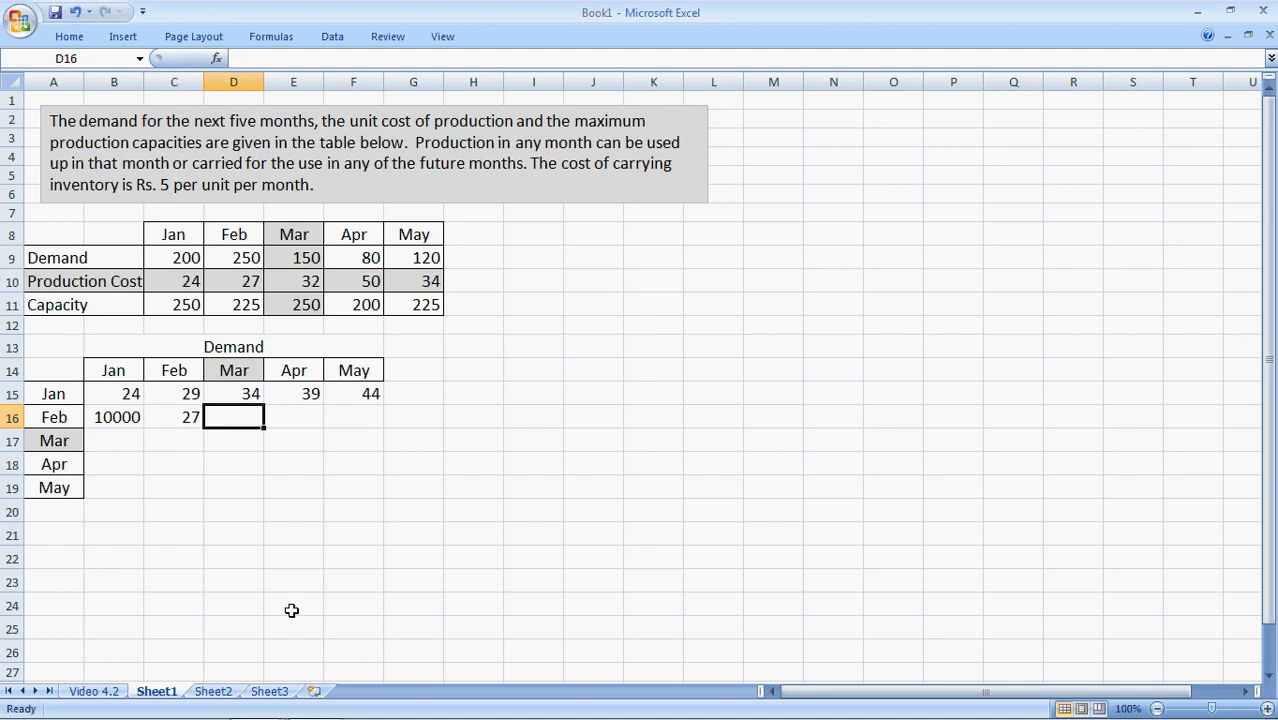
{"action": "type", "text": "+"}
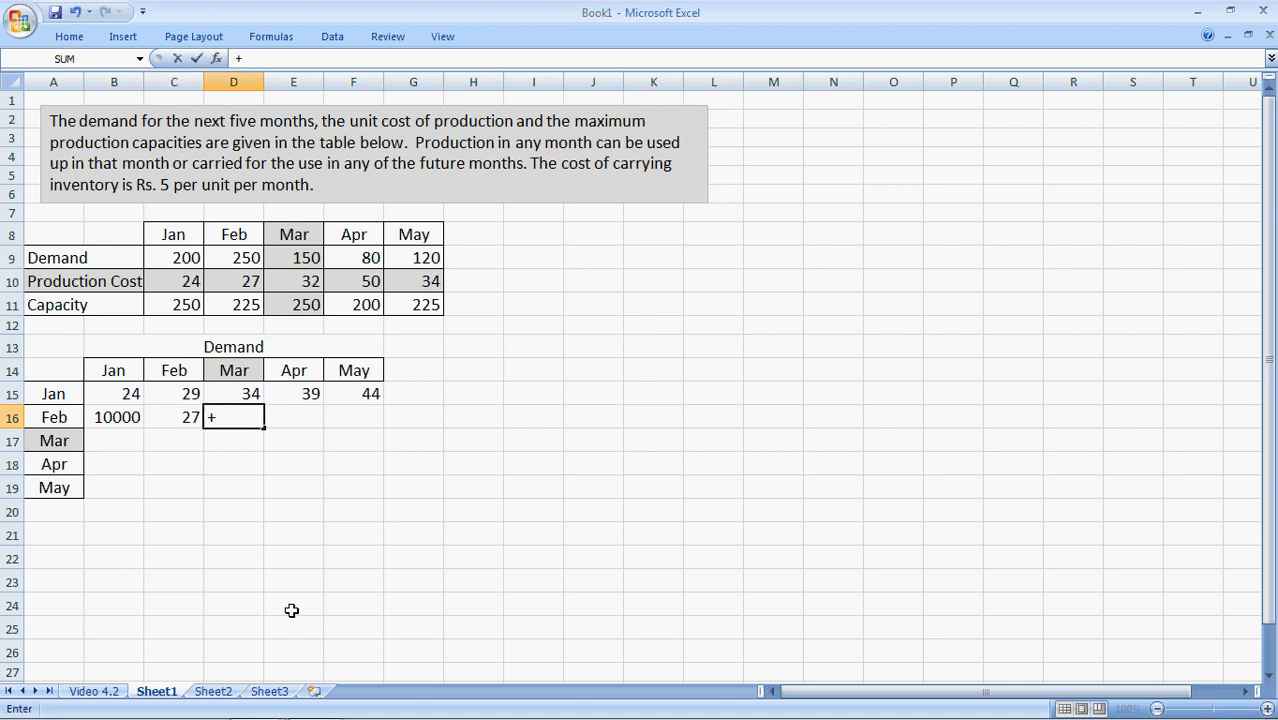
{"action": "left_click", "coordinate": [174, 418]}
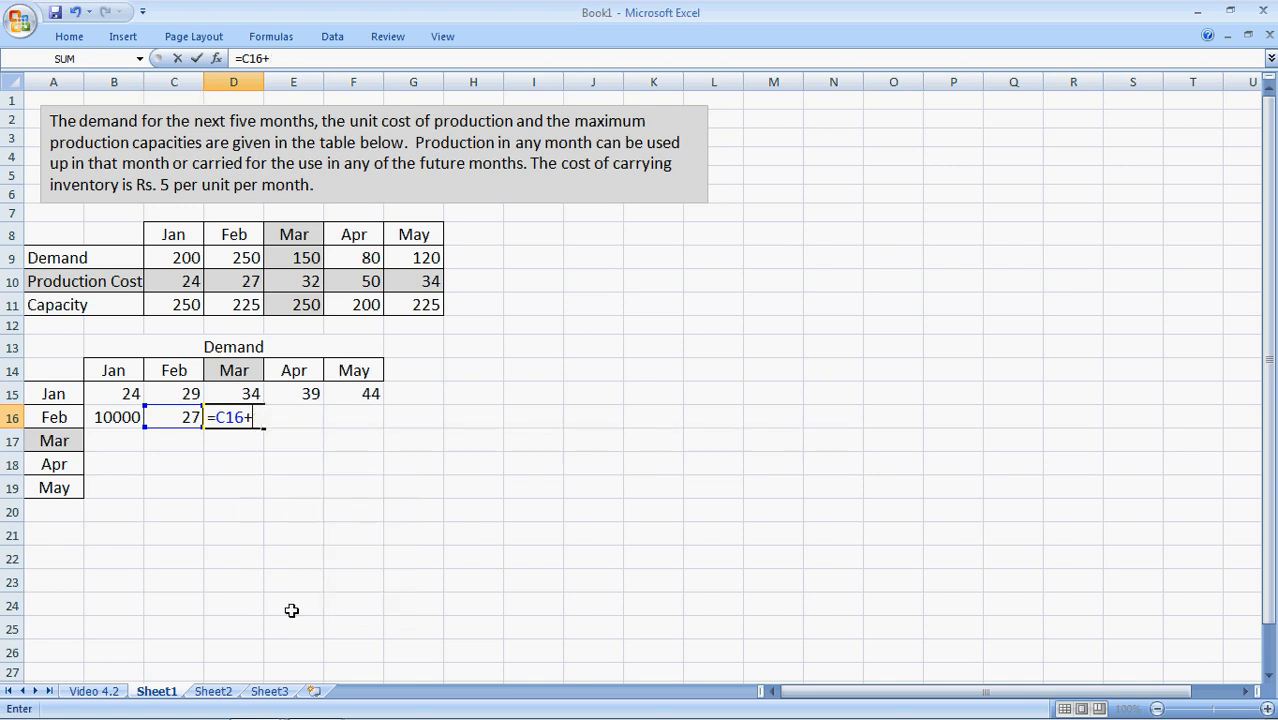
{"action": "type", "text": "5"}
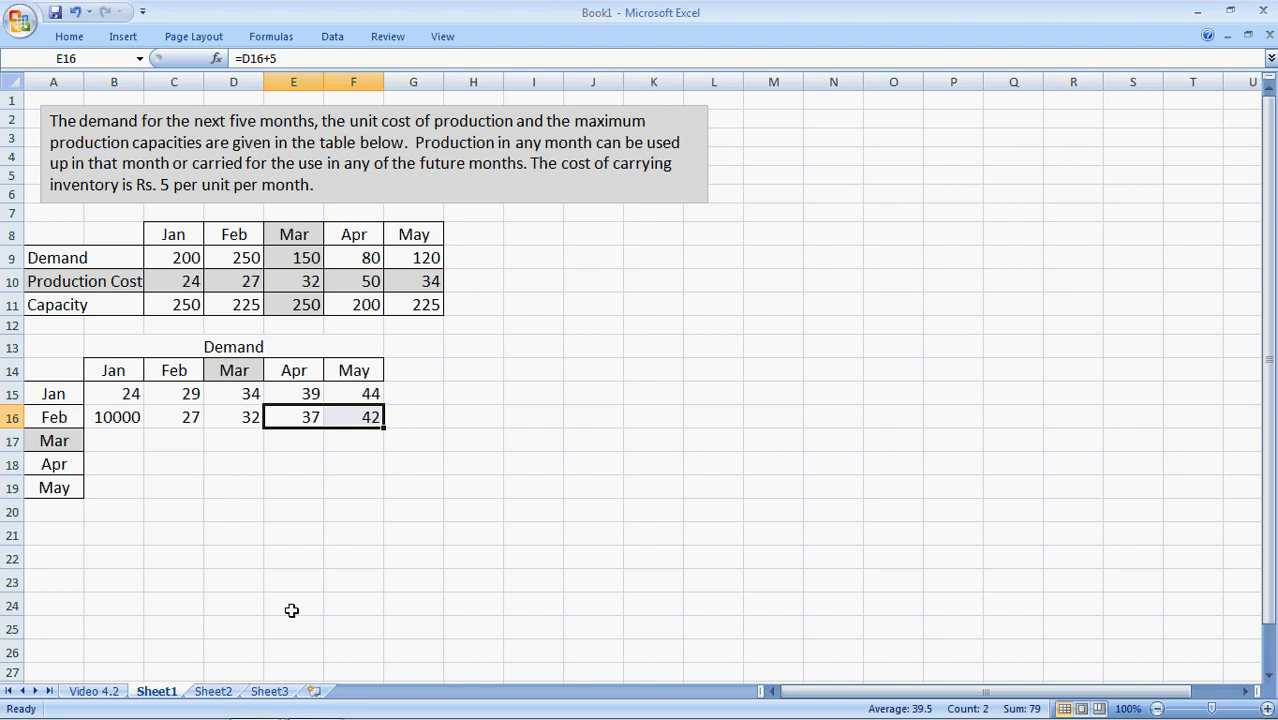
{"action": "left_click", "coordinate": [112, 440]}
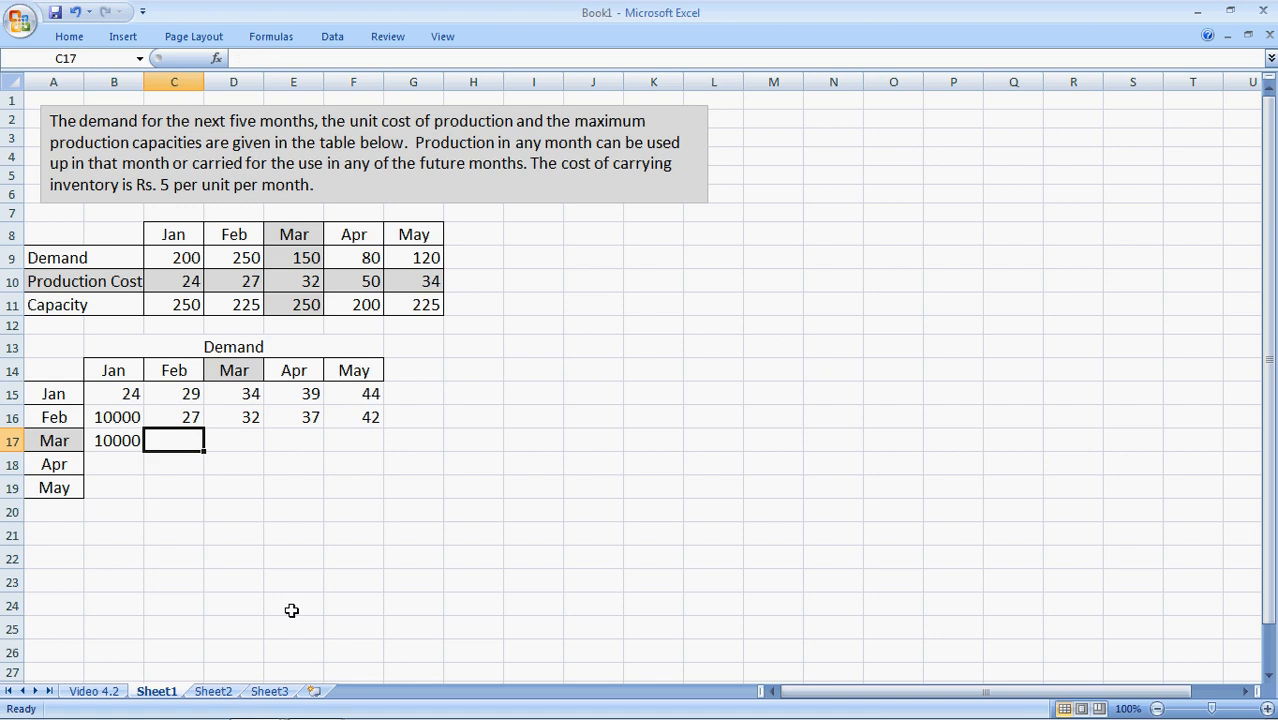
{"action": "type", "text": "10000"}
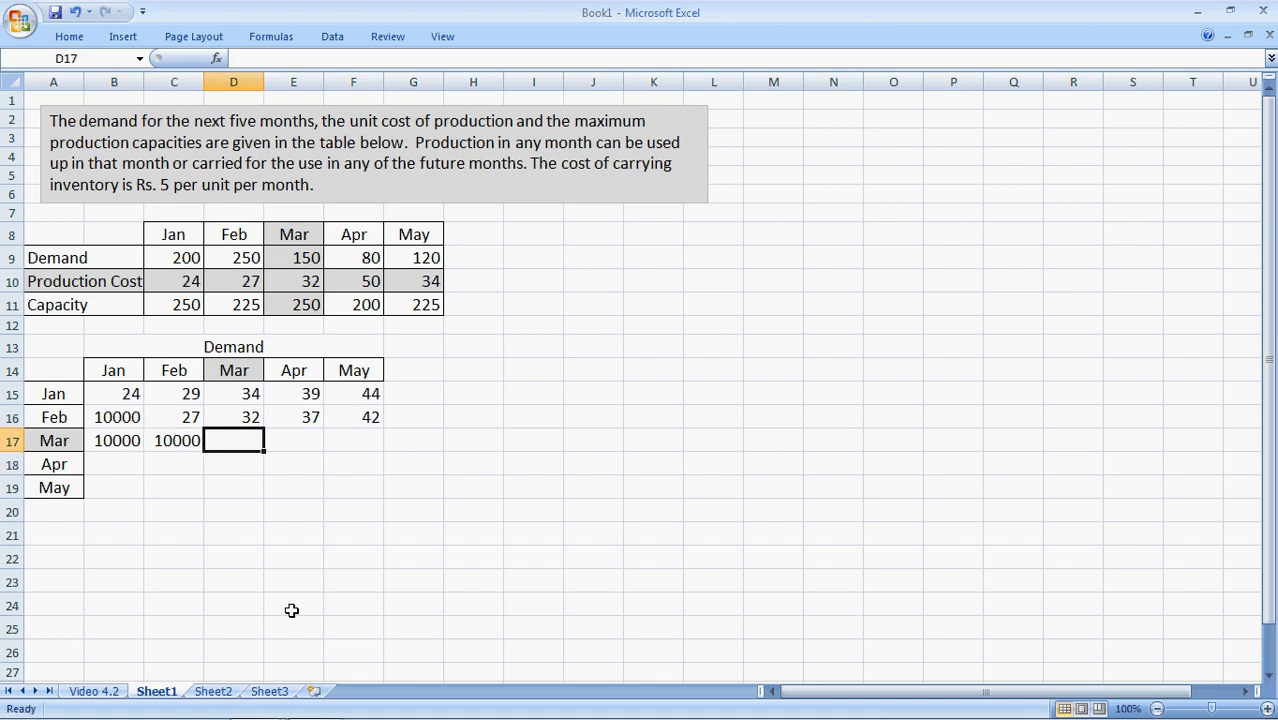
{"action": "mouse_move", "coordinate": [588, 628]}
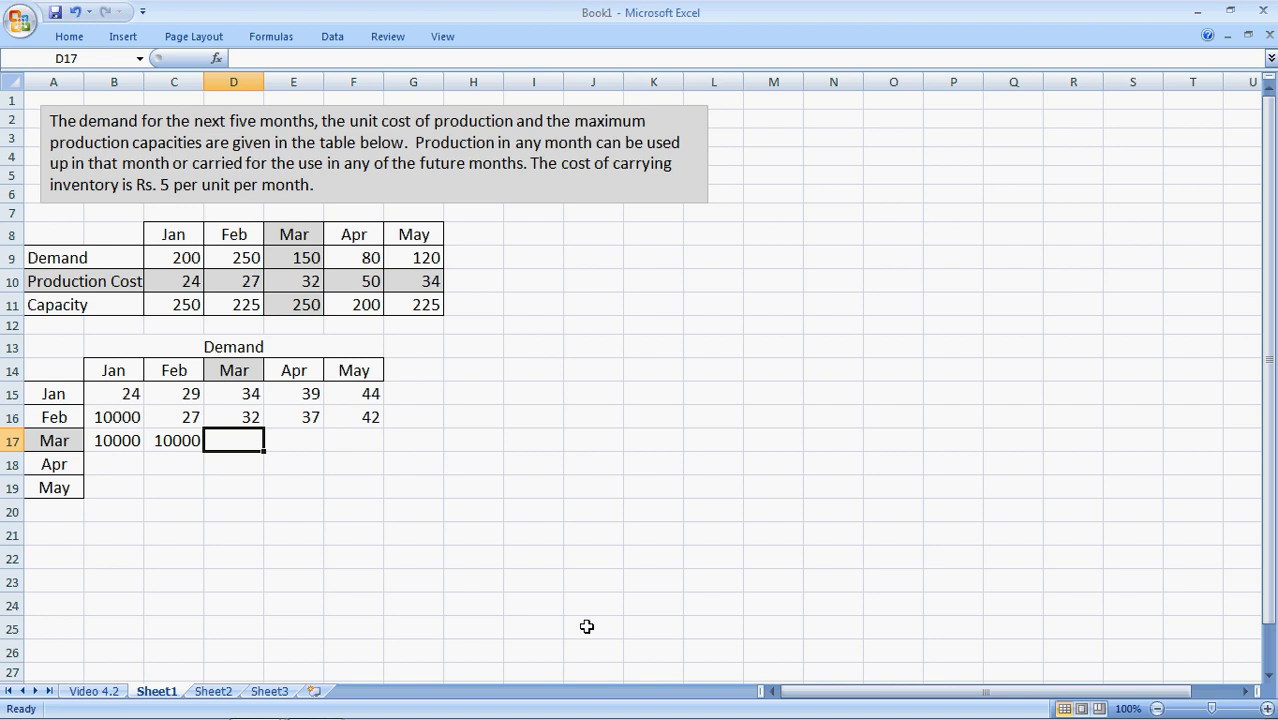
{"action": "type", "text": "=D17"}
{"action": "left_click", "coordinate": [354, 440]}
{"action": "type", "text": "=E17+5"}
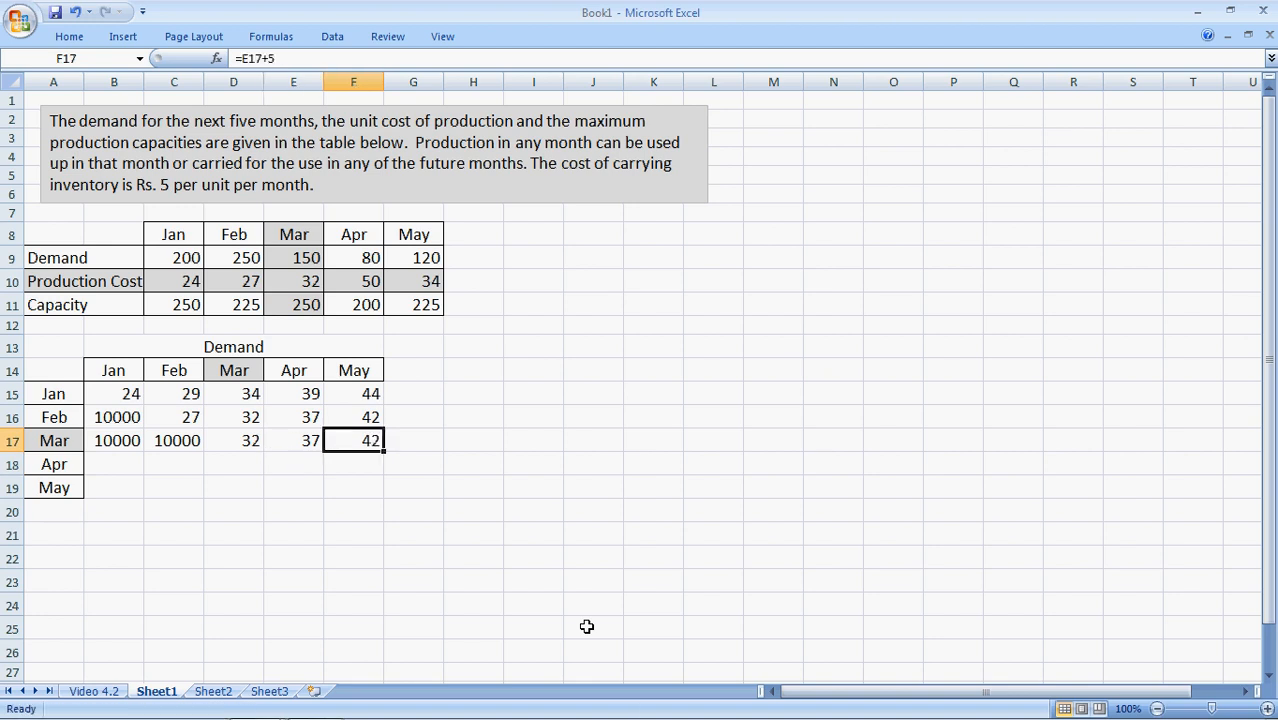
{"action": "type", "text": "1"}
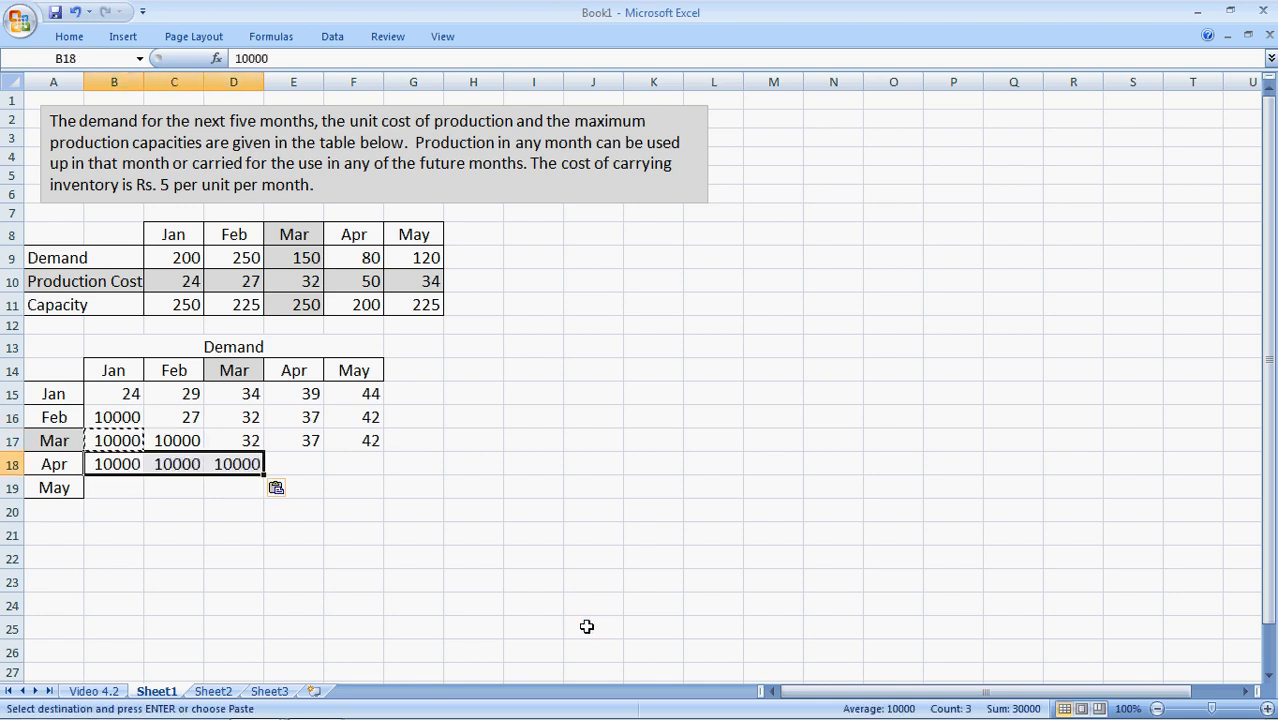
Complete the Apr row with 50 and 55 and the May diagonal cost of 34.
{"action": "left_click", "coordinate": [174, 464]}
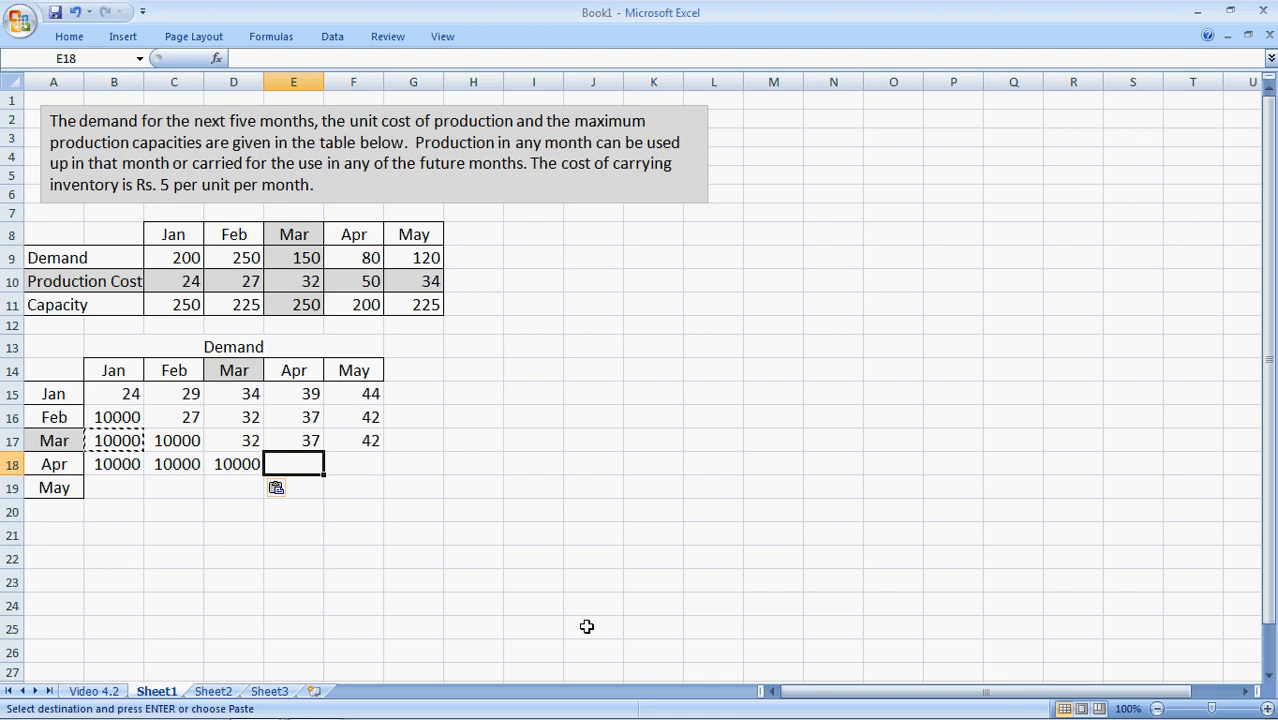
{"action": "type", "text": "50"}
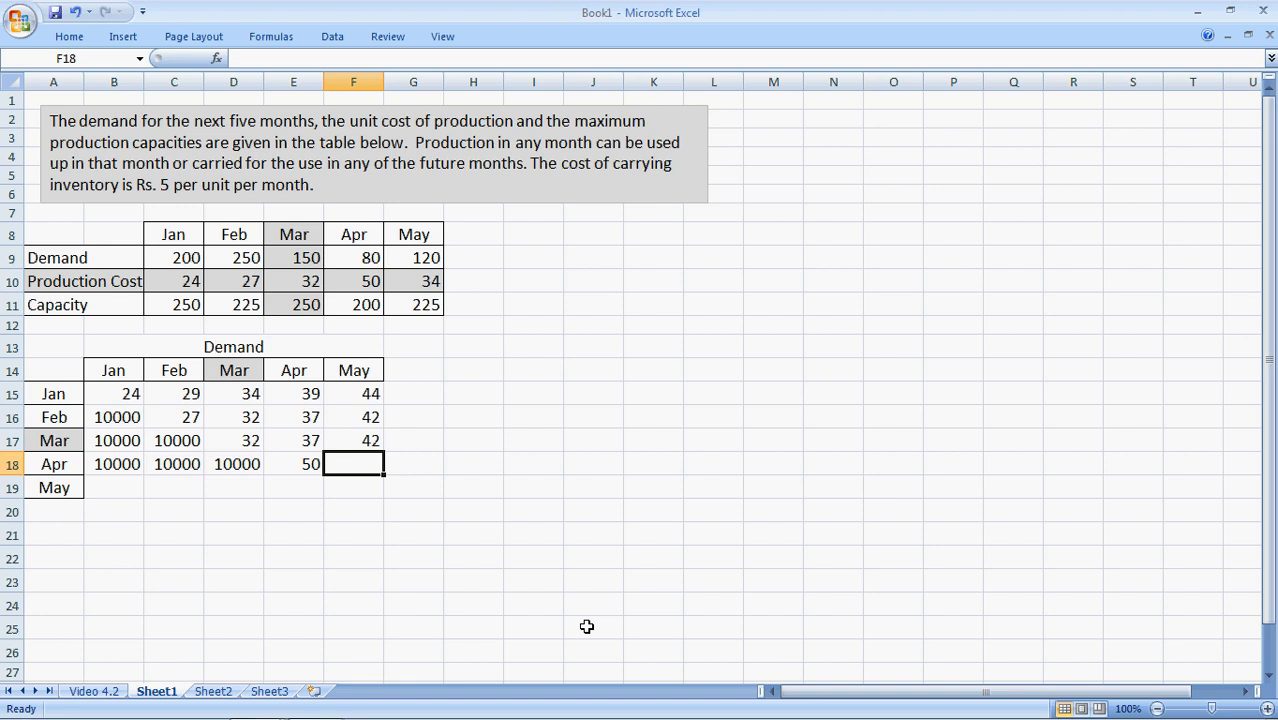
{"action": "type", "text": "55"}
{"action": "left_click", "coordinate": [114, 488]}
{"action": "type", "text": "10000"}
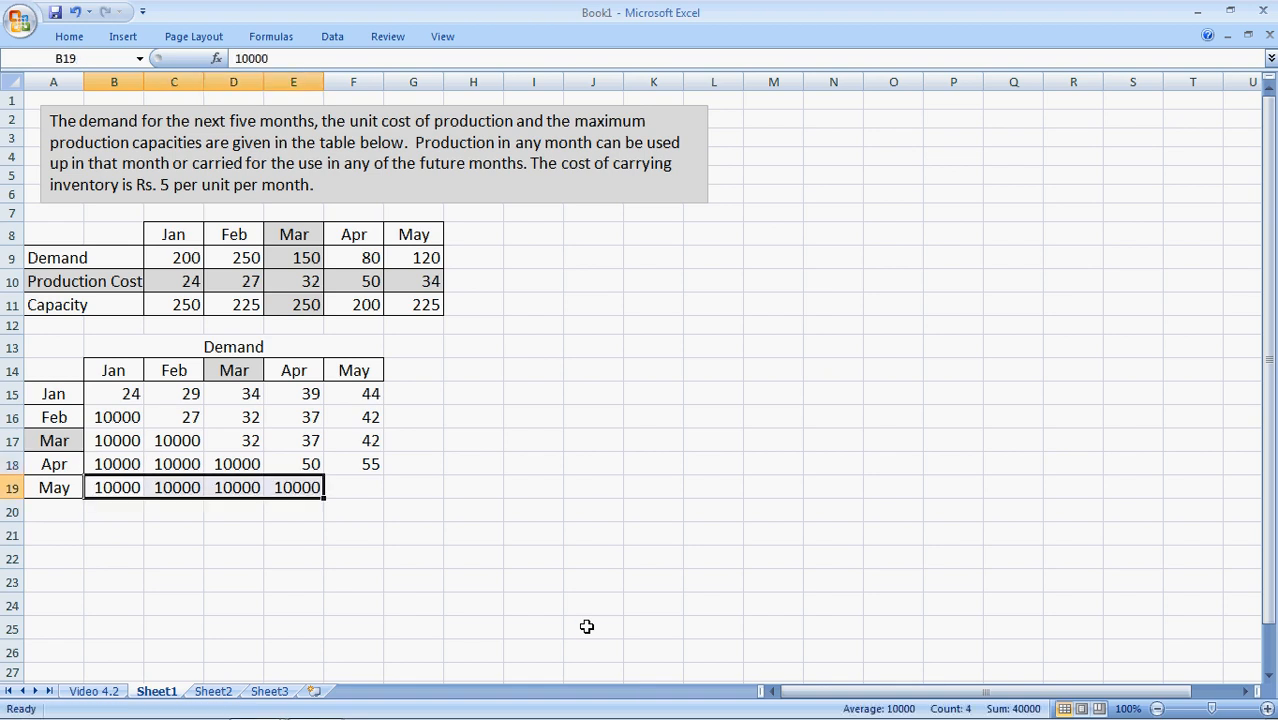
{"action": "left_click", "coordinate": [352, 488]}
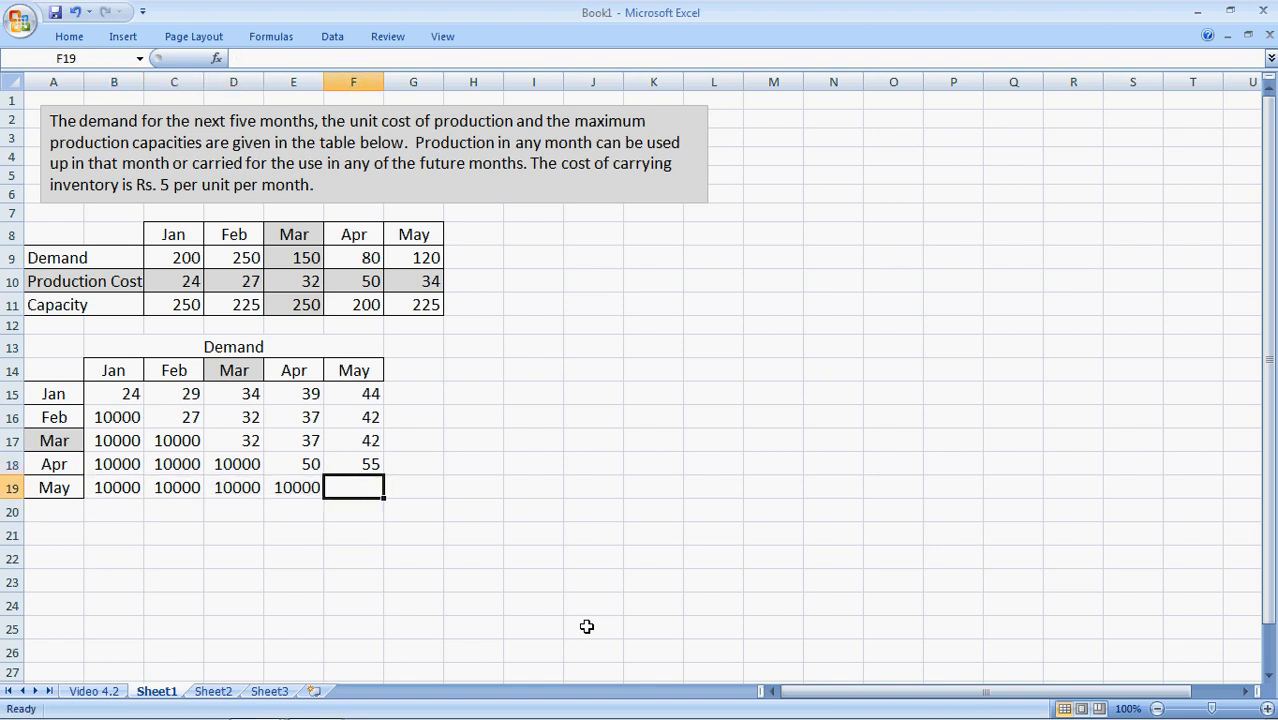
{"action": "type", "text": "34"}
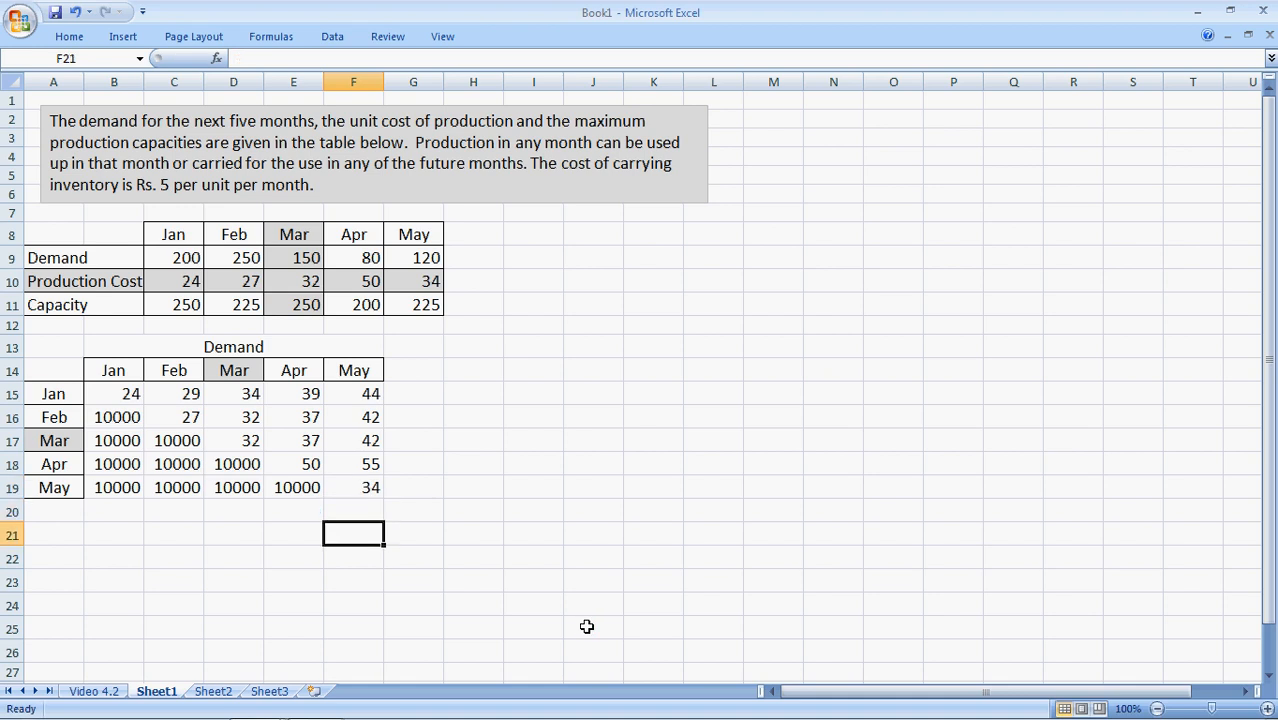
{"action": "left_click", "coordinate": [112, 392]}
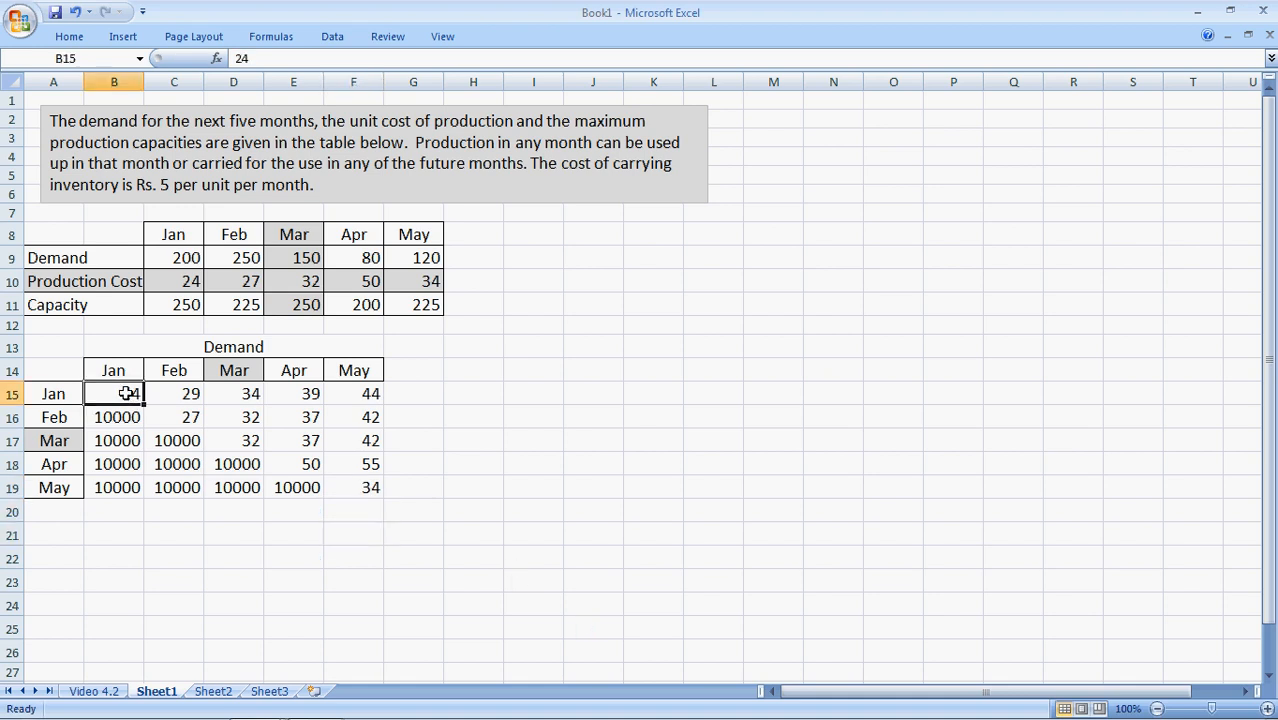
Border the cost grid A13:F19 and shade March's row and column like the problem table.
{"action": "left_click_drag", "start_coordinate": [114, 392], "coordinate": [352, 488]}
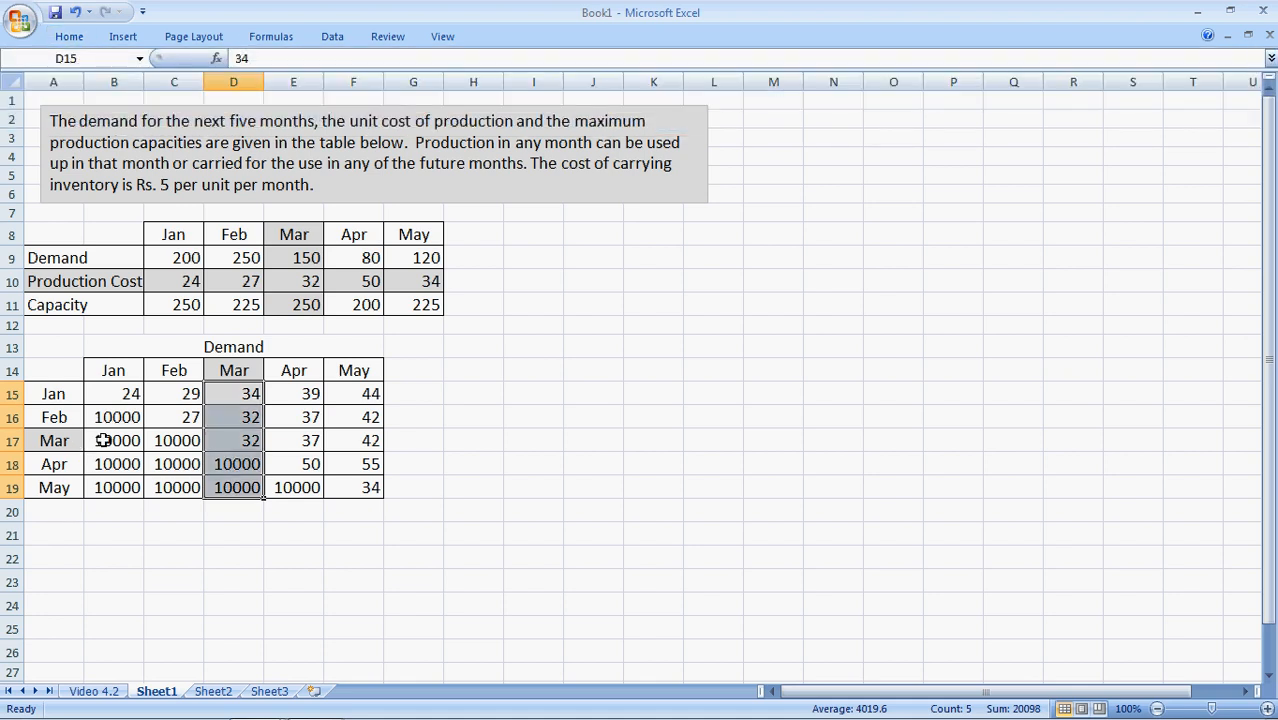
{"action": "left_click", "coordinate": [114, 440]}
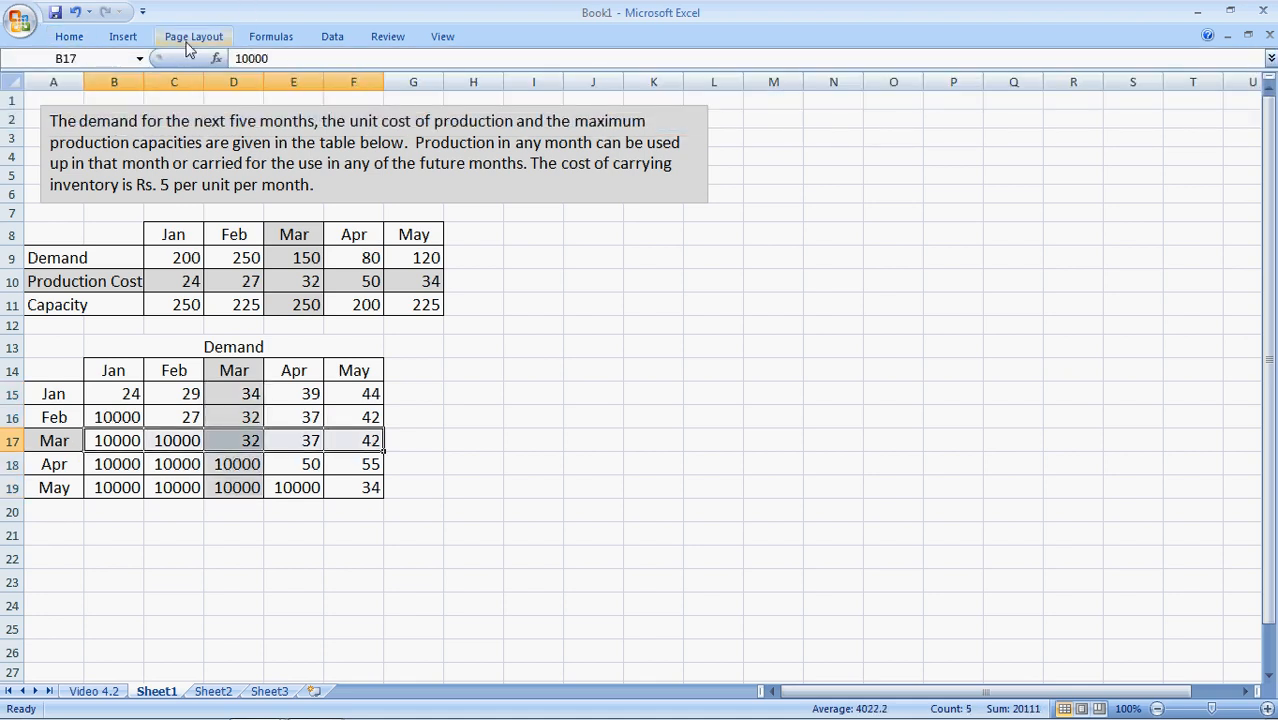
{"action": "left_click", "coordinate": [68, 36]}
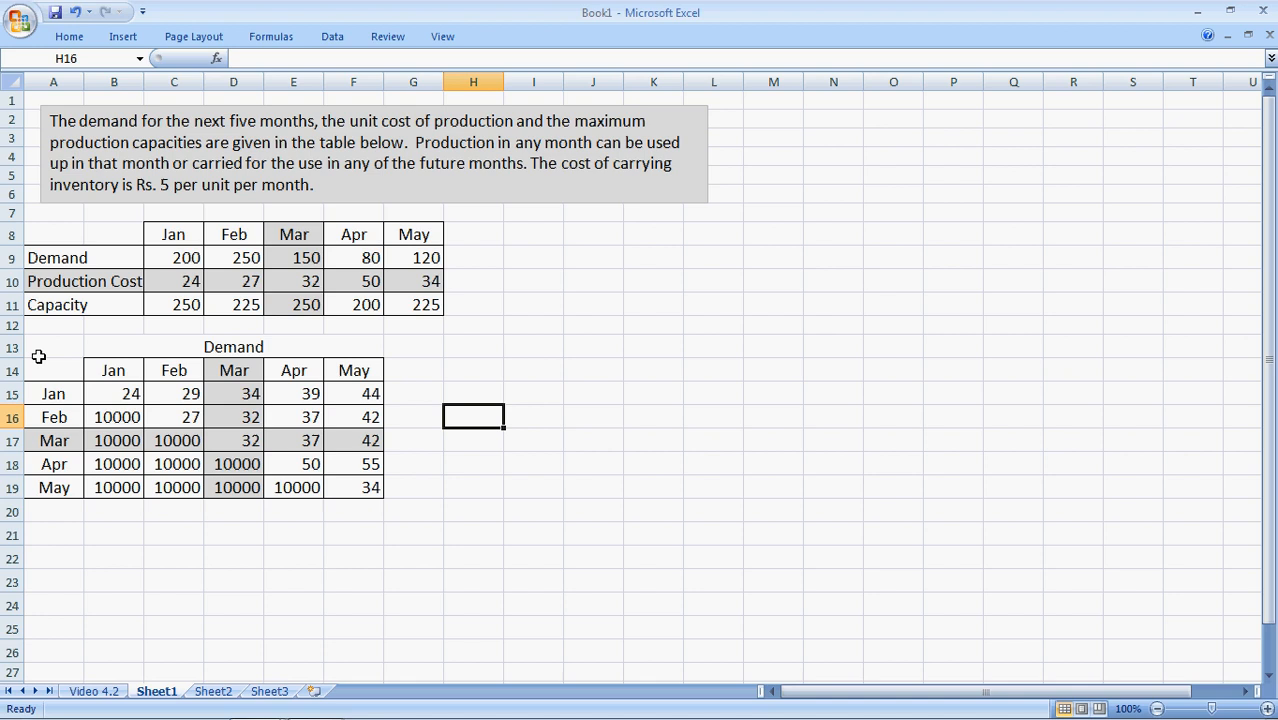
{"action": "mouse_move", "coordinate": [56, 352]}
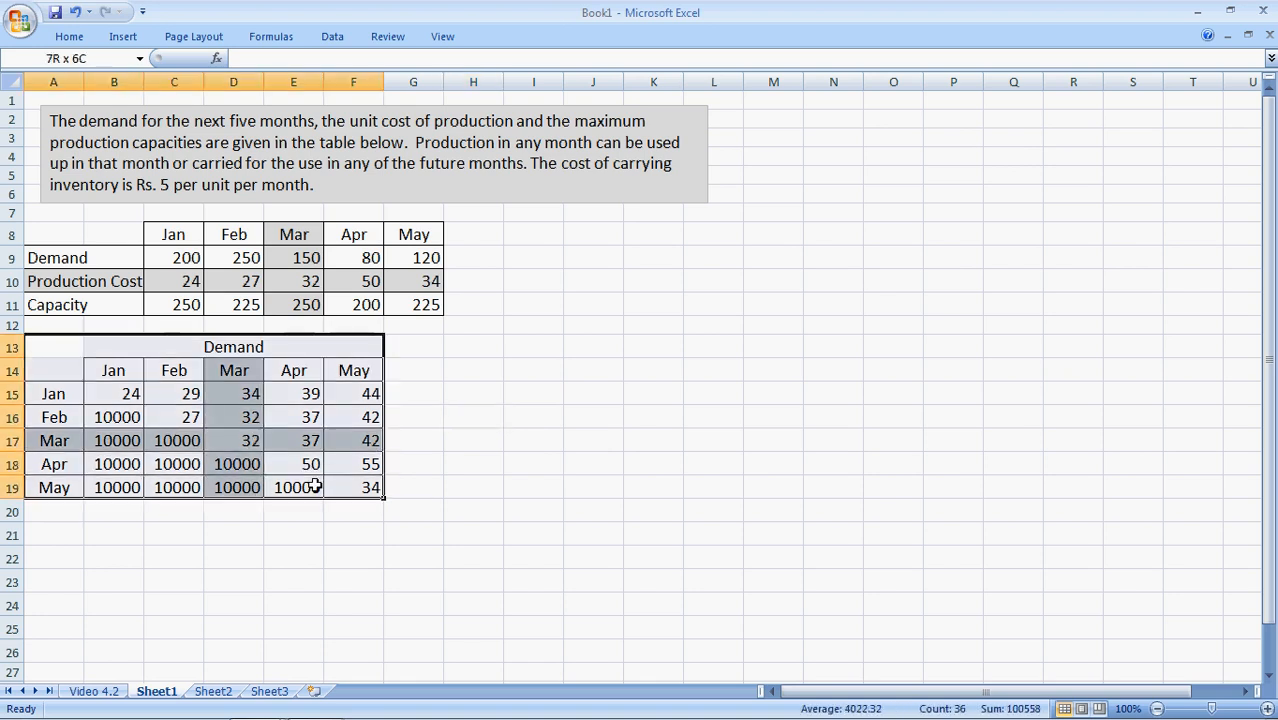
Paste a copy of the Demand table at H13 and clear its cost values I15:M19.
{"action": "left_click", "coordinate": [472, 348]}
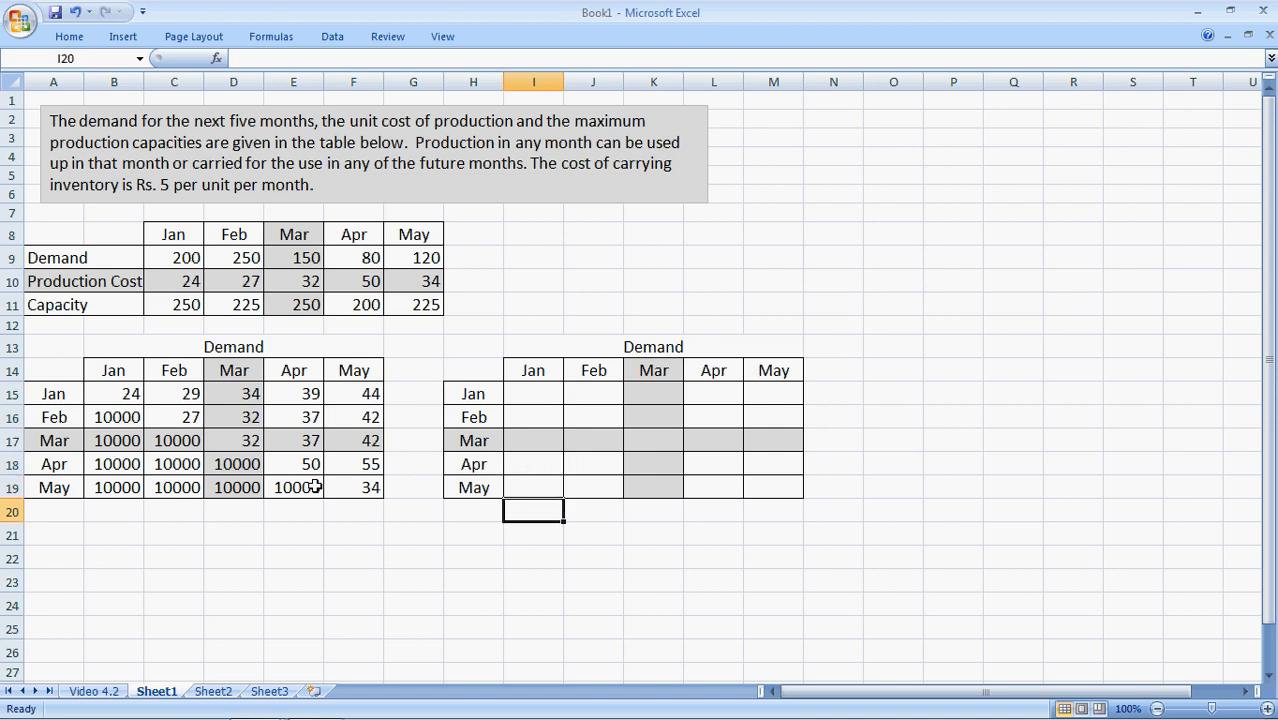
{"action": "left_click", "coordinate": [832, 488]}
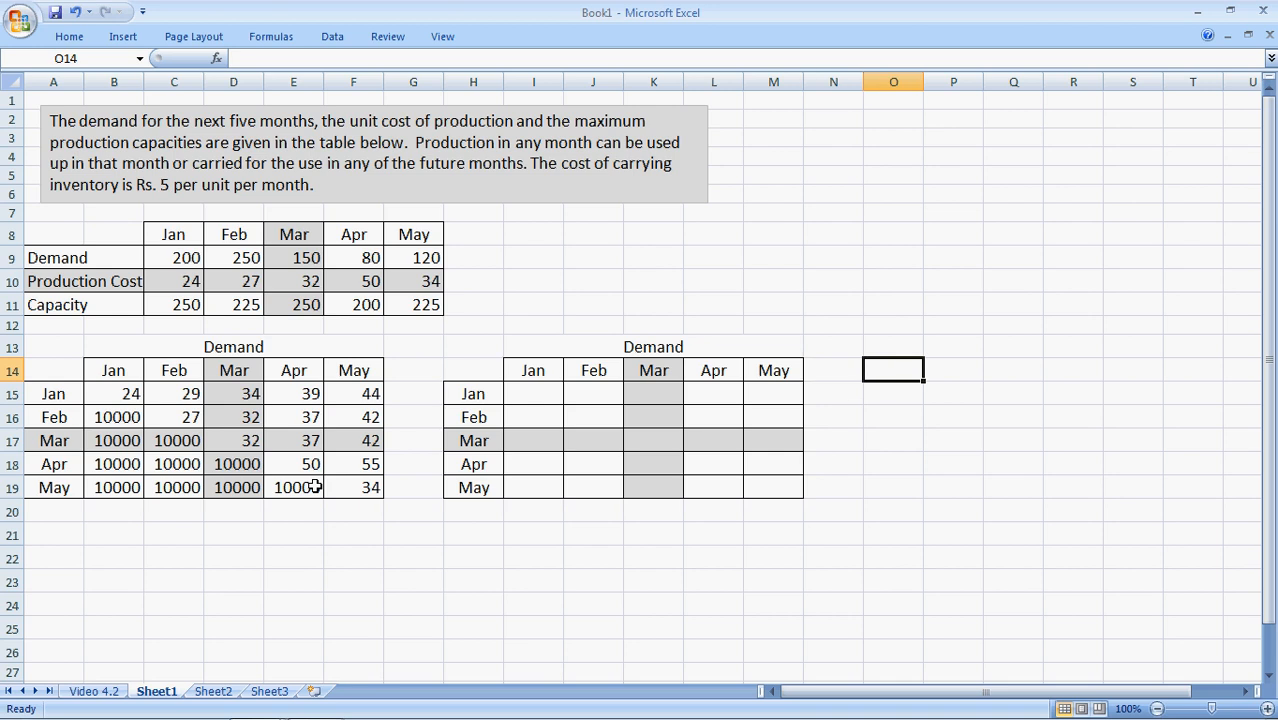
{"action": "left_click", "coordinate": [892, 488]}
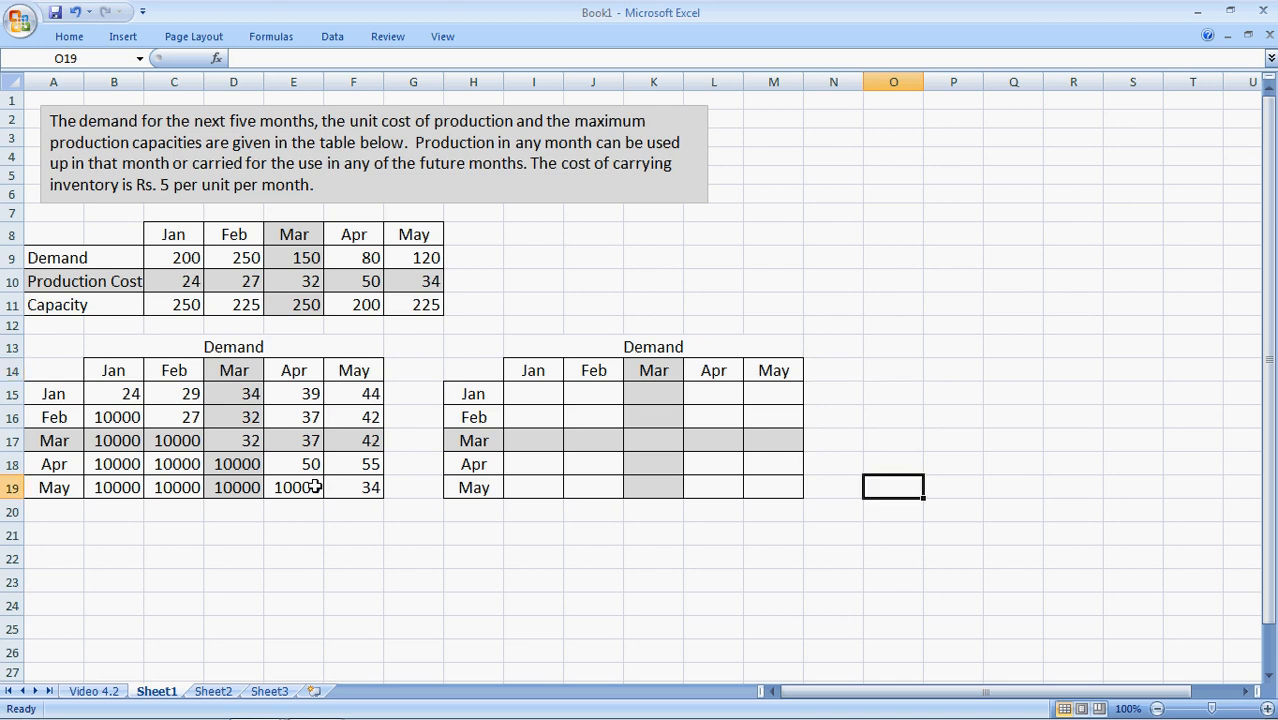
{"action": "left_click", "coordinate": [532, 534]}
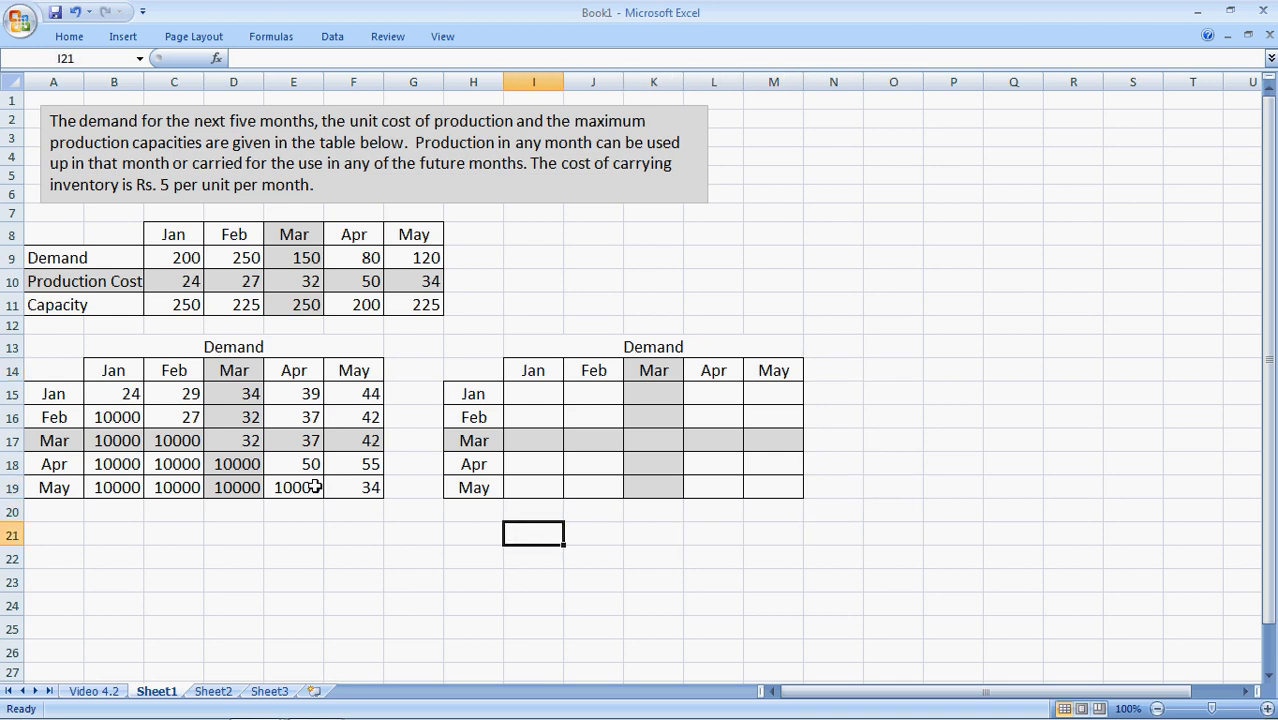
Enter demands 200, 250, 150, 80, 120 in I21:M21 and capacities 250, 225, 250, 200, 225 in O15:O19.
{"action": "type", "text": "2000"}
{"action": "left_click", "coordinate": [594, 534]}
{"action": "type", "text": "250"}
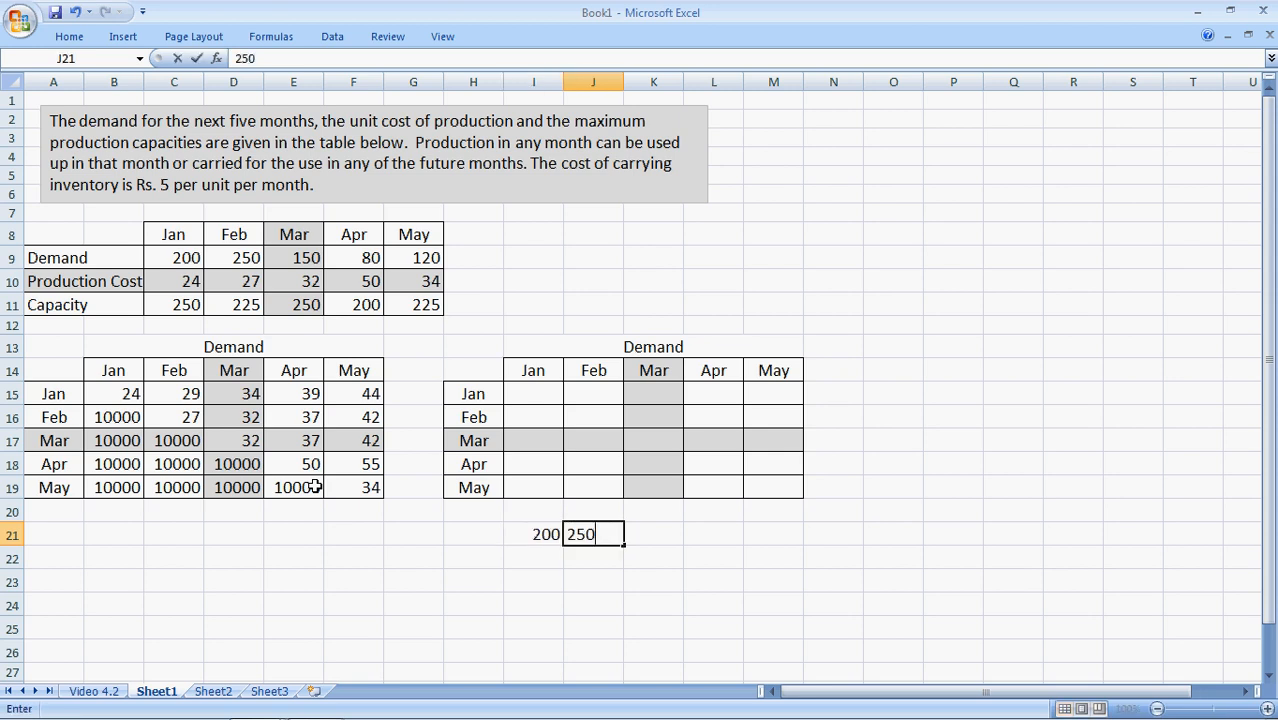
{"action": "type", "text": "15"}
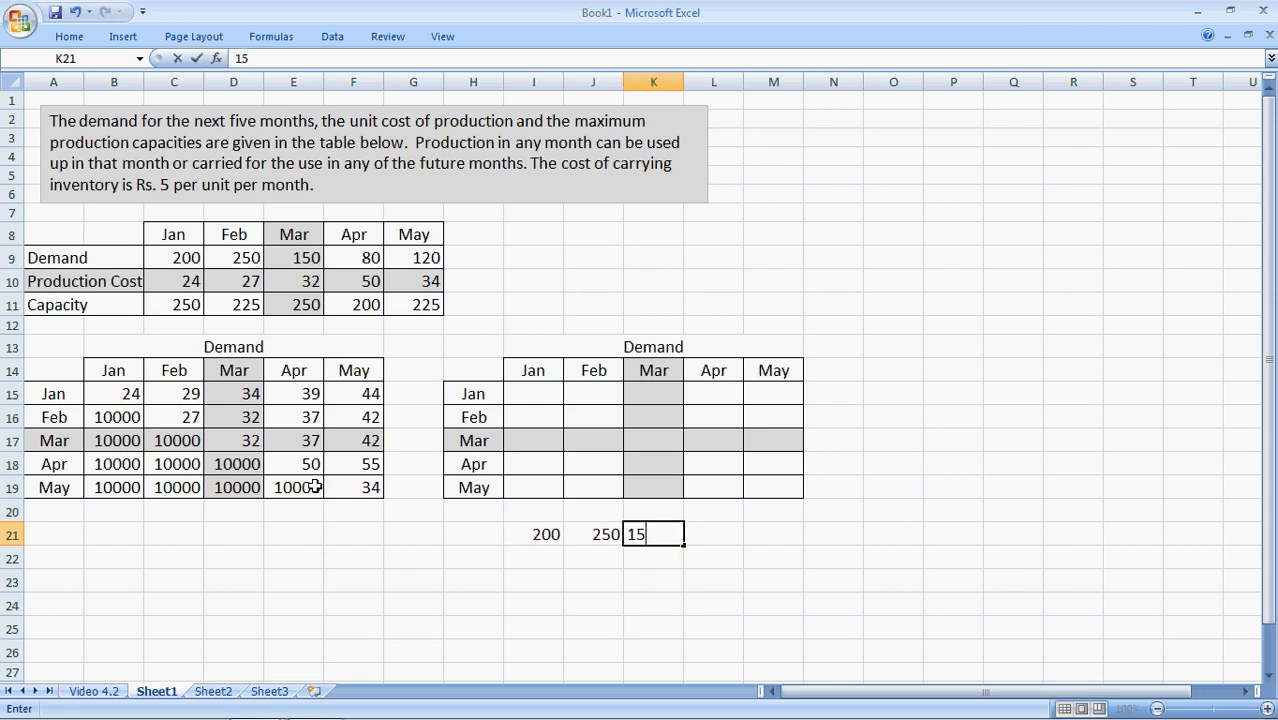
{"action": "type", "text": "80"}
{"action": "left_click", "coordinate": [774, 534]}
{"action": "type", "text": "120"}
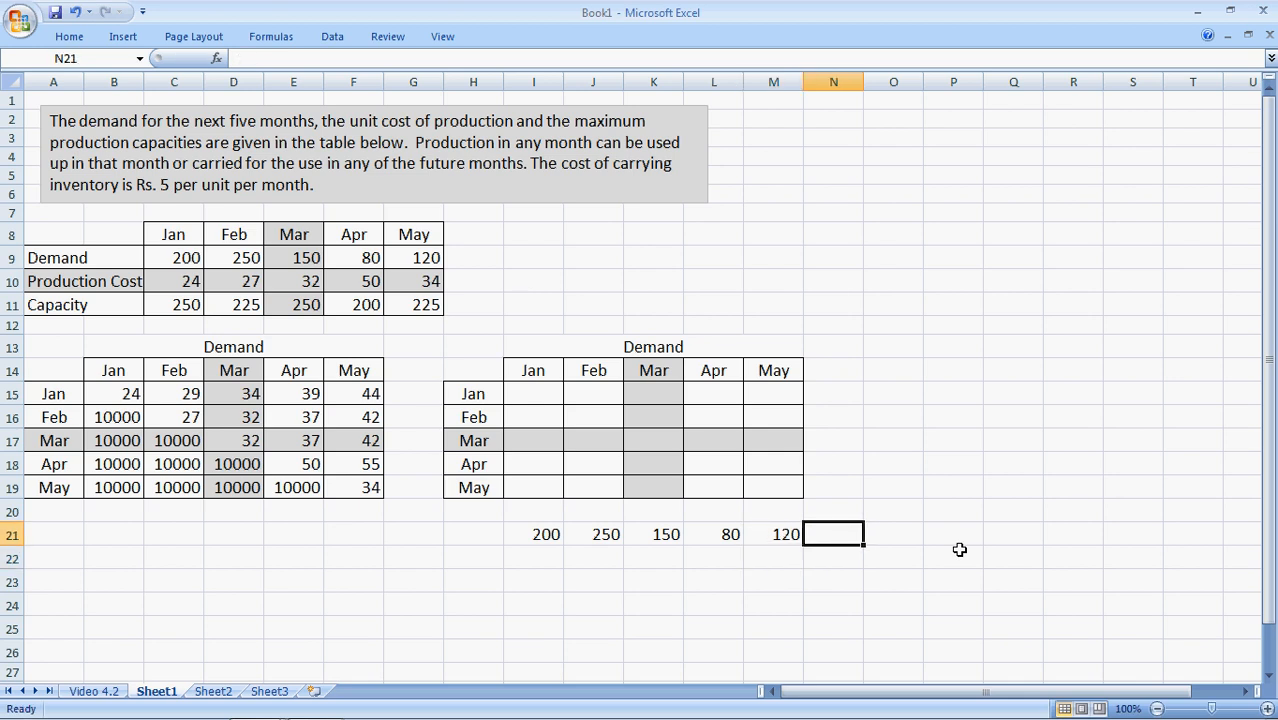
{"action": "left_click", "coordinate": [832, 392]}
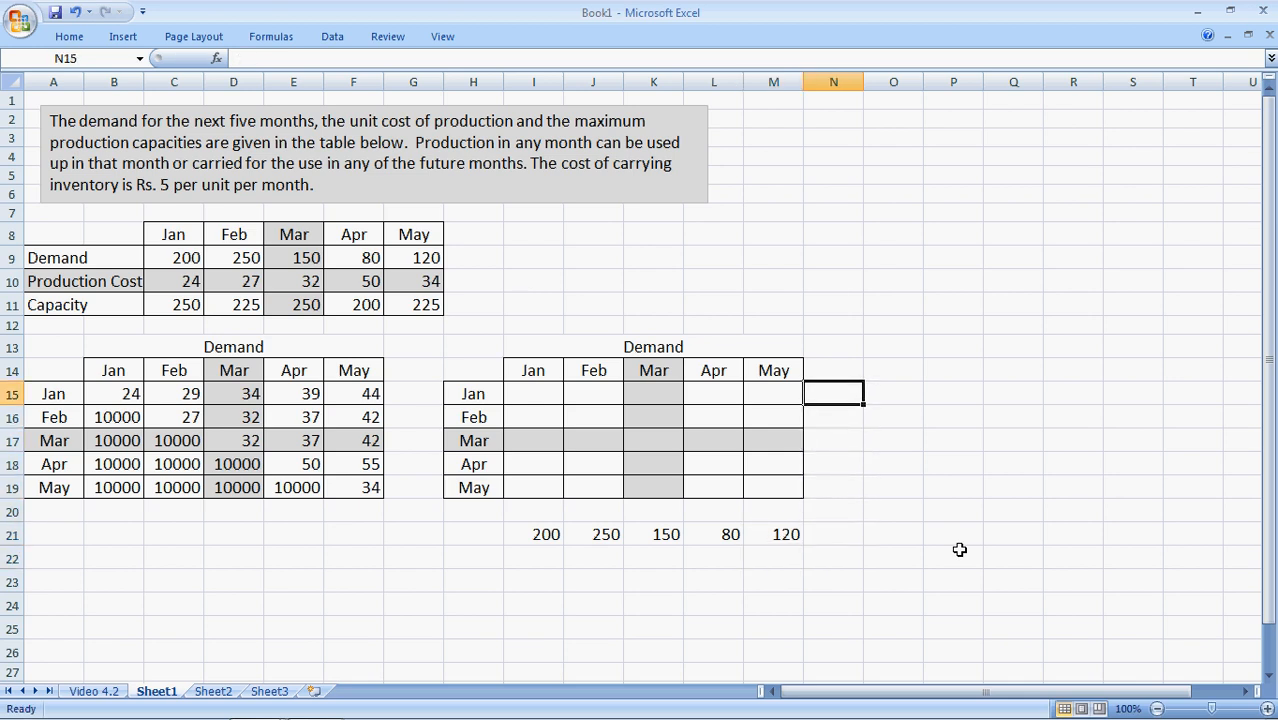
{"action": "type", "text": "250"}
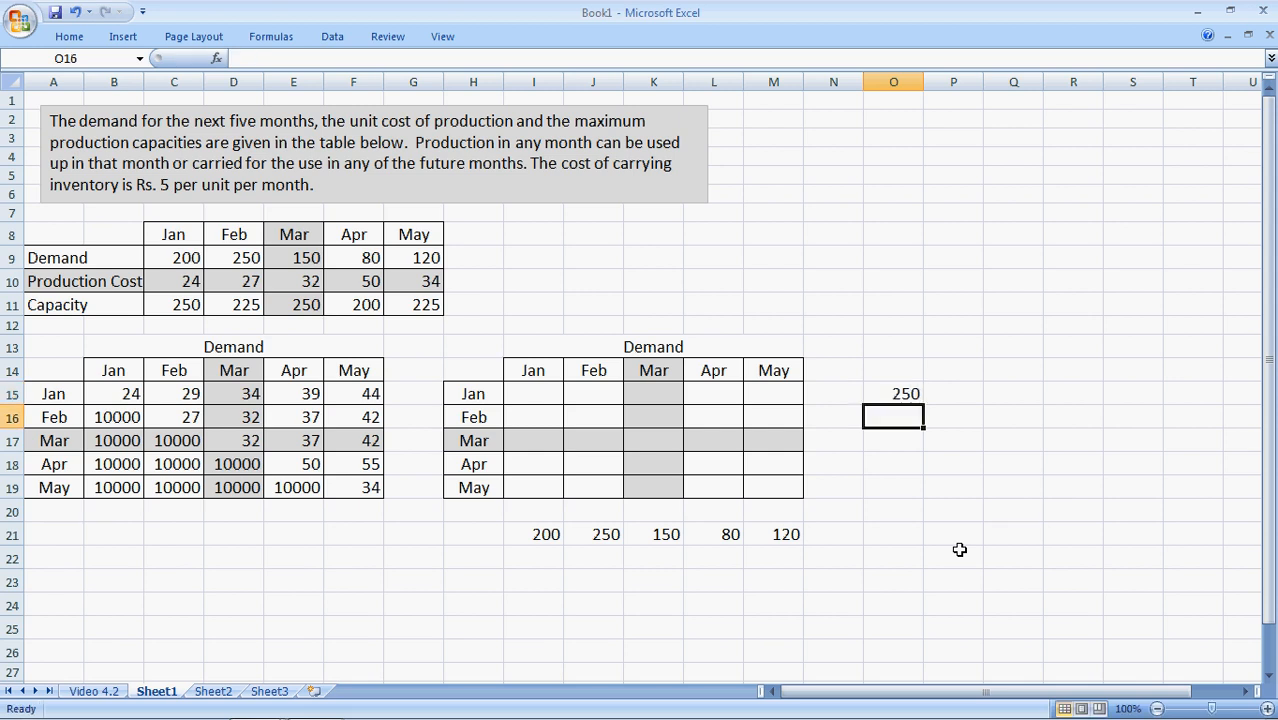
{"action": "type", "text": "225"}
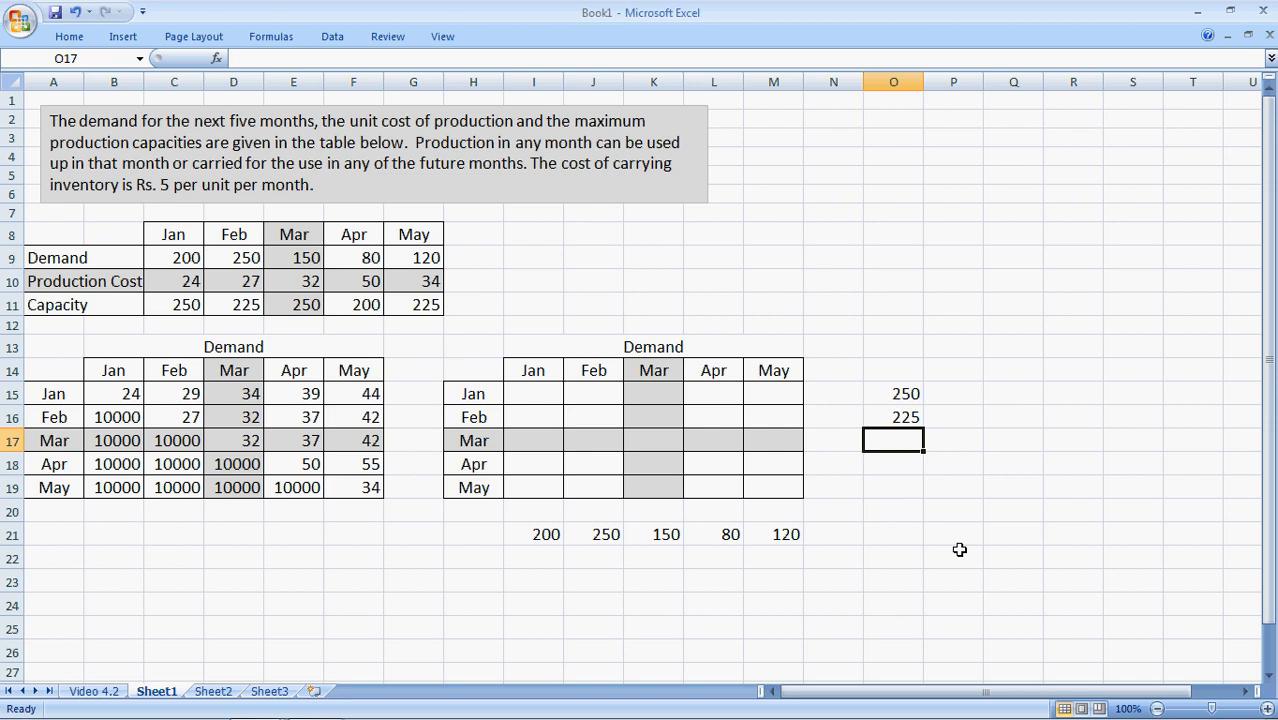
{"action": "type", "text": "259"}
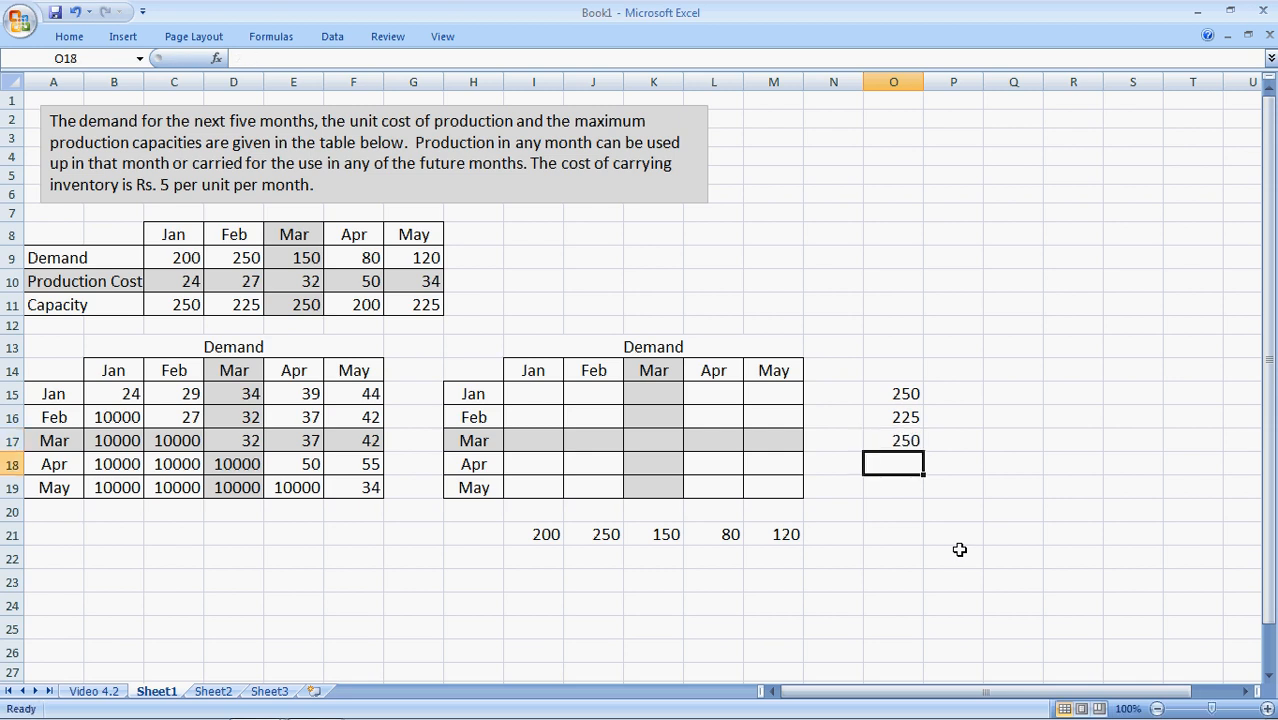
{"action": "type", "text": "200"}
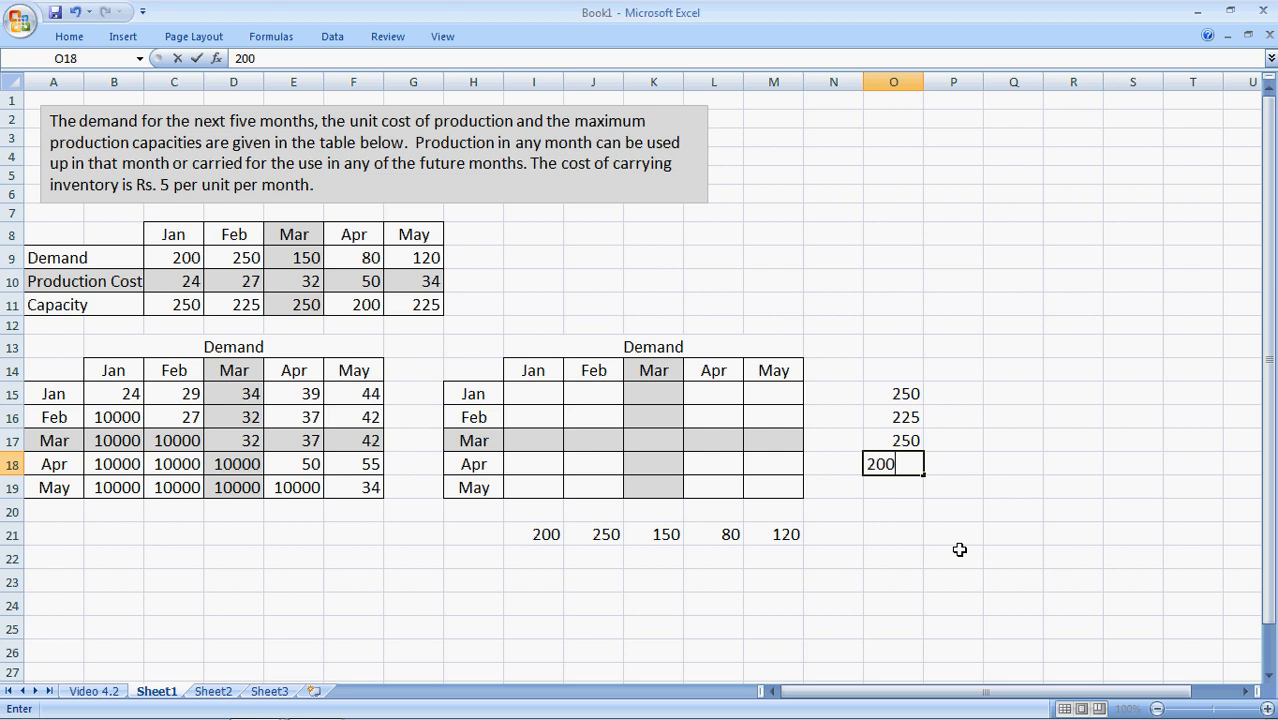
{"action": "type", "text": "225"}
{"action": "left_click", "coordinate": [834, 394]}
{"action": "type", "text": "="}
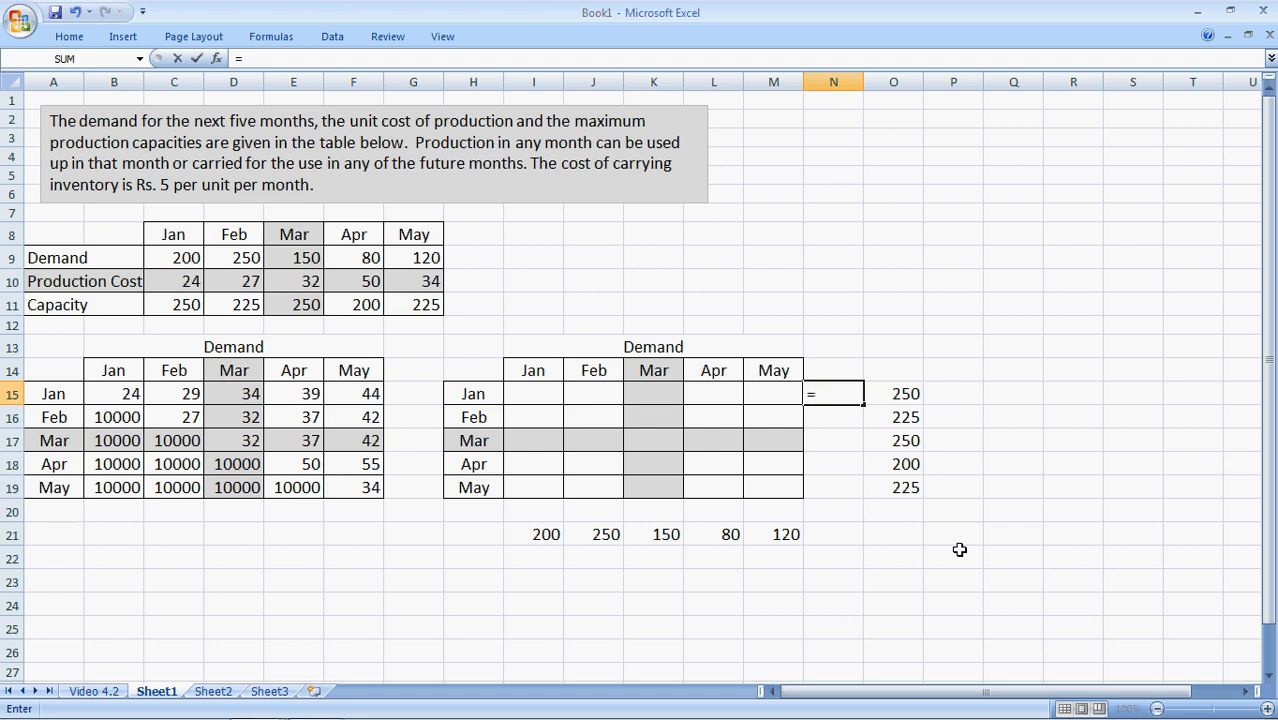
Add SUM row totals in N15:N19 and column totals in I20:M20 for the allocation grid.
{"action": "type", "text": "sum(J15"}
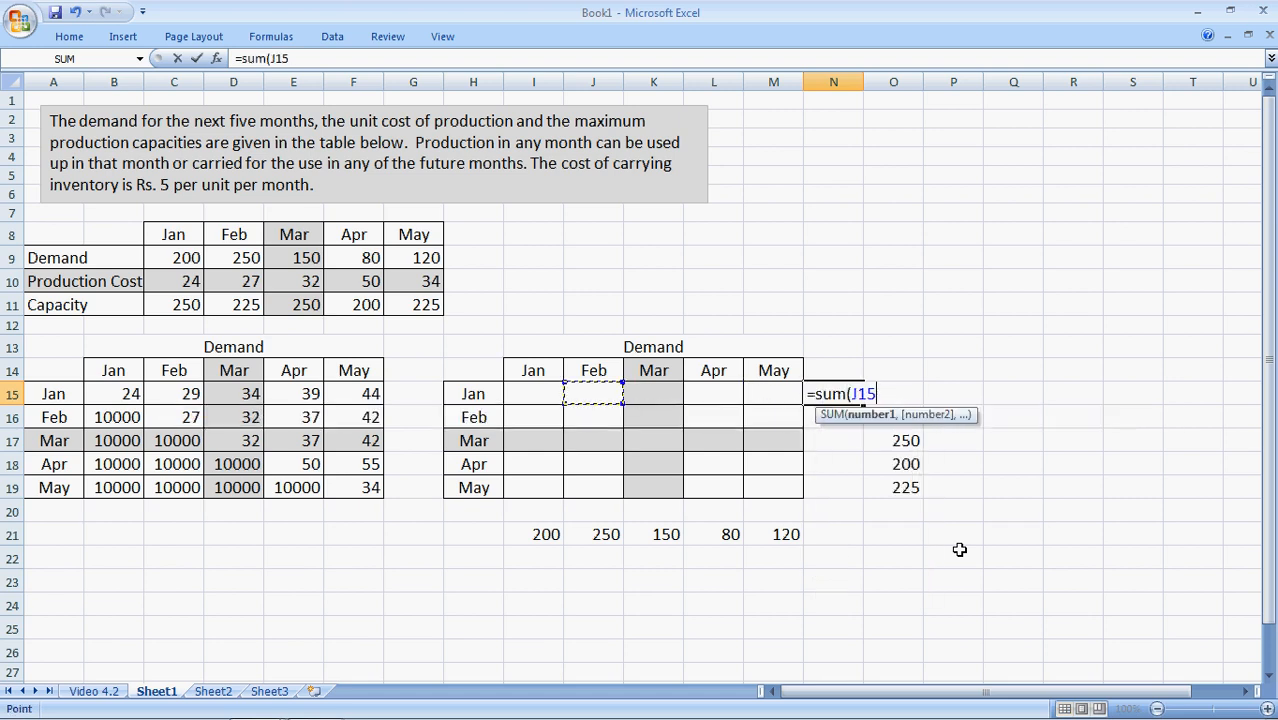
{"action": "left_click_drag", "start_coordinate": [532, 392], "coordinate": [772, 392]}
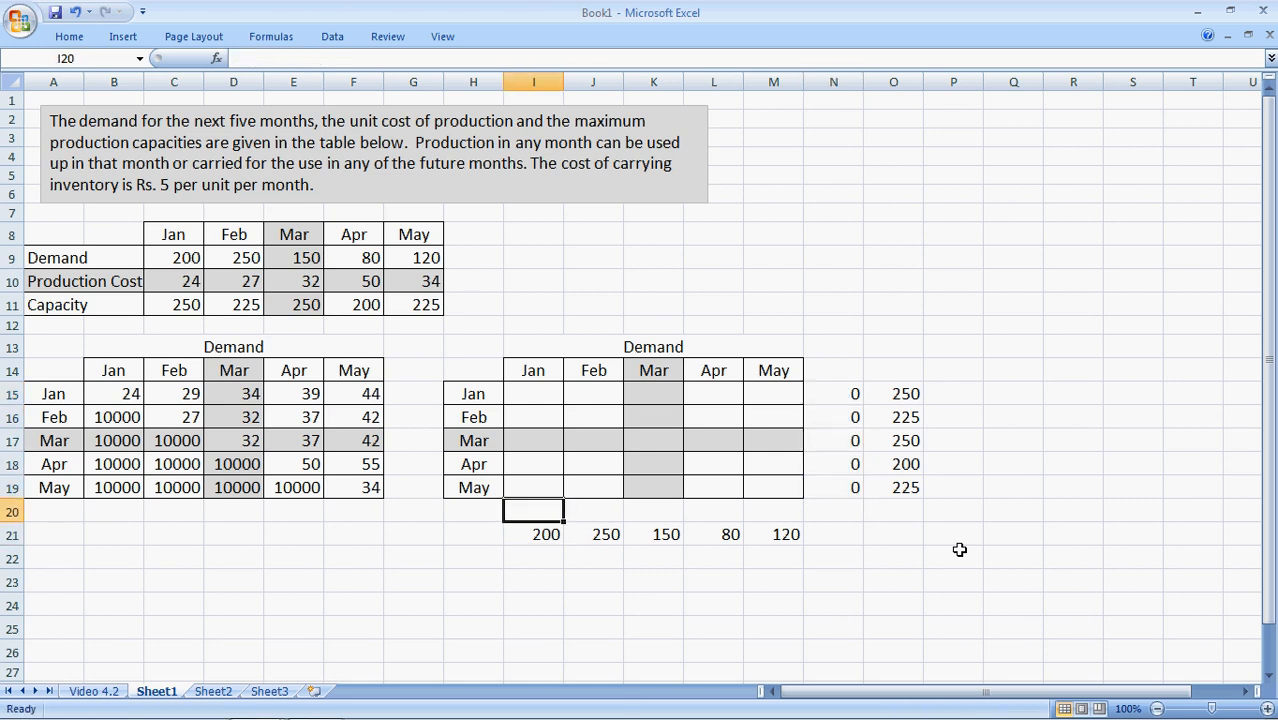
{"action": "type", "text": "="}
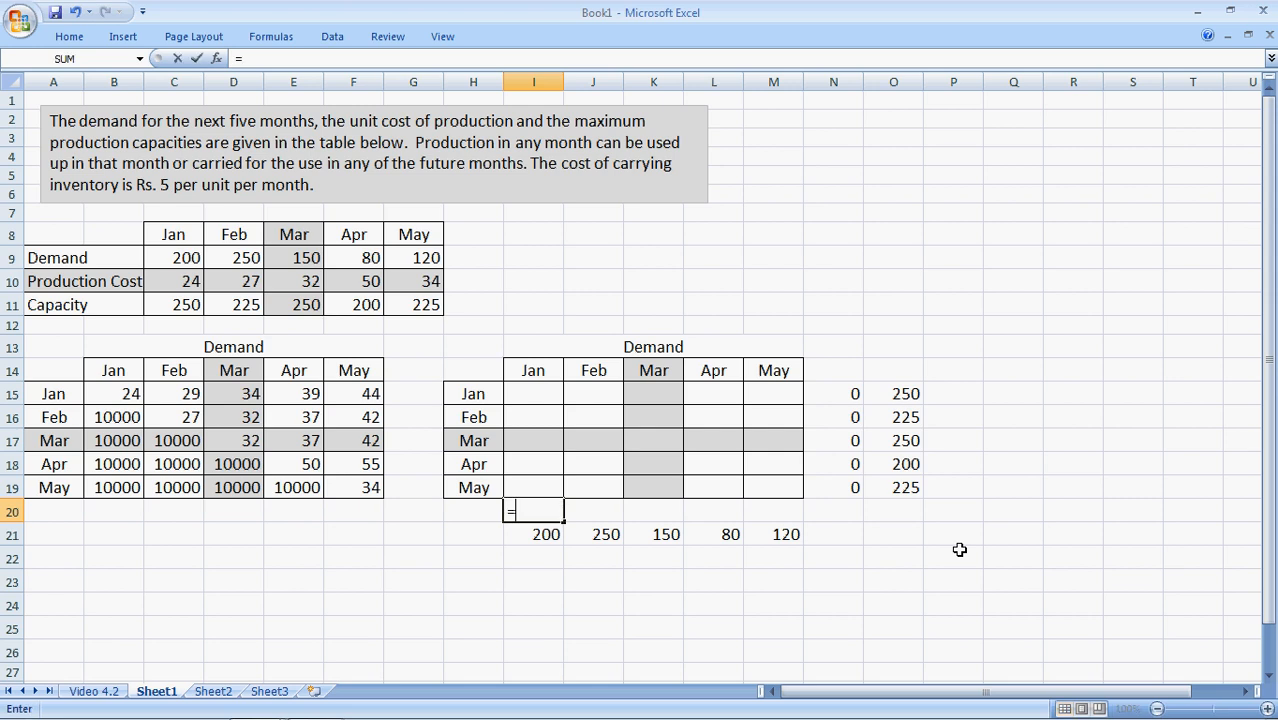
{"action": "type", "text": "sum(I15:I17"}
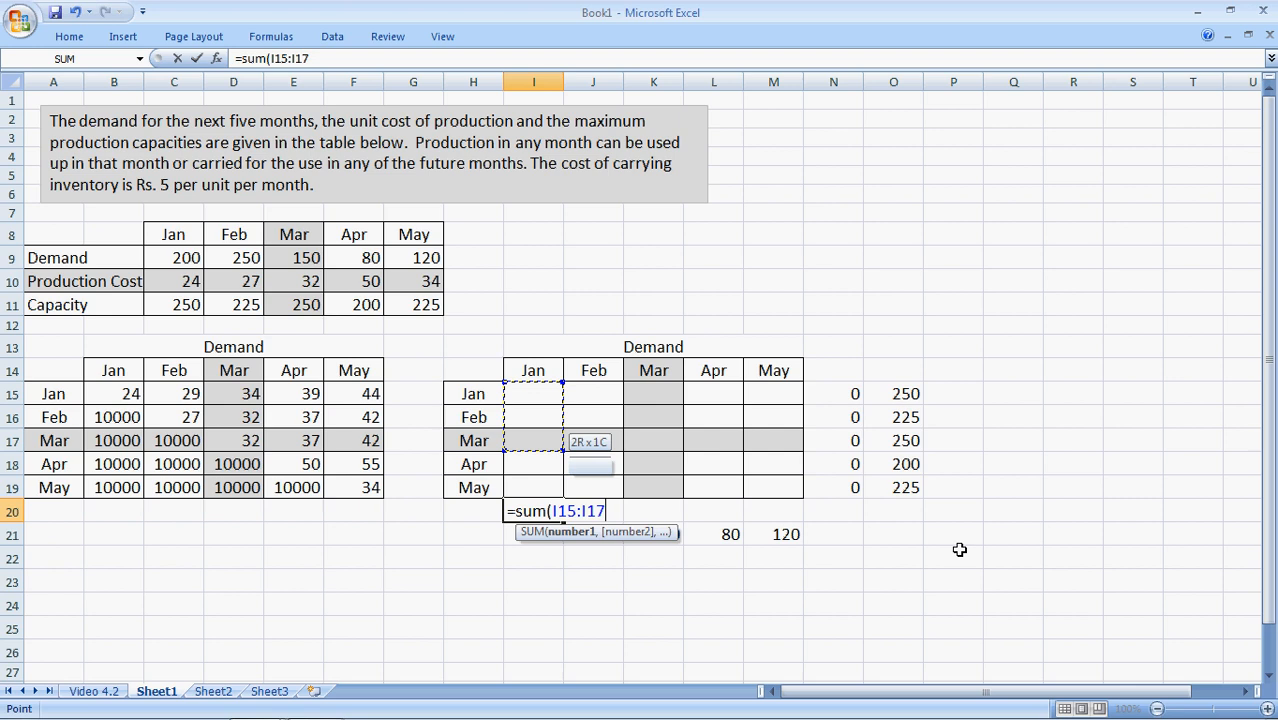
{"action": "left_click_drag", "start_coordinate": [532, 440], "coordinate": [532, 488]}
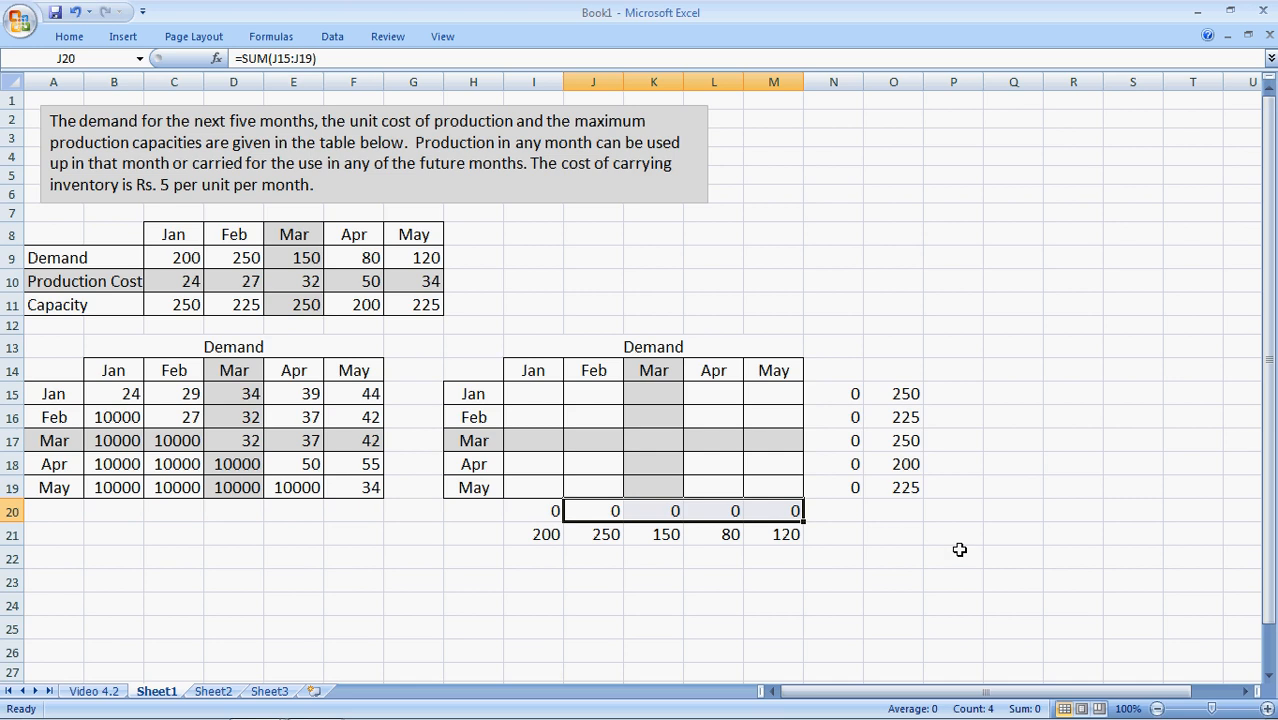
{"action": "left_click", "coordinate": [532, 580]}
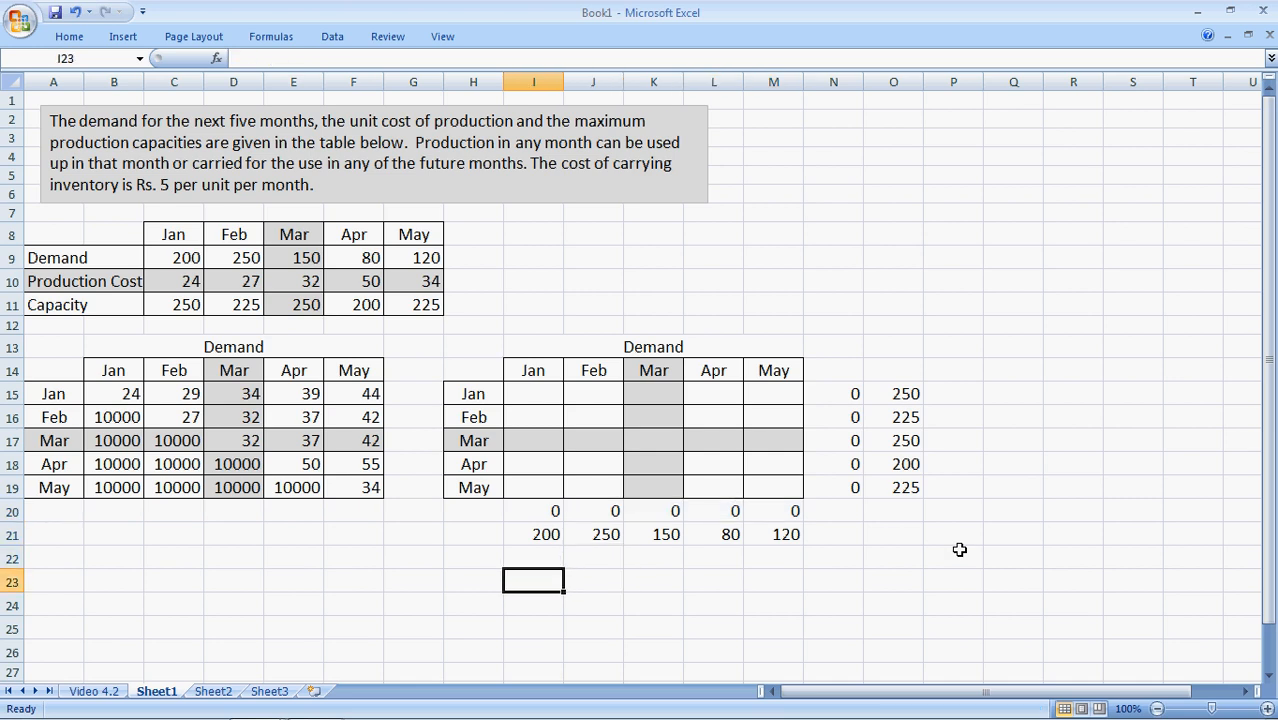
Label Total Cost and make H23 =SUMPRODUCT(B15:F19, I15:M19).
{"action": "left_click", "coordinate": [352, 580]}
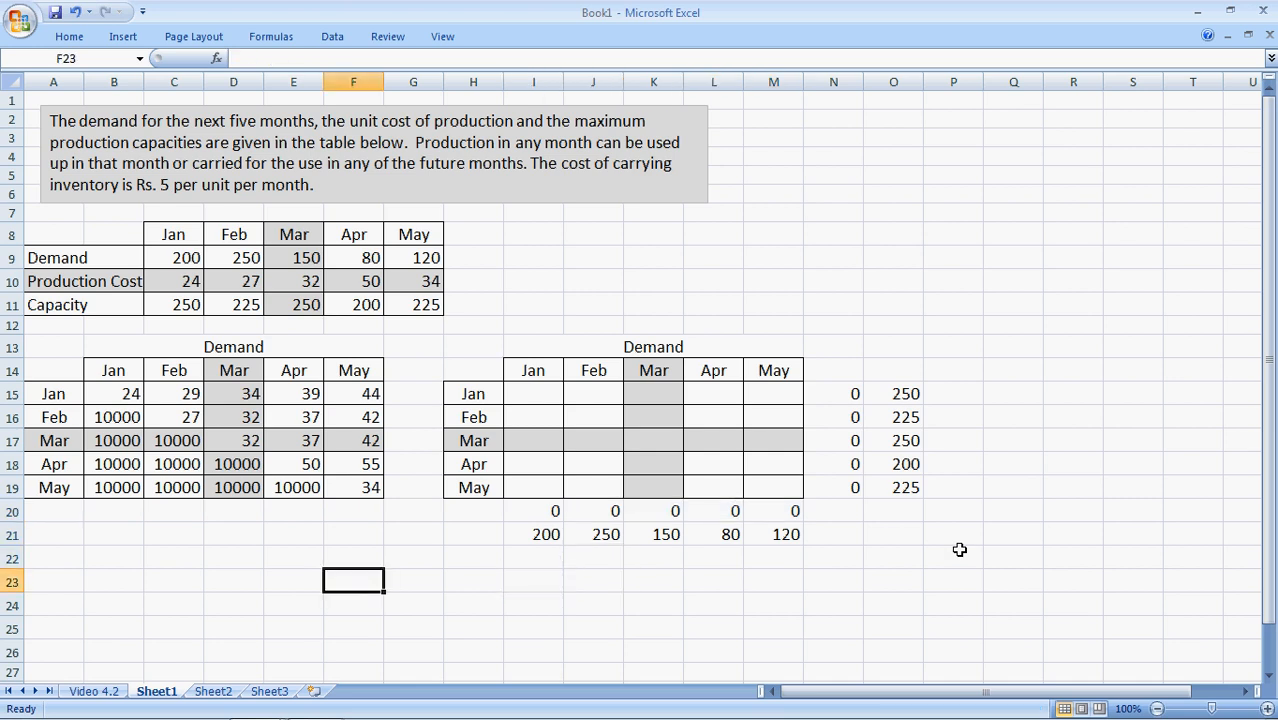
{"action": "type", "text": "Total Cost"}
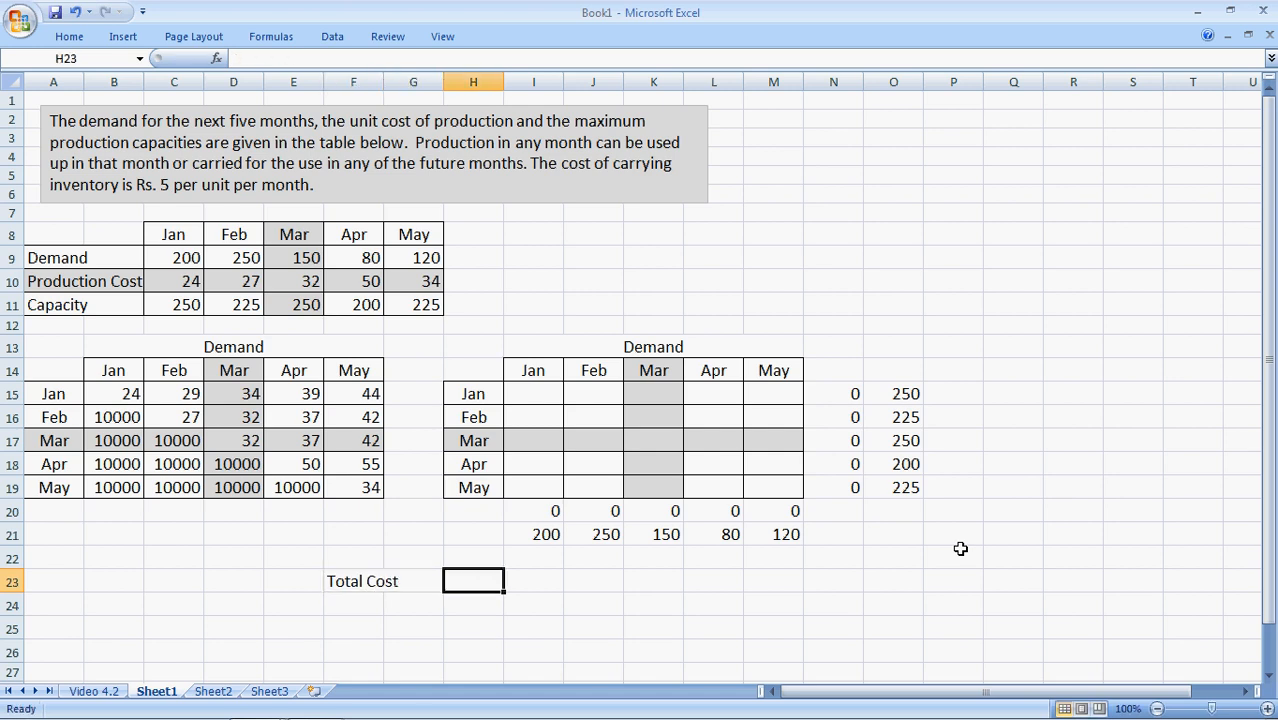
{"action": "type", "text": "=sump"}
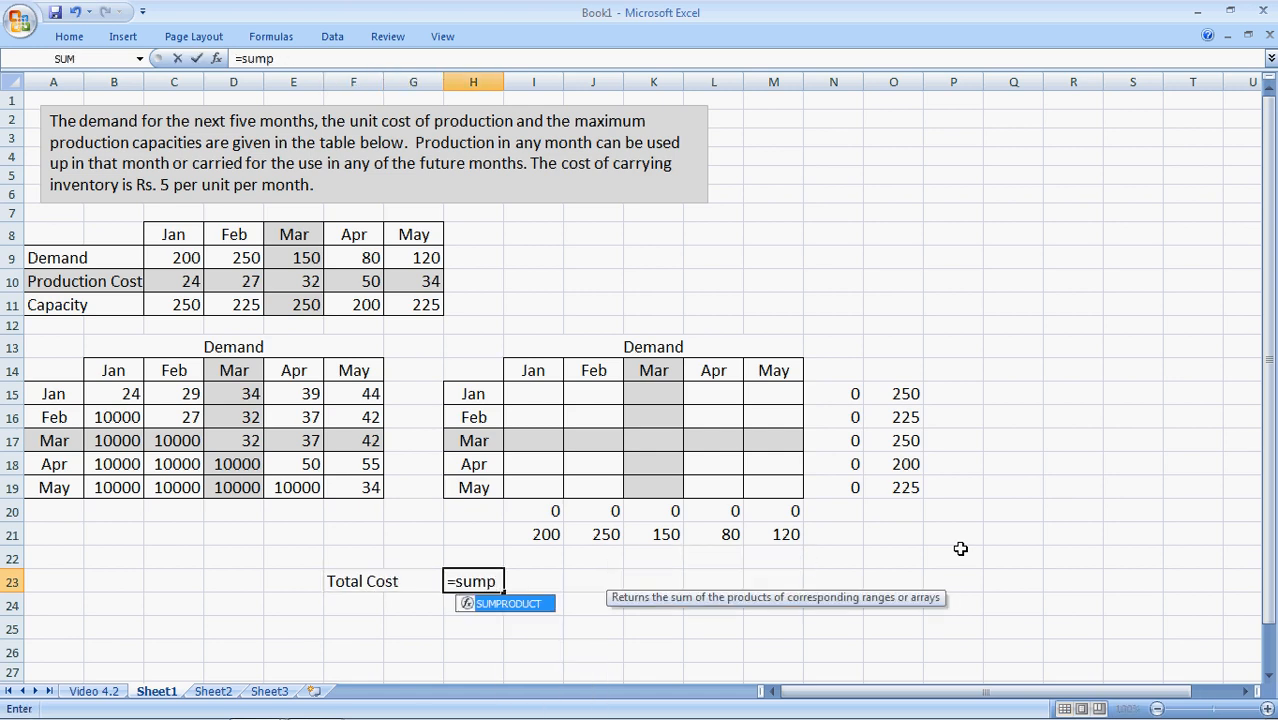
{"action": "type", "text": "r"}
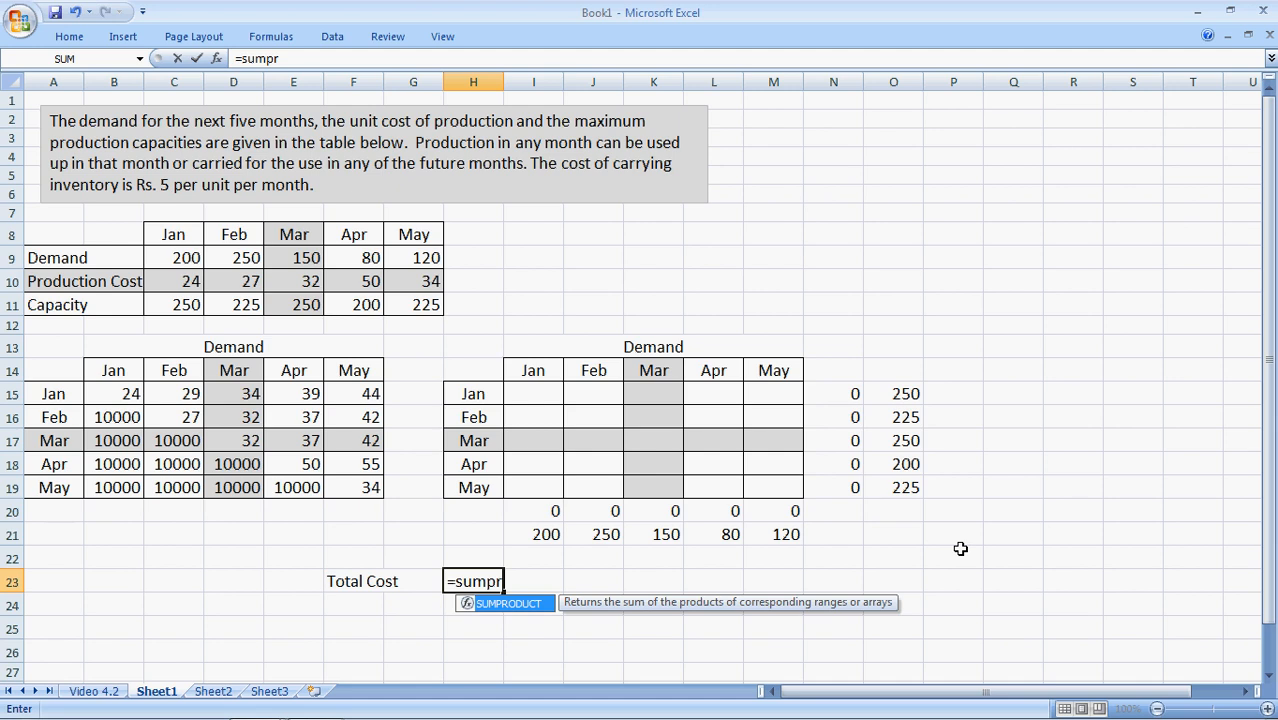
{"action": "type", "text": "oduct"}
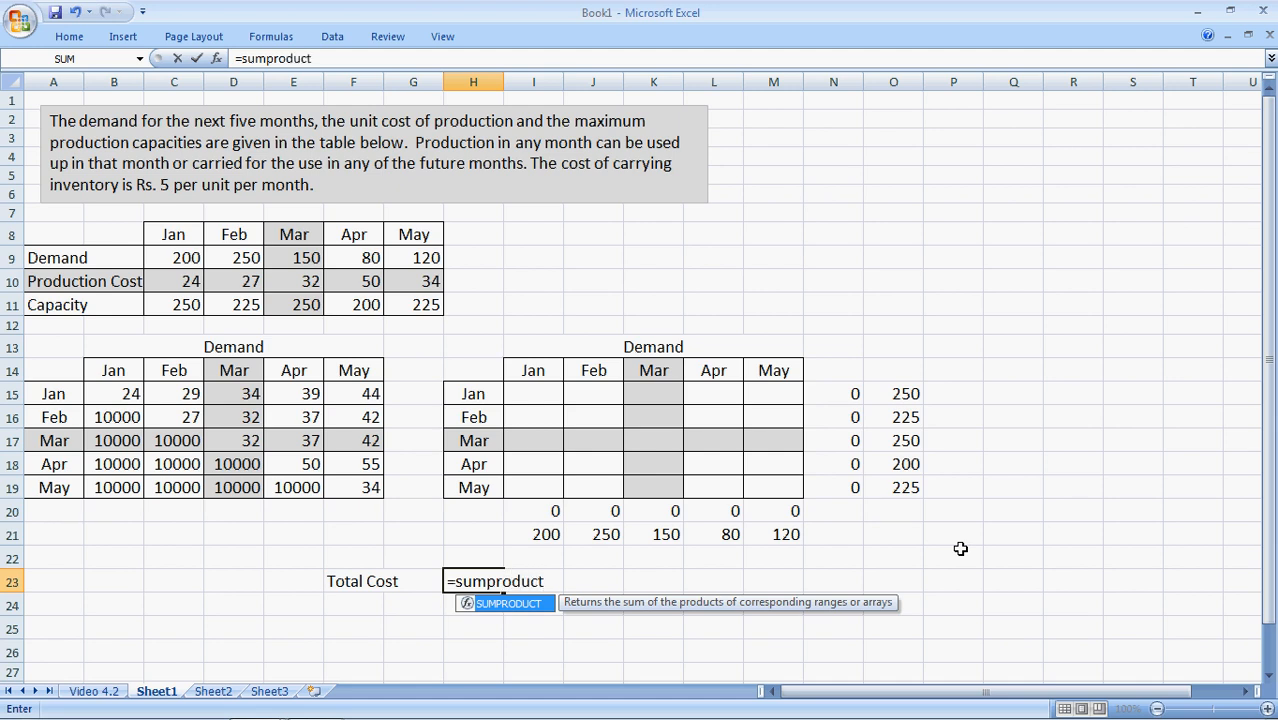
{"action": "left_click", "coordinate": [174, 556]}
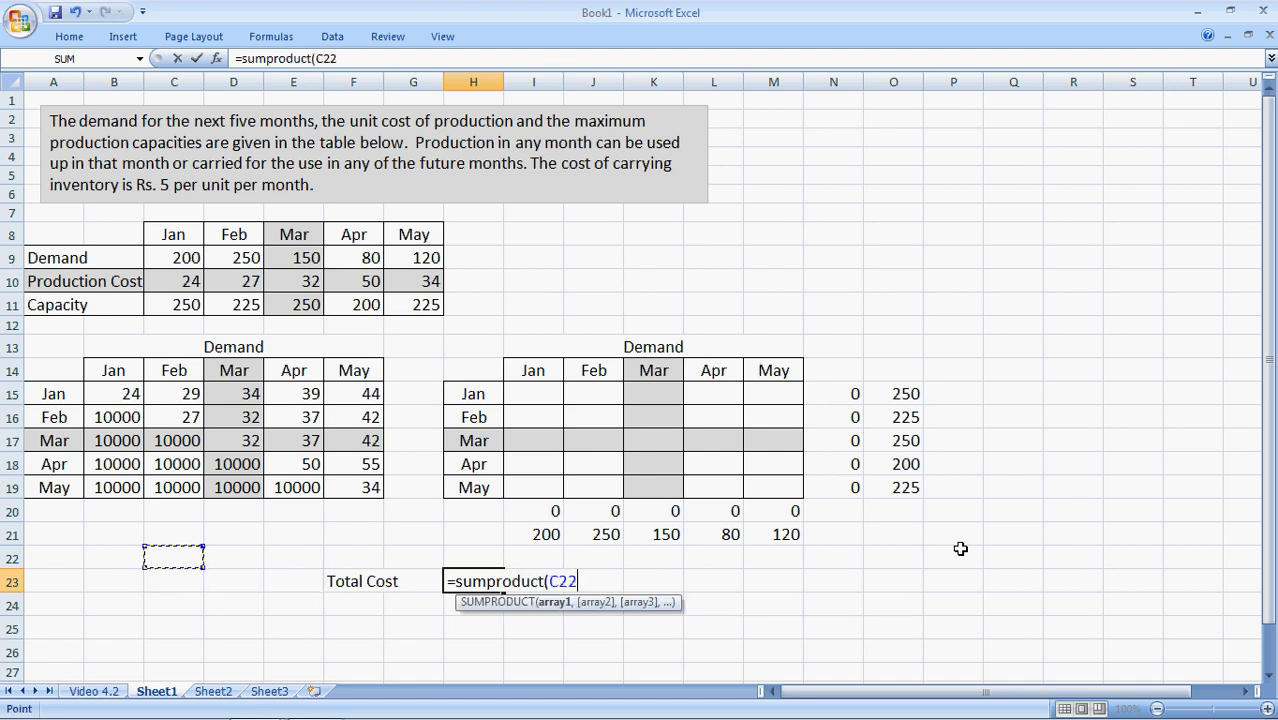
{"action": "left_click", "coordinate": [114, 418]}
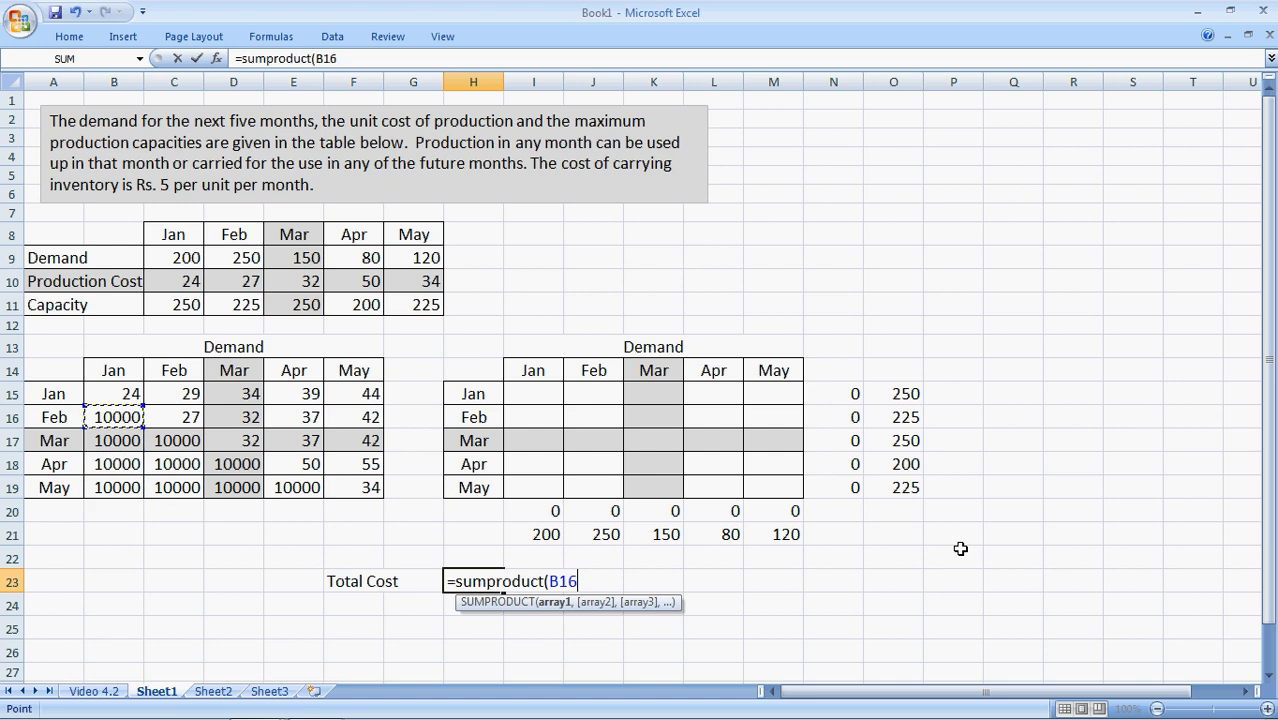
{"action": "left_click_drag", "start_coordinate": [114, 392], "coordinate": [352, 488]}
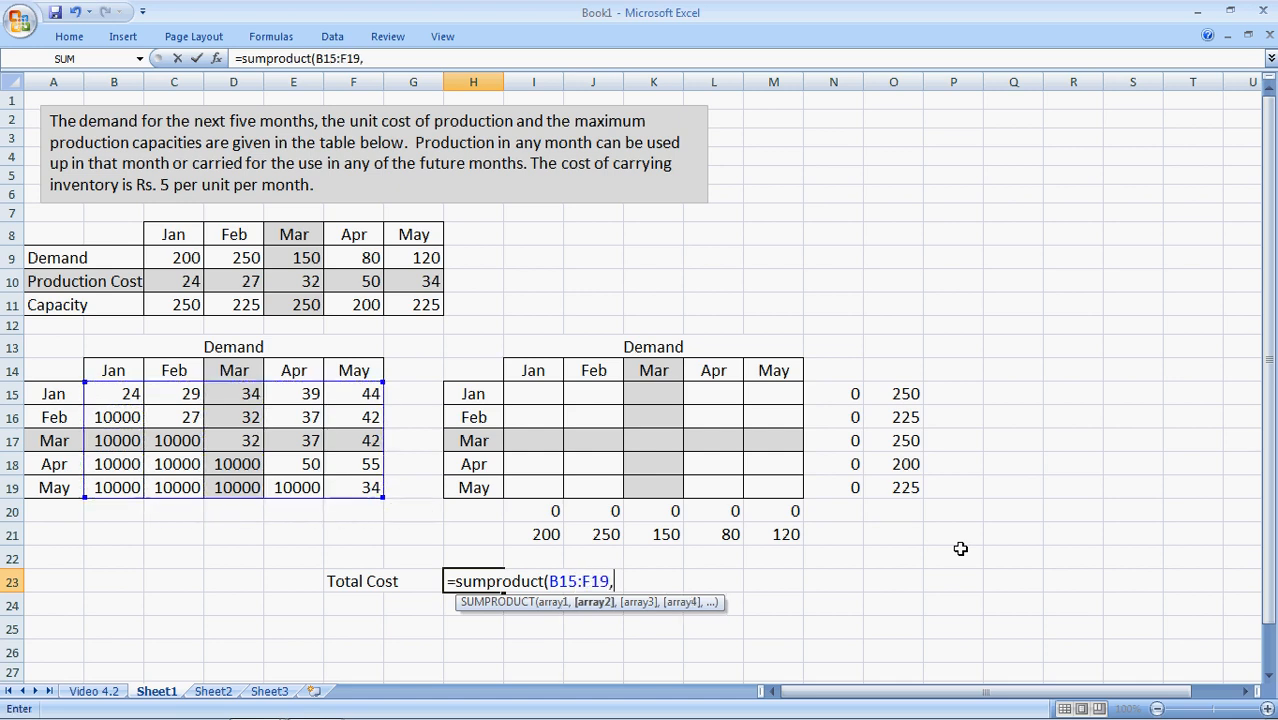
{"action": "left_click", "coordinate": [532, 392]}
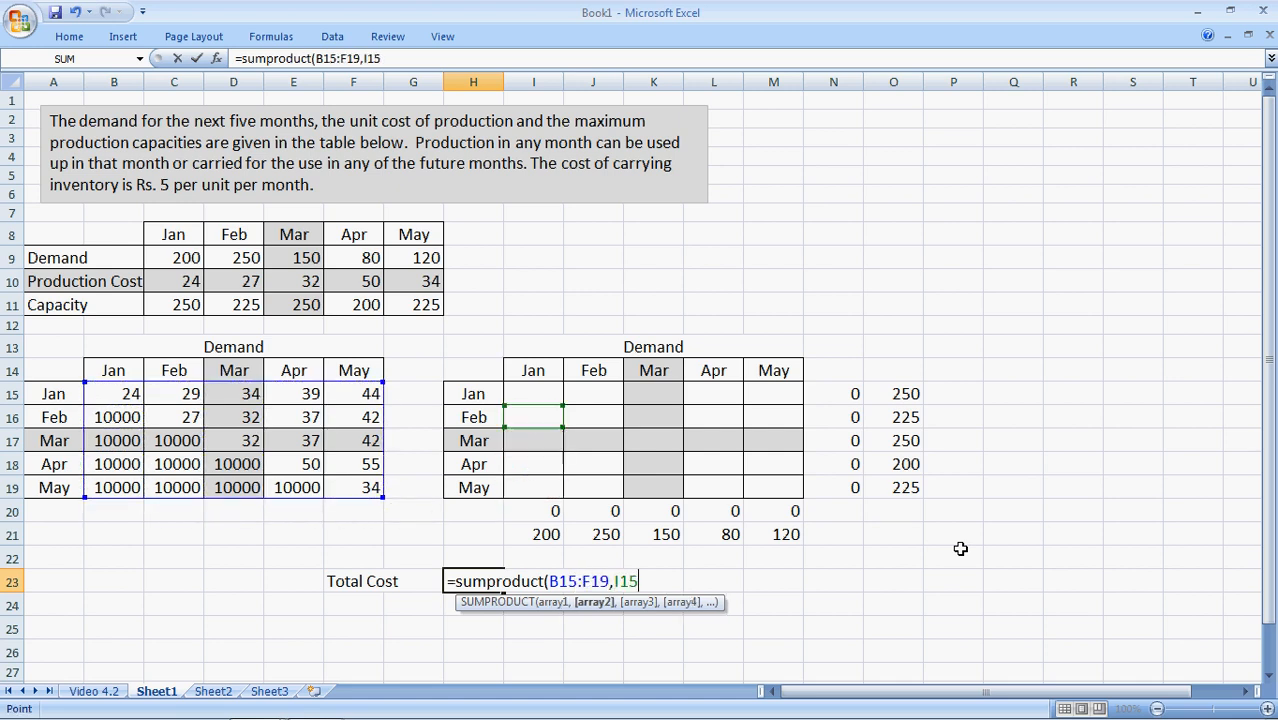
{"action": "left_click_drag", "start_coordinate": [532, 392], "coordinate": [532, 488]}
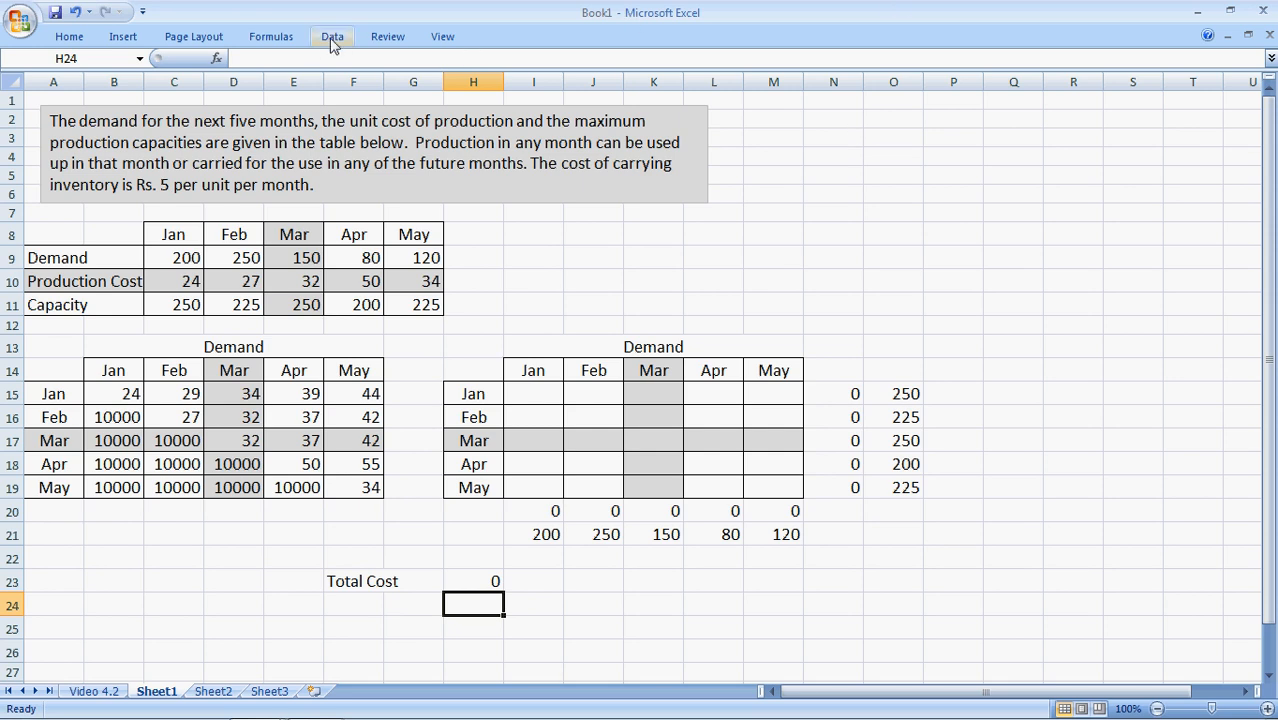
In Solver, minimise Total Cost H23 by changing I15:M19 and start adding a constraint.
{"action": "left_click", "coordinate": [332, 36]}
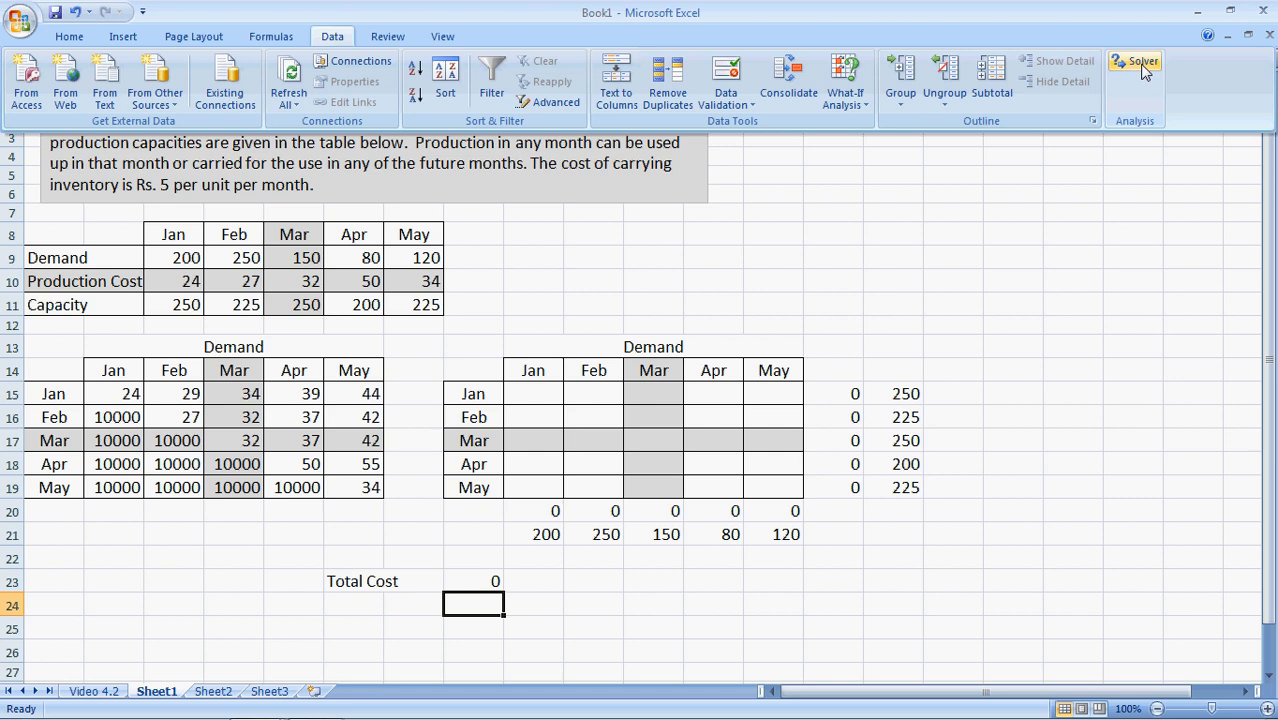
{"action": "left_click", "coordinate": [1140, 60]}
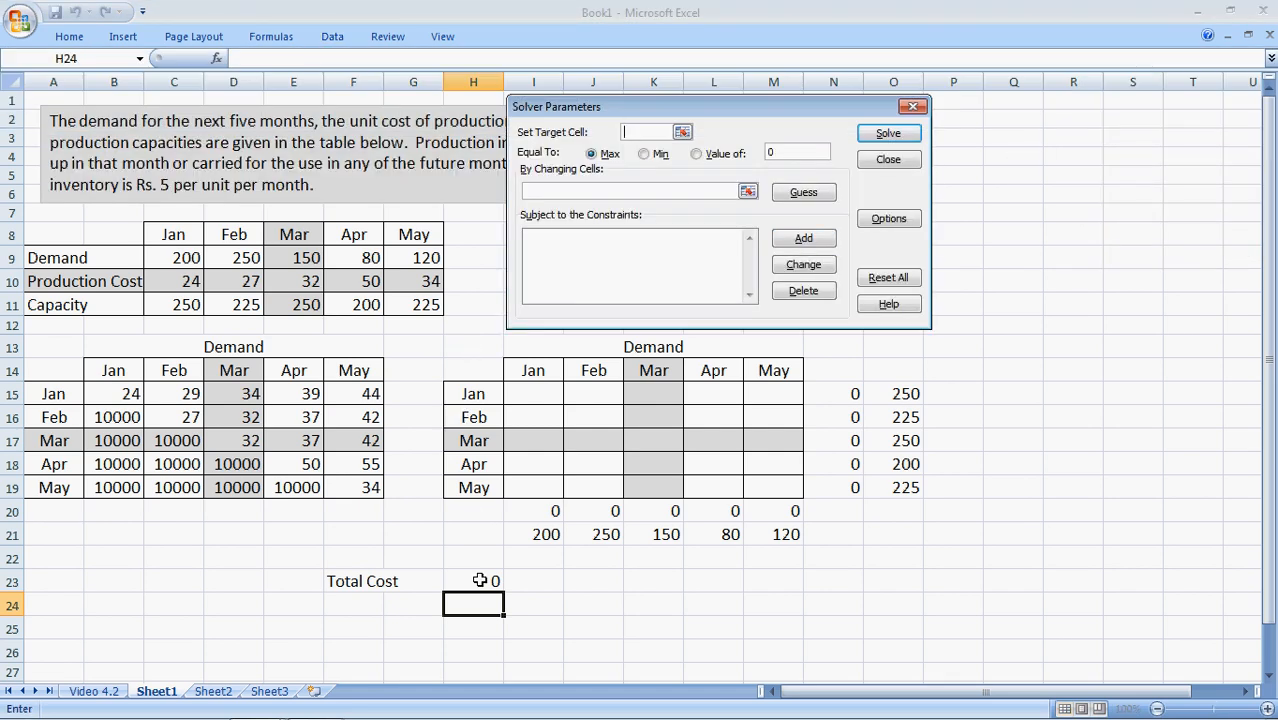
{"action": "left_click", "coordinate": [496, 580]}
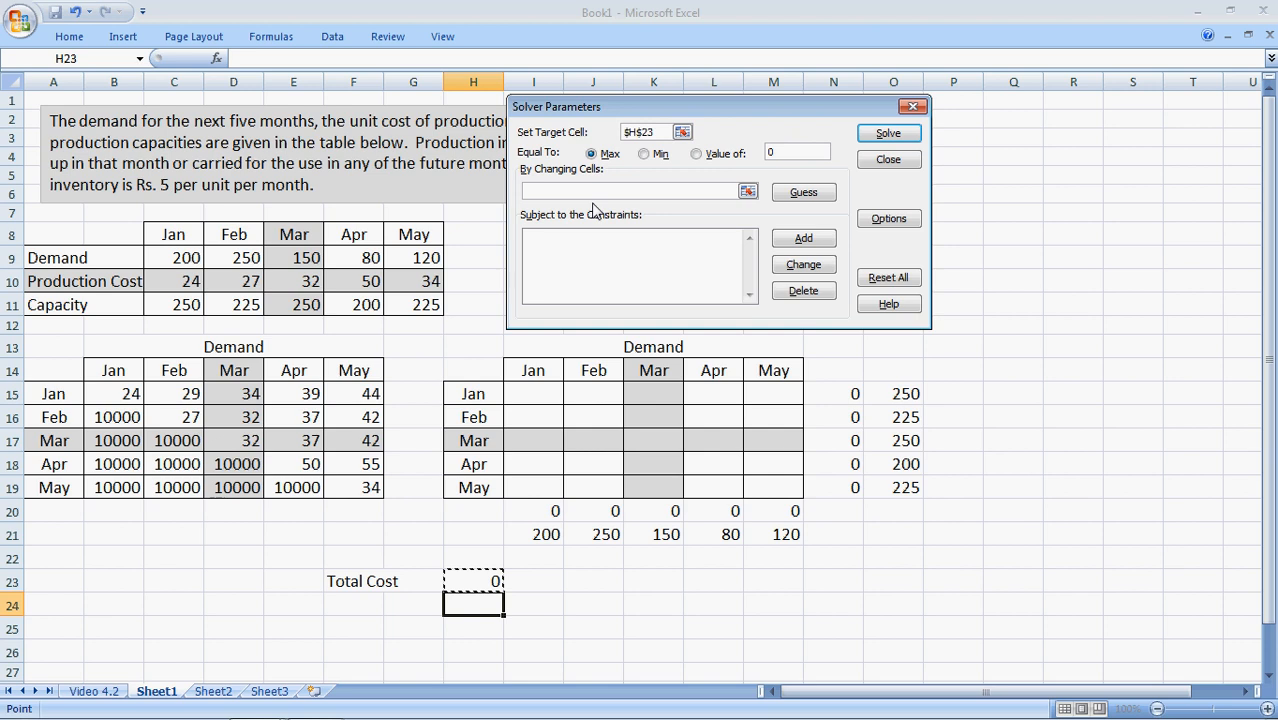
{"action": "left_click", "coordinate": [644, 152]}
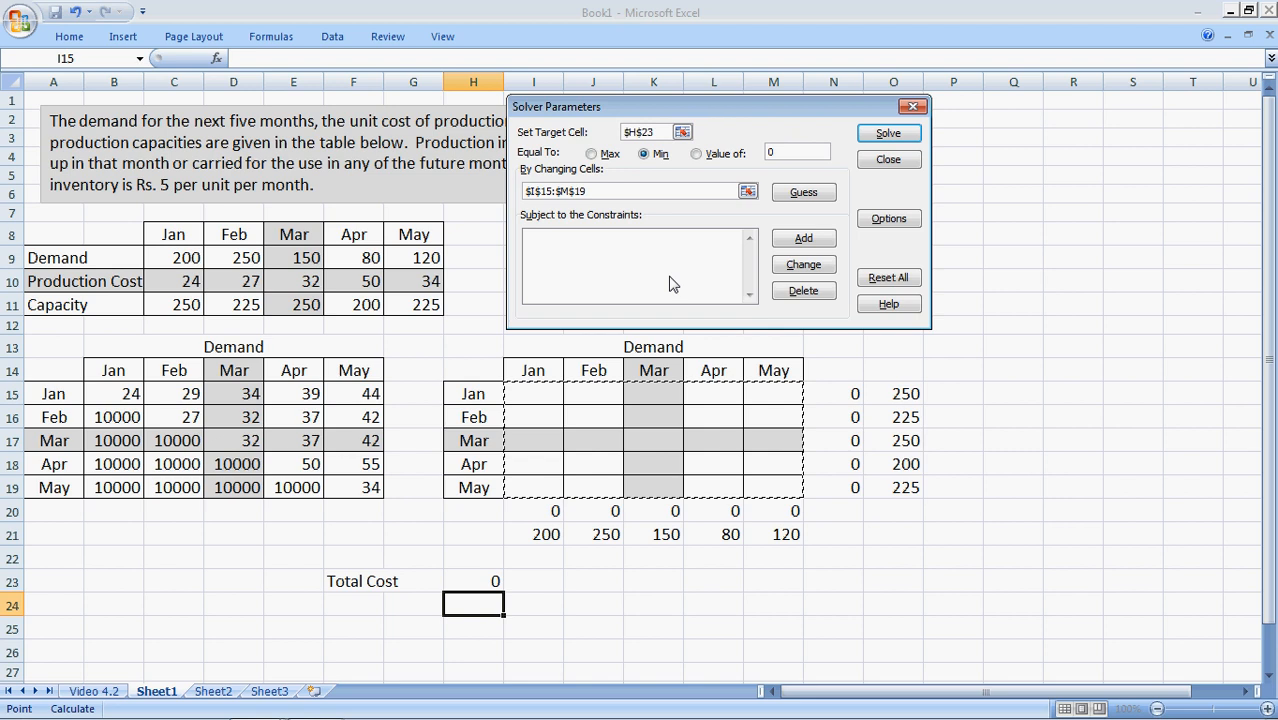
{"action": "left_click", "coordinate": [804, 236]}
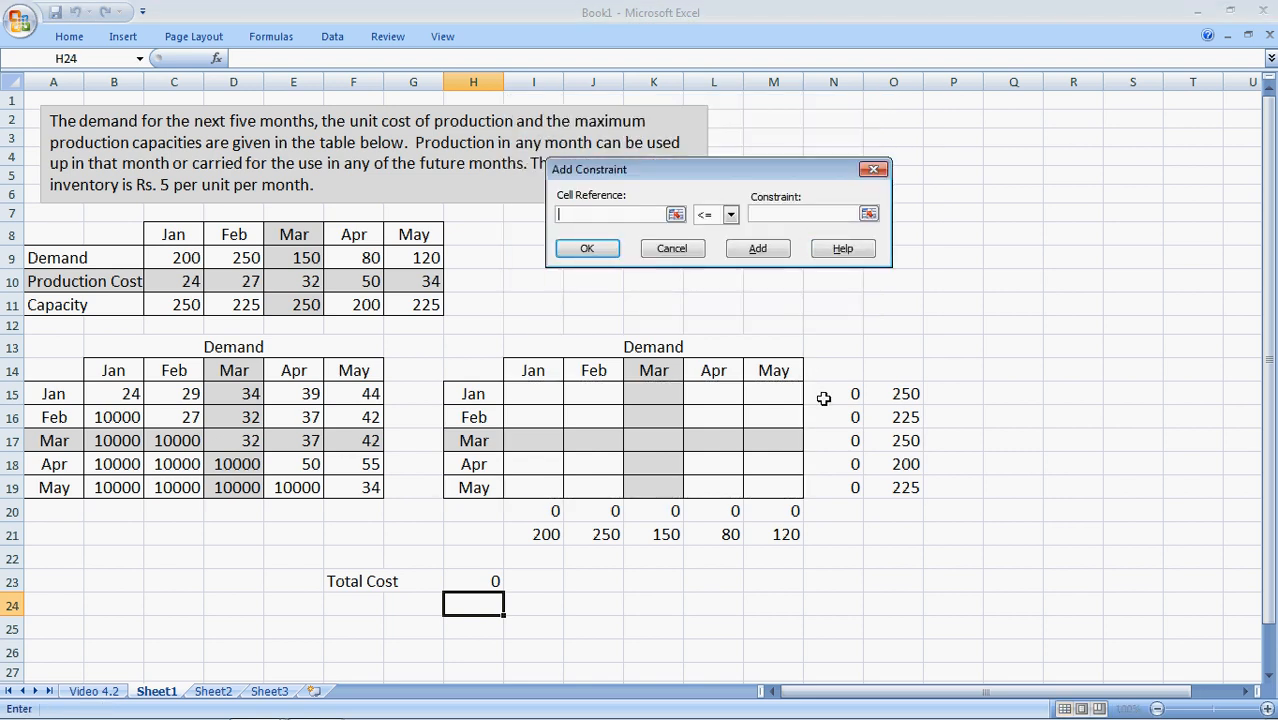
{"action": "mouse_move", "coordinate": [830, 398]}
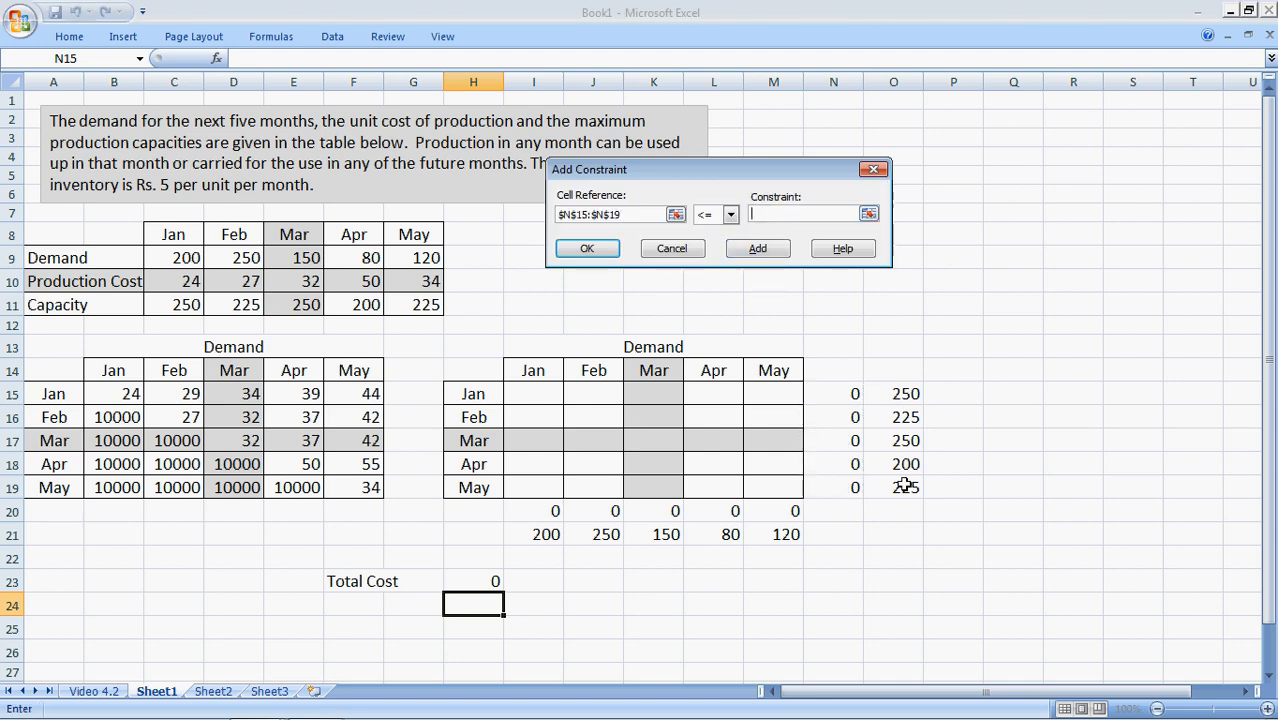
Add constraints N15:N19 <= O15:O19 and I20:M20 = I21:M21.
{"action": "left_click_drag", "start_coordinate": [904, 392], "coordinate": [904, 488]}
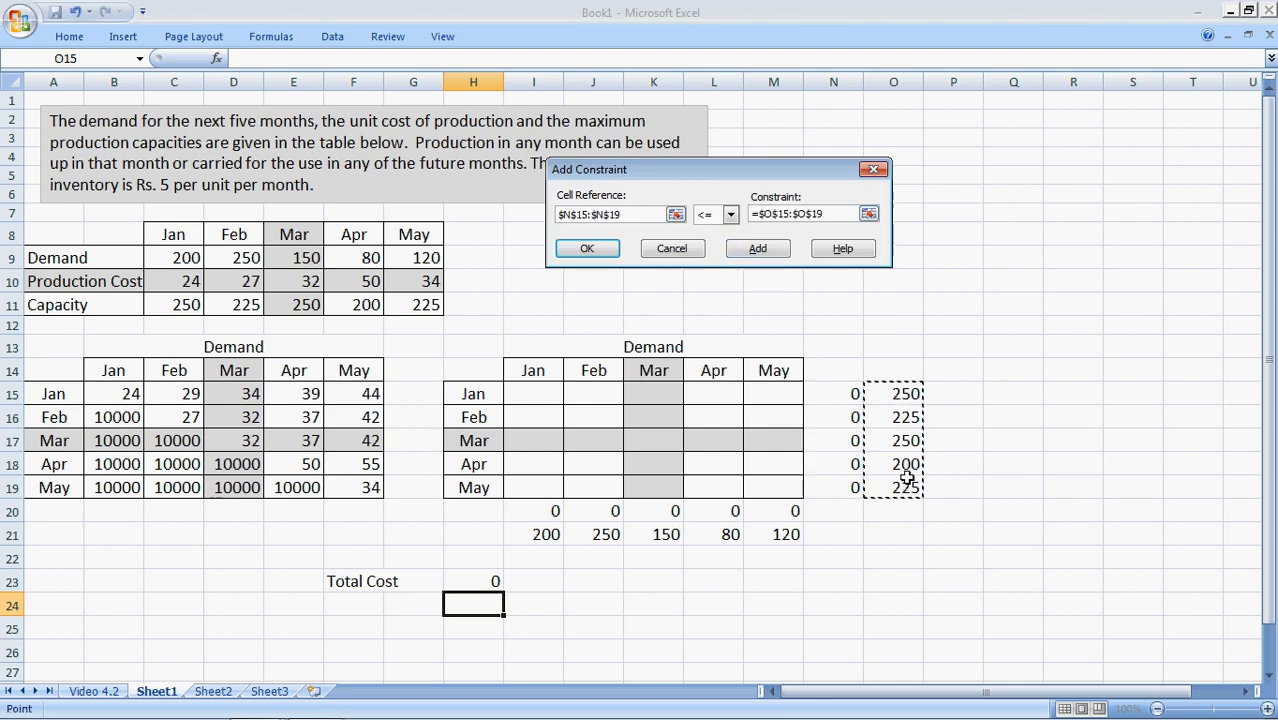
{"action": "left_click", "coordinate": [756, 248]}
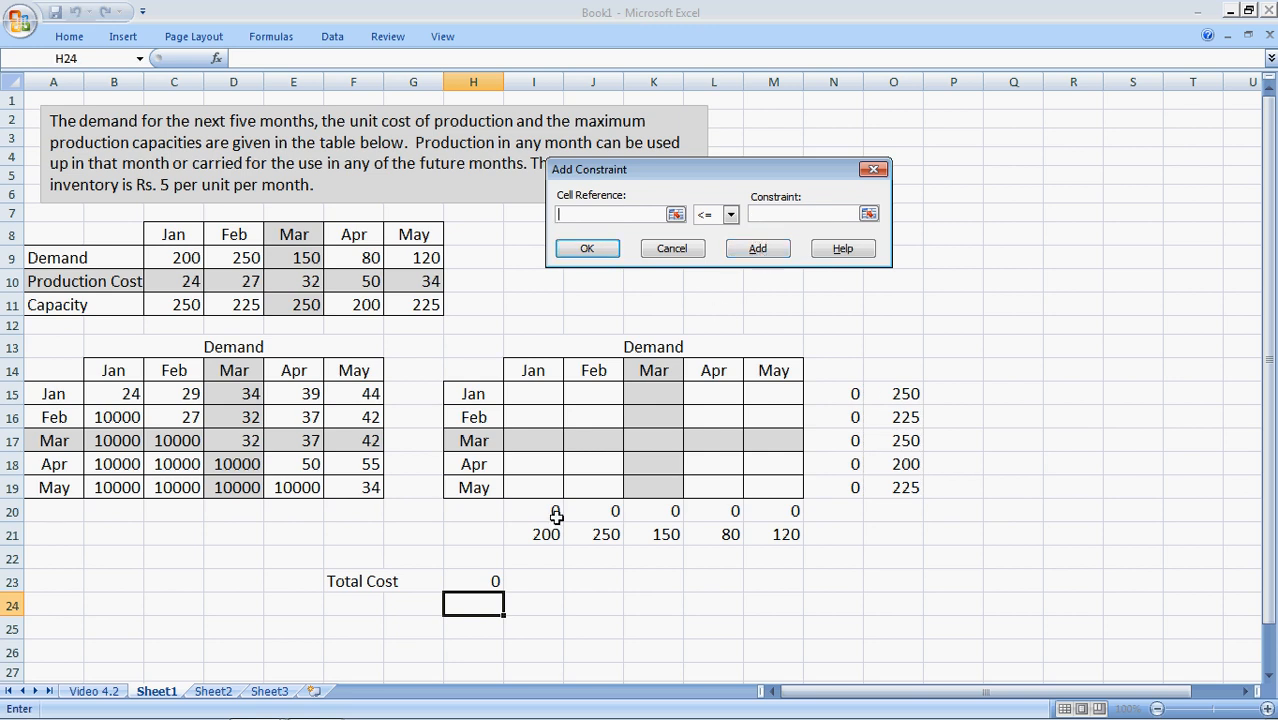
{"action": "left_click_drag", "start_coordinate": [532, 512], "coordinate": [736, 512]}
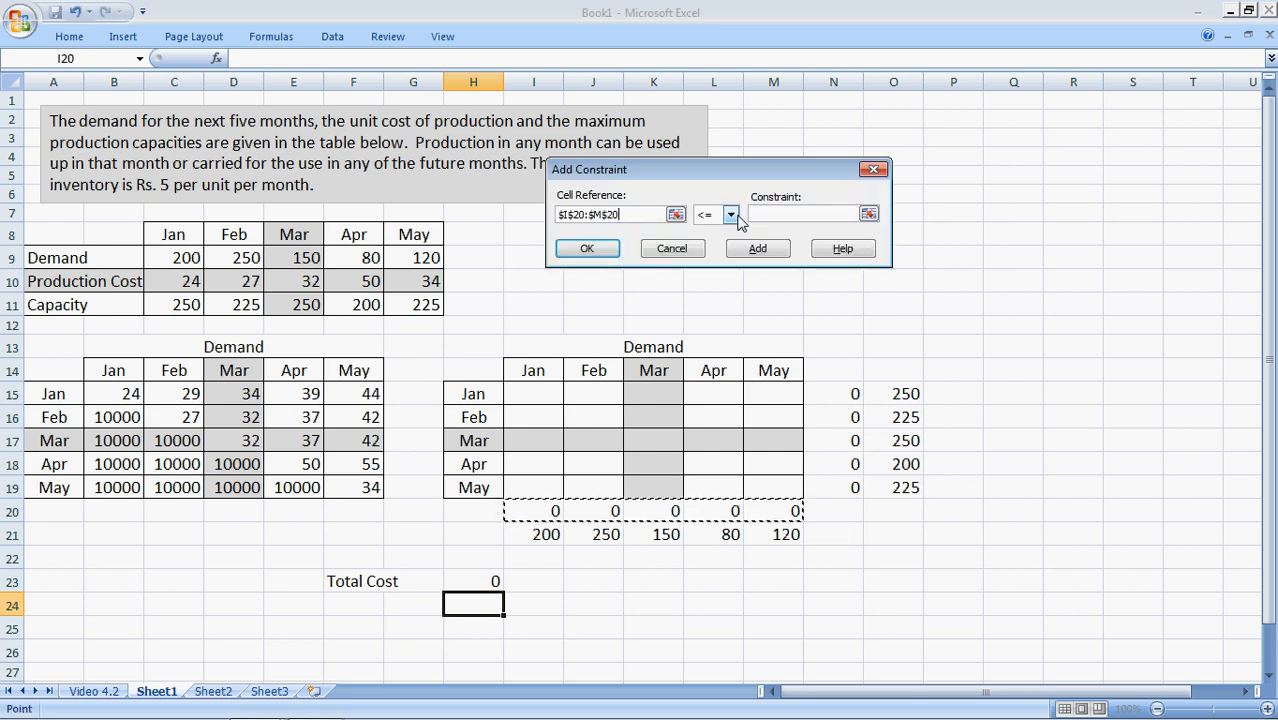
{"action": "left_click", "coordinate": [730, 214]}
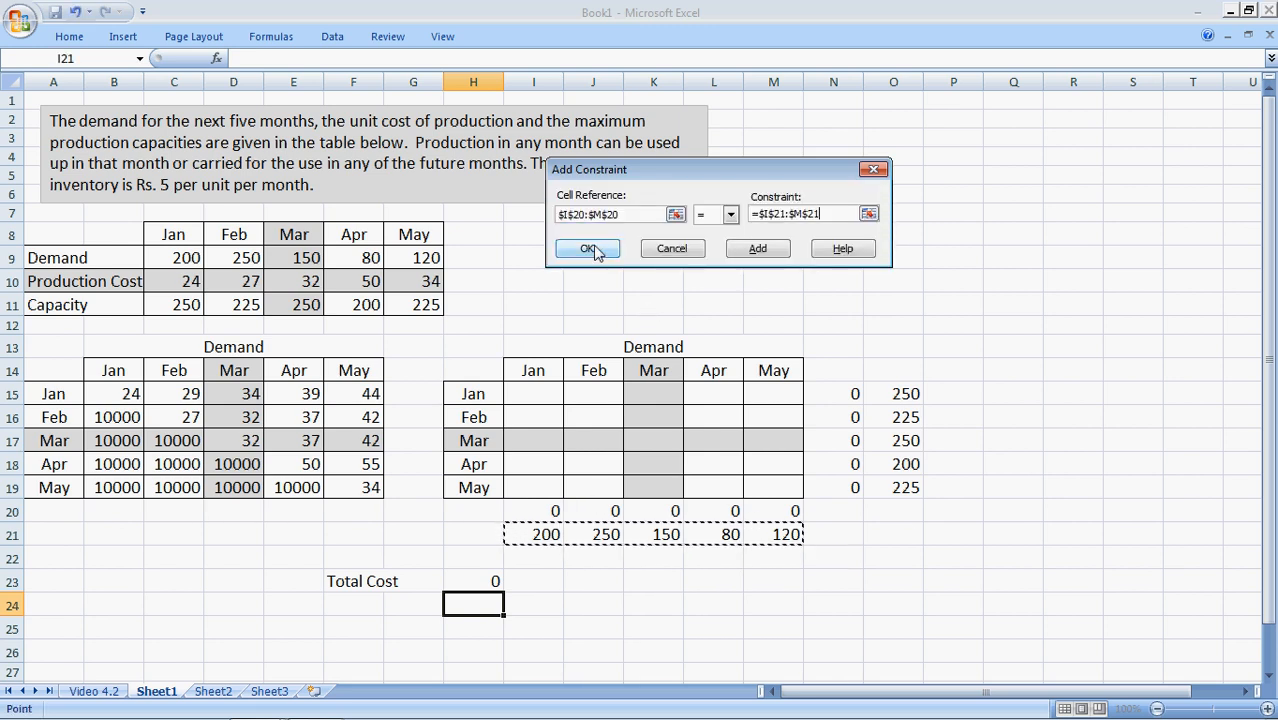
{"action": "left_click", "coordinate": [588, 248]}
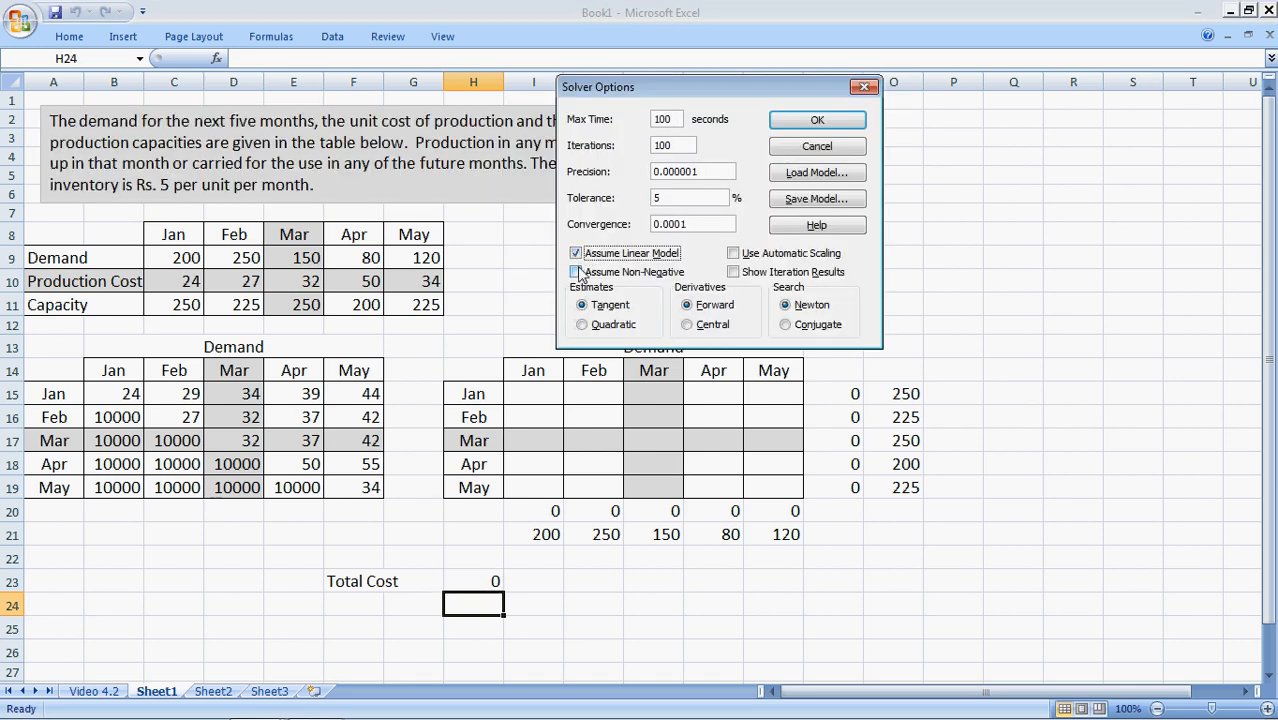
Assume a linear non-negative model and solve to a minimum Total Cost of 23440.
{"action": "left_click", "coordinate": [576, 272]}
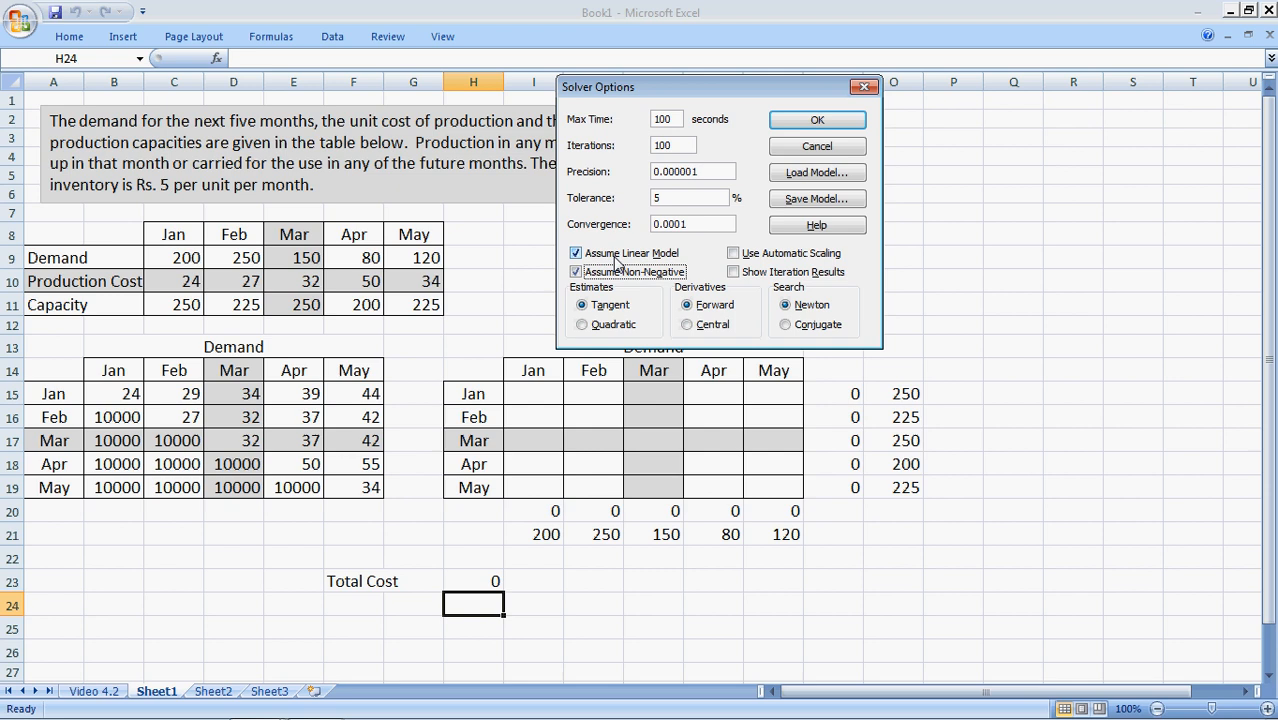
{"action": "left_click", "coordinate": [816, 120]}
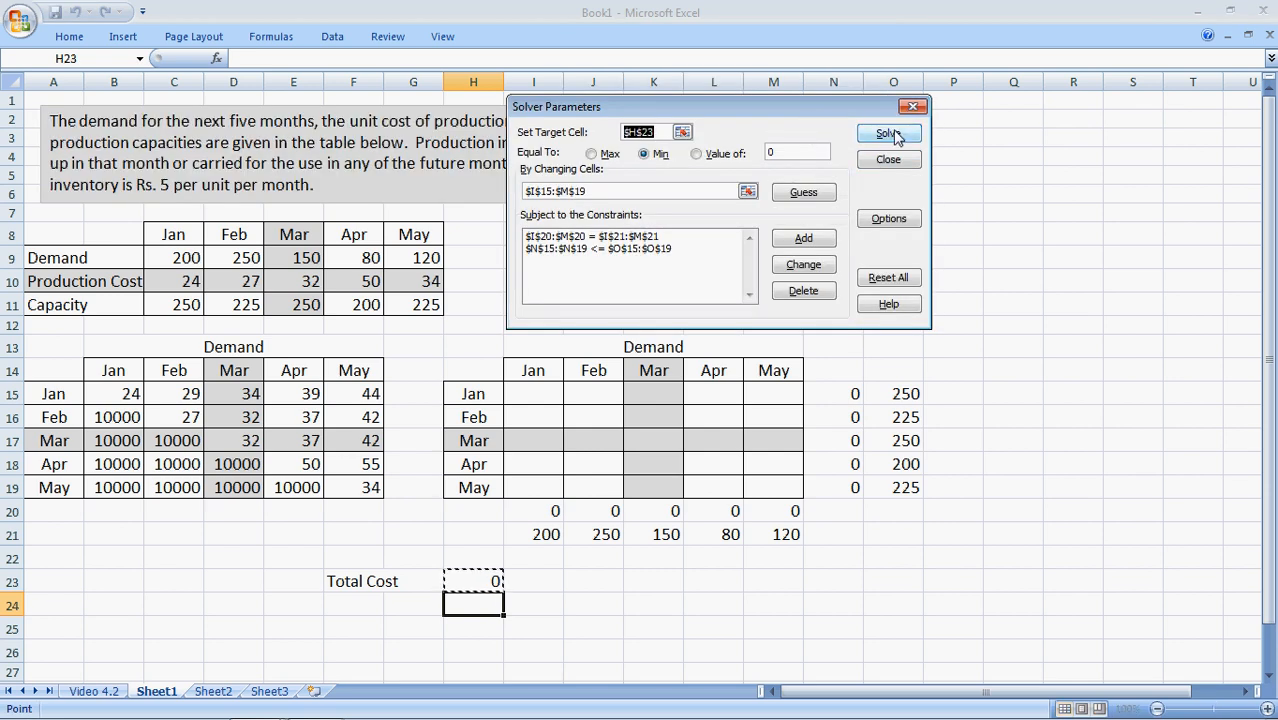
{"action": "left_click", "coordinate": [884, 134]}
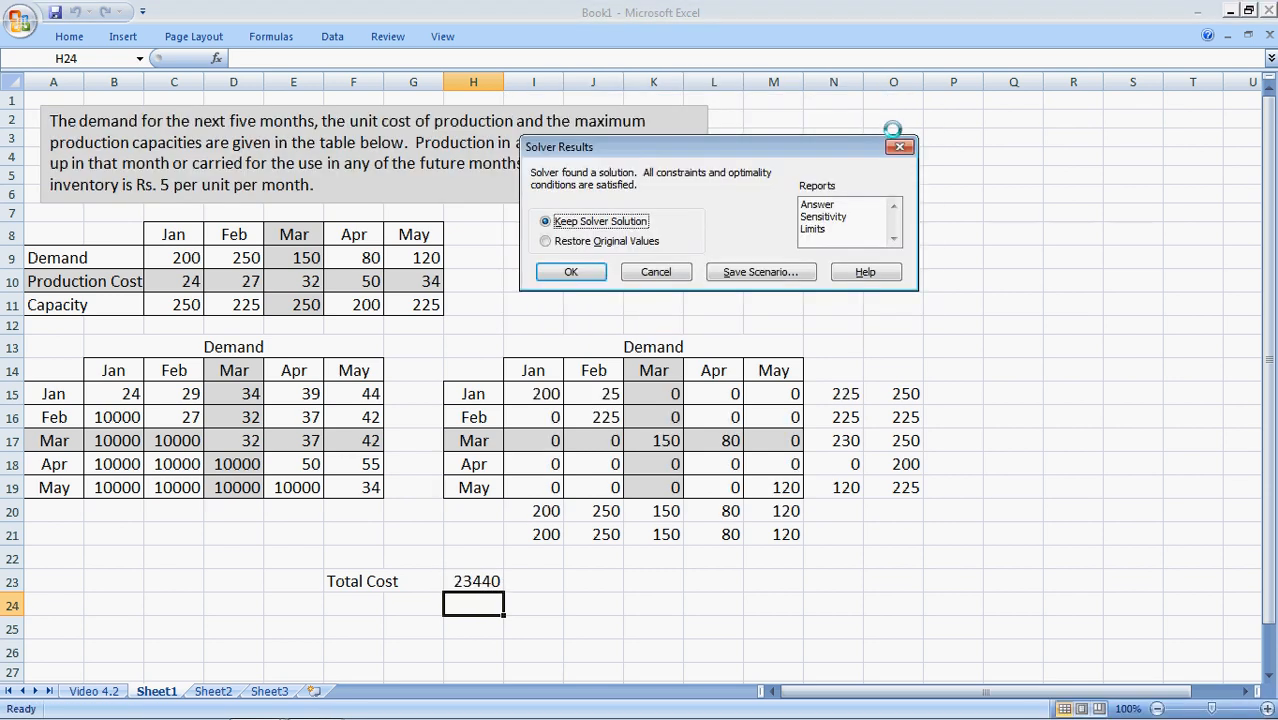
Keep the Solver solution, then review January values in I15, J15, J16 and the SUMPRODUCT Total Cost of 23440 in H23.
{"action": "left_click", "coordinate": [570, 272]}
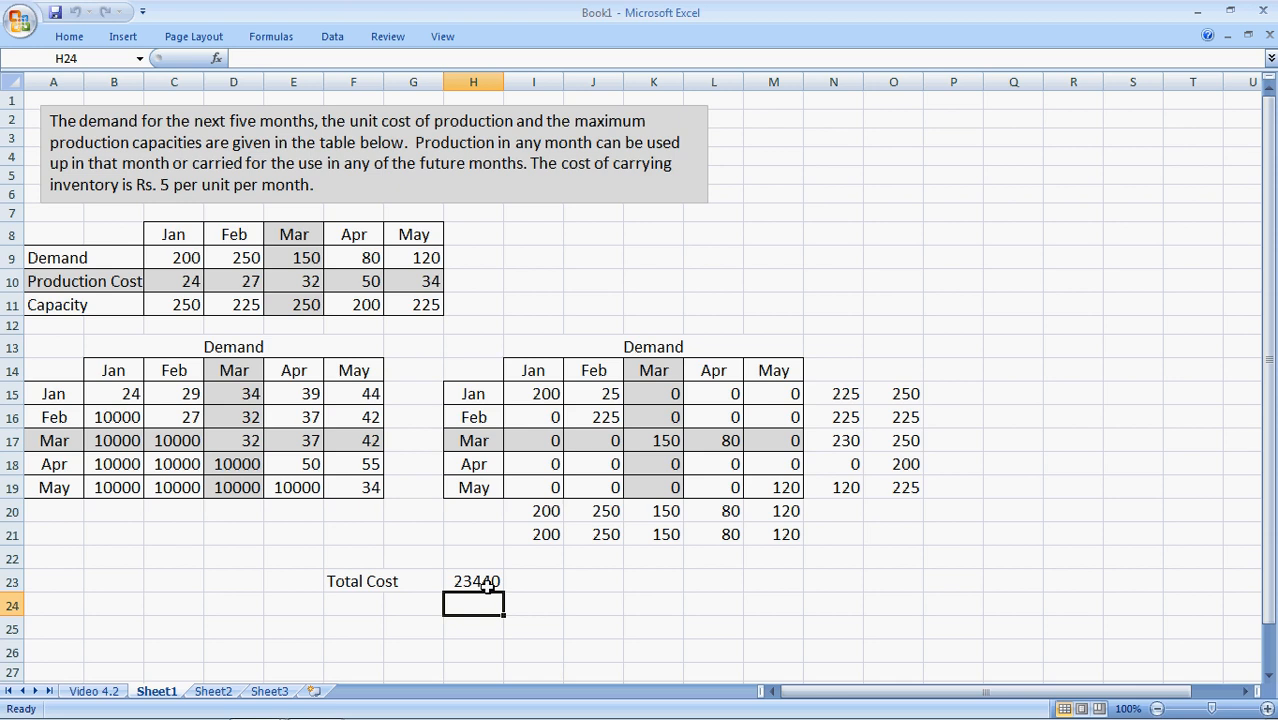
{"action": "mouse_move", "coordinate": [530, 588]}
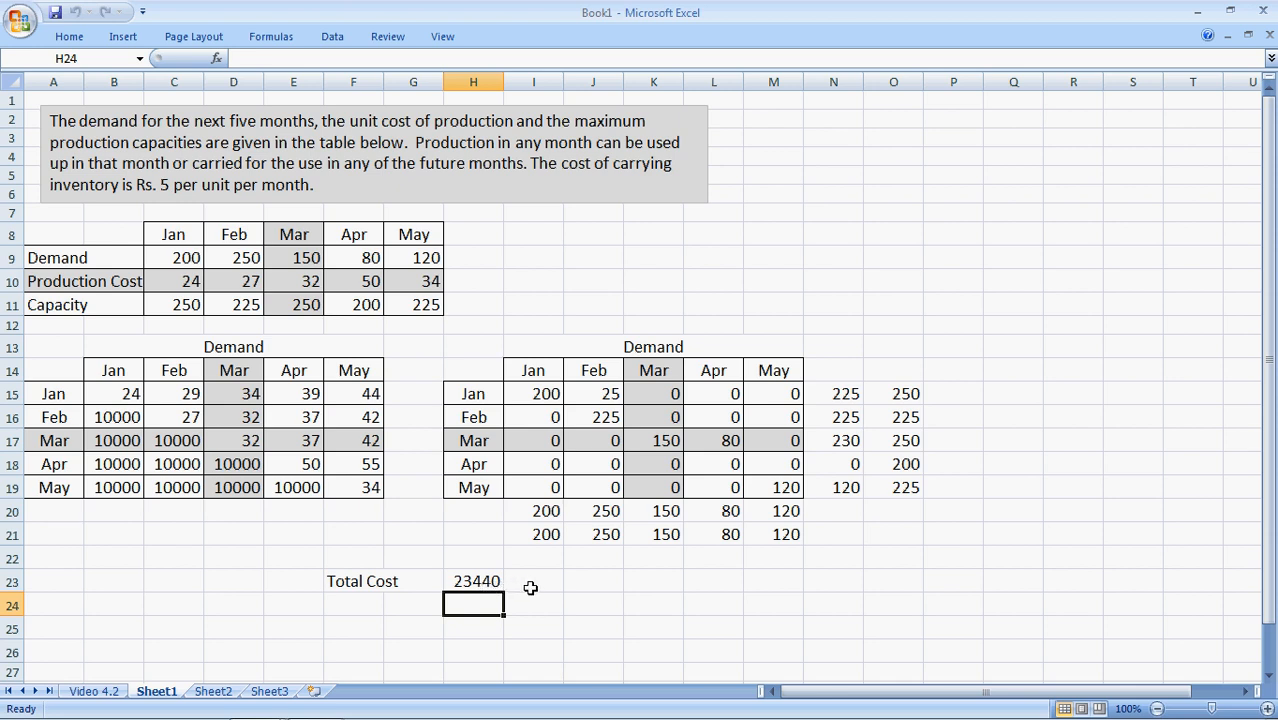
{"action": "left_click", "coordinate": [532, 392]}
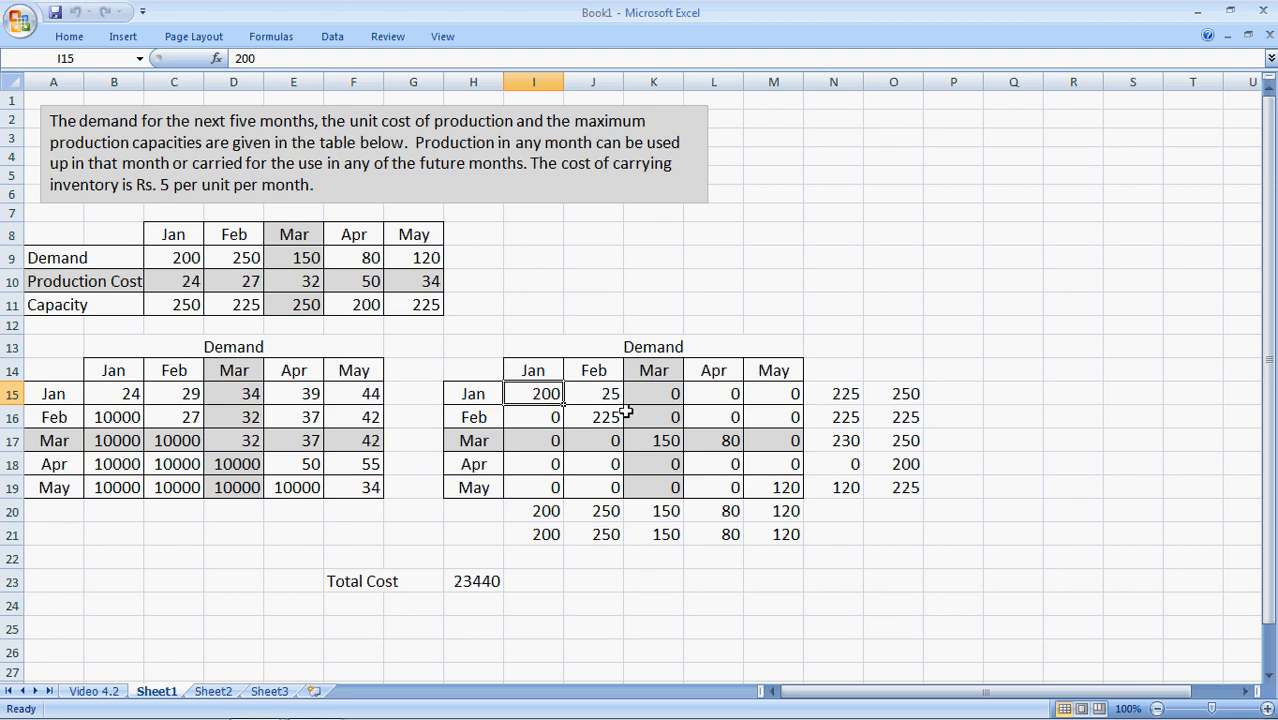
{"action": "left_click", "coordinate": [592, 392]}
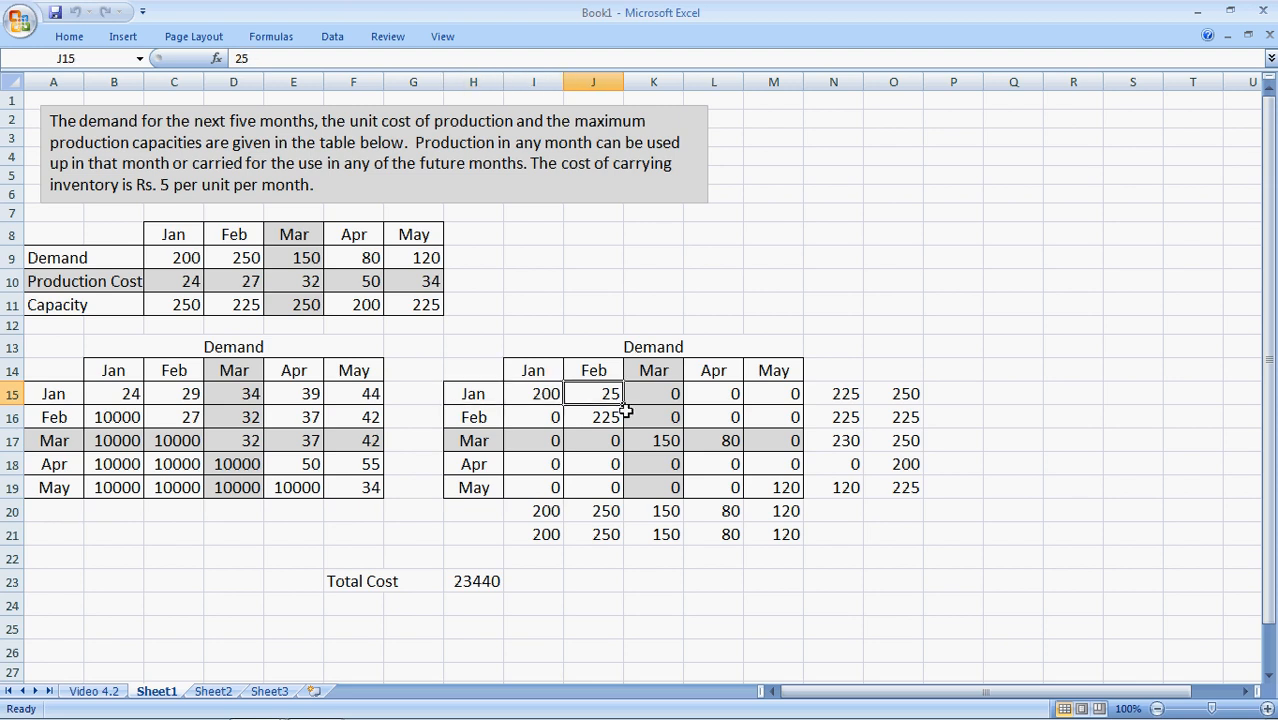
{"action": "left_click", "coordinate": [592, 418]}
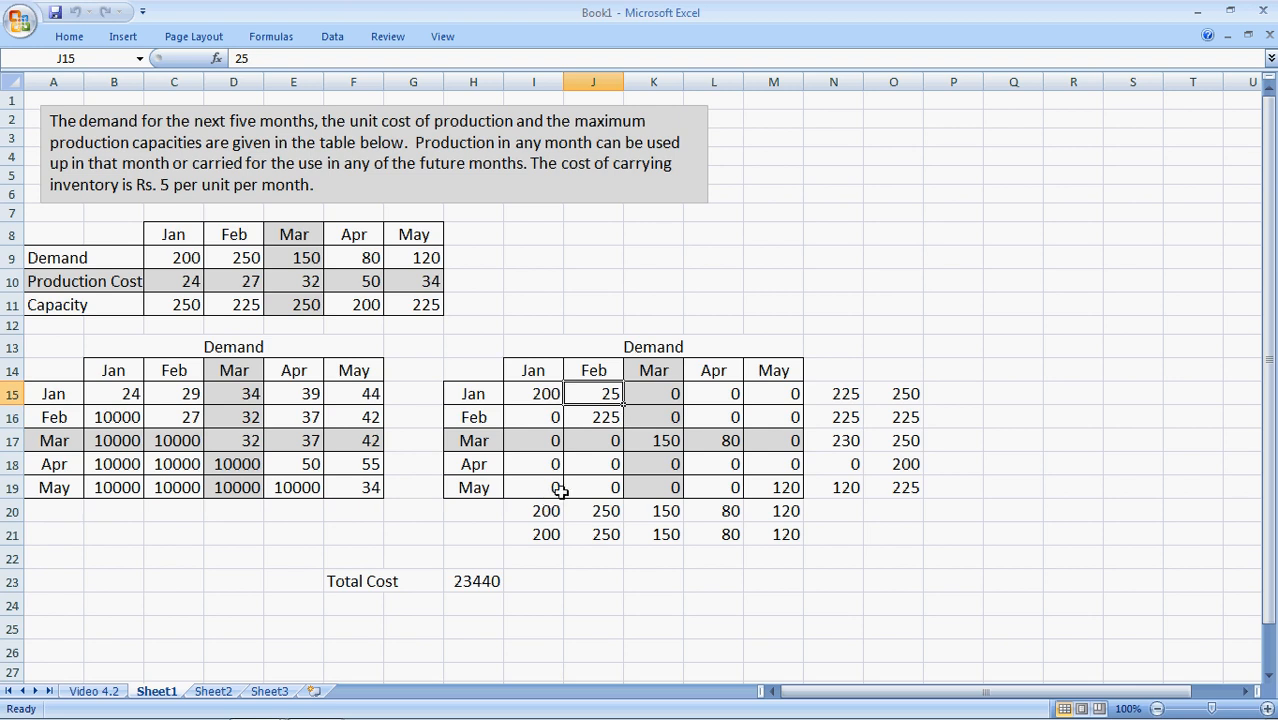
{"action": "mouse_move", "coordinate": [674, 442]}
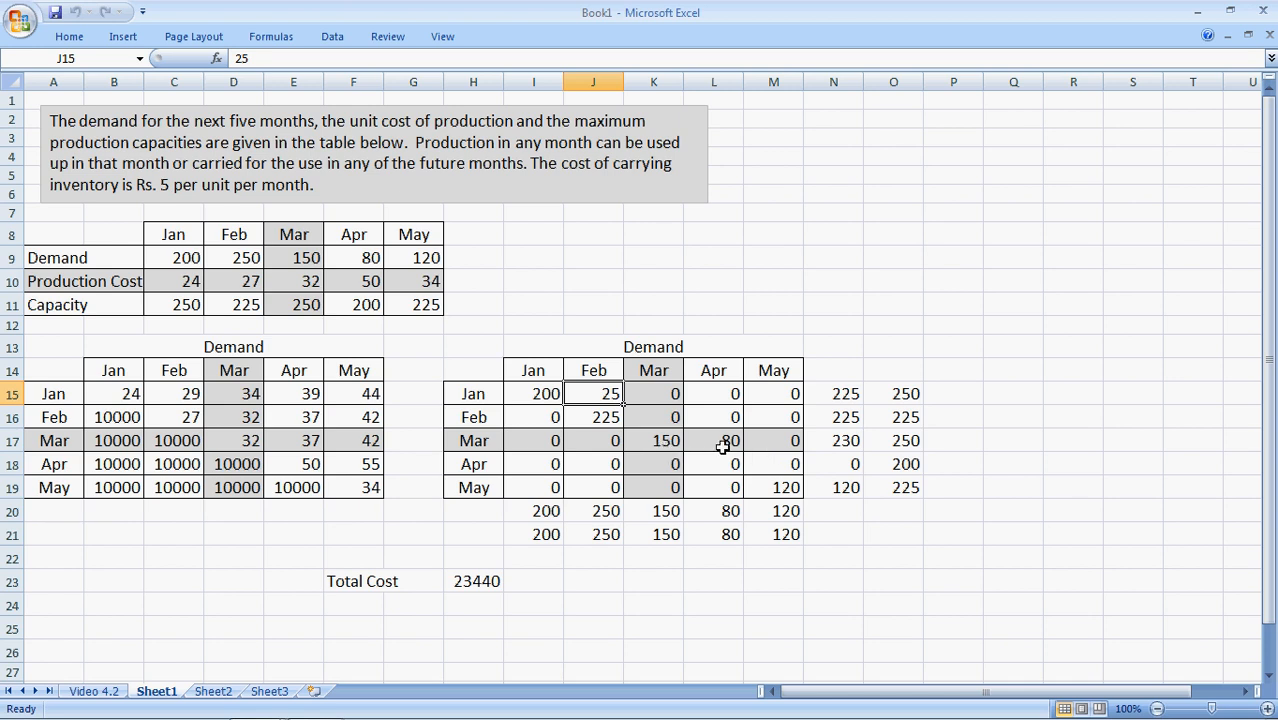
{"action": "mouse_move", "coordinate": [718, 444]}
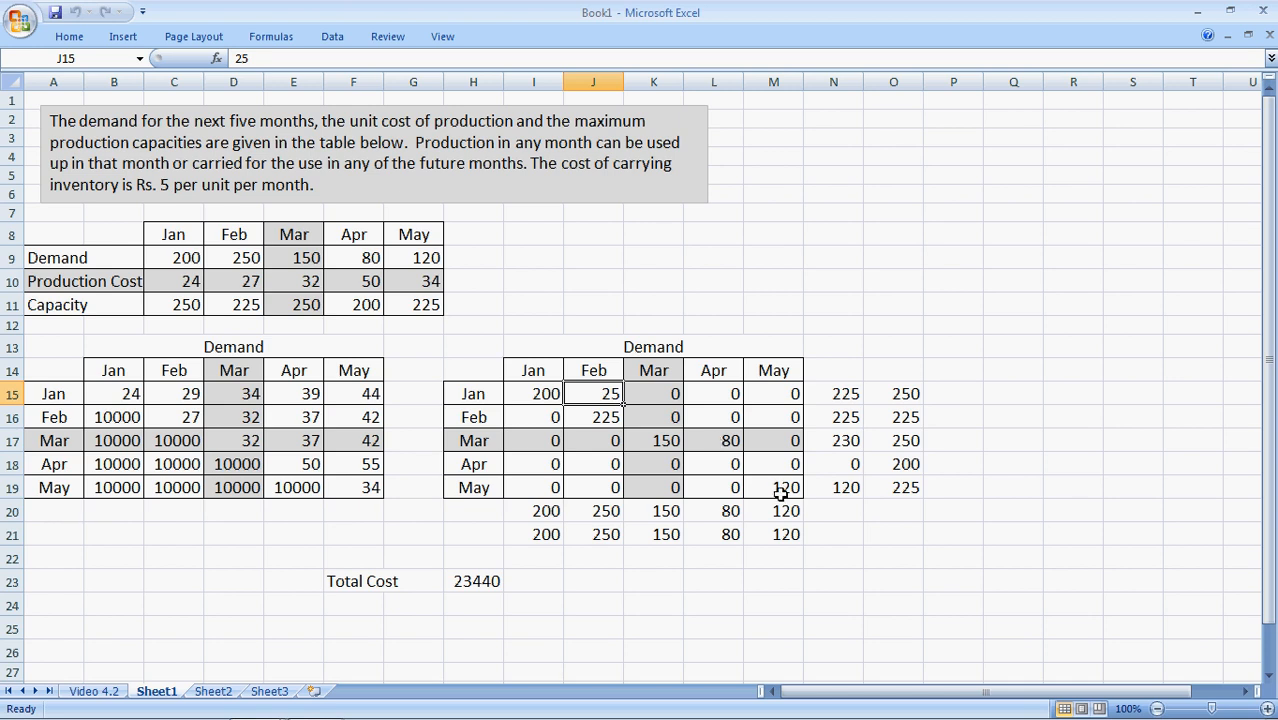
{"action": "left_click", "coordinate": [472, 580]}
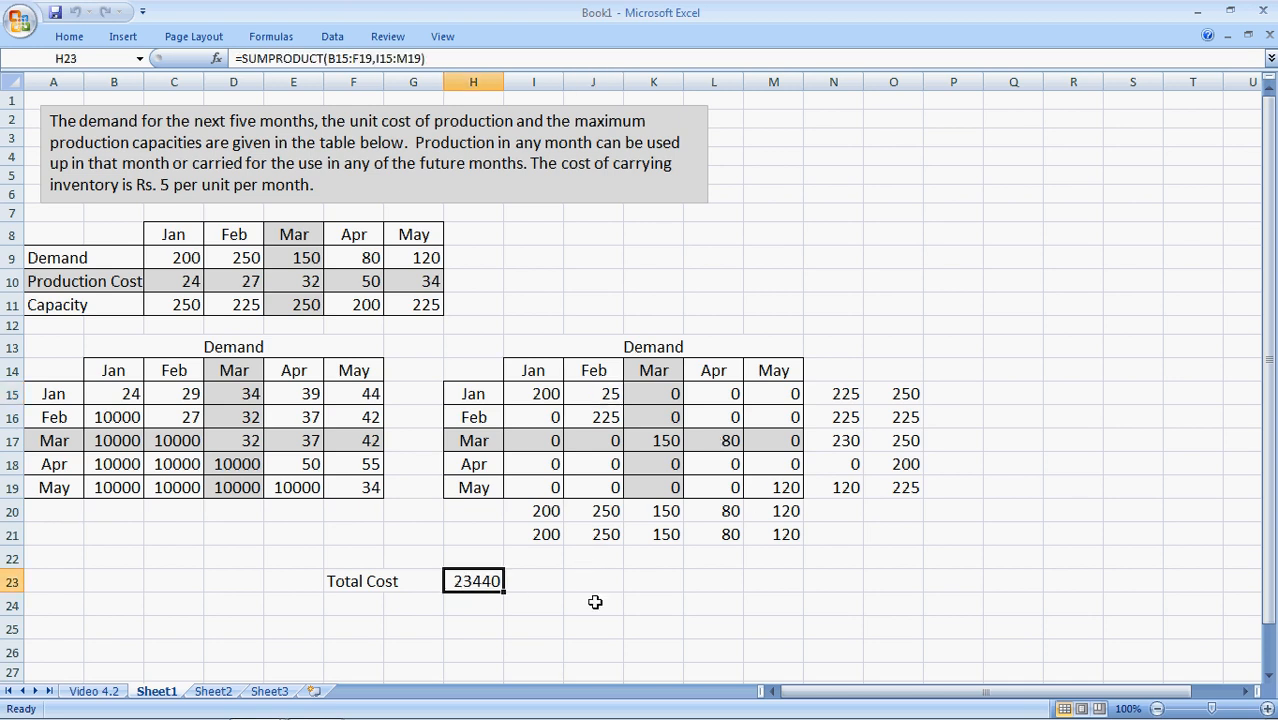